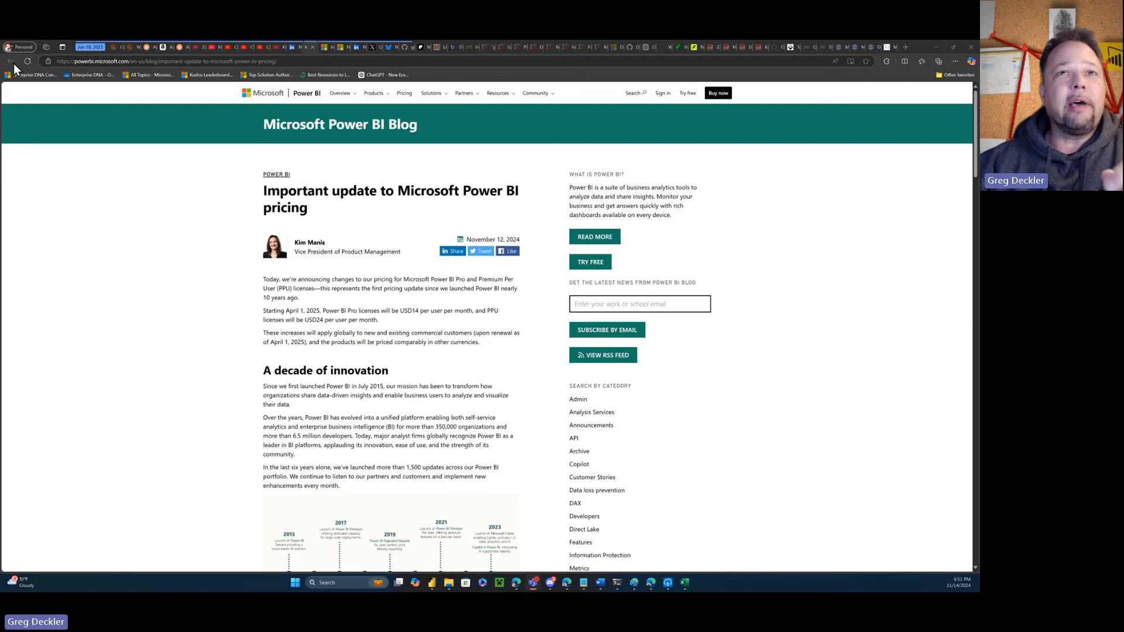
mouse_move(532, 213)
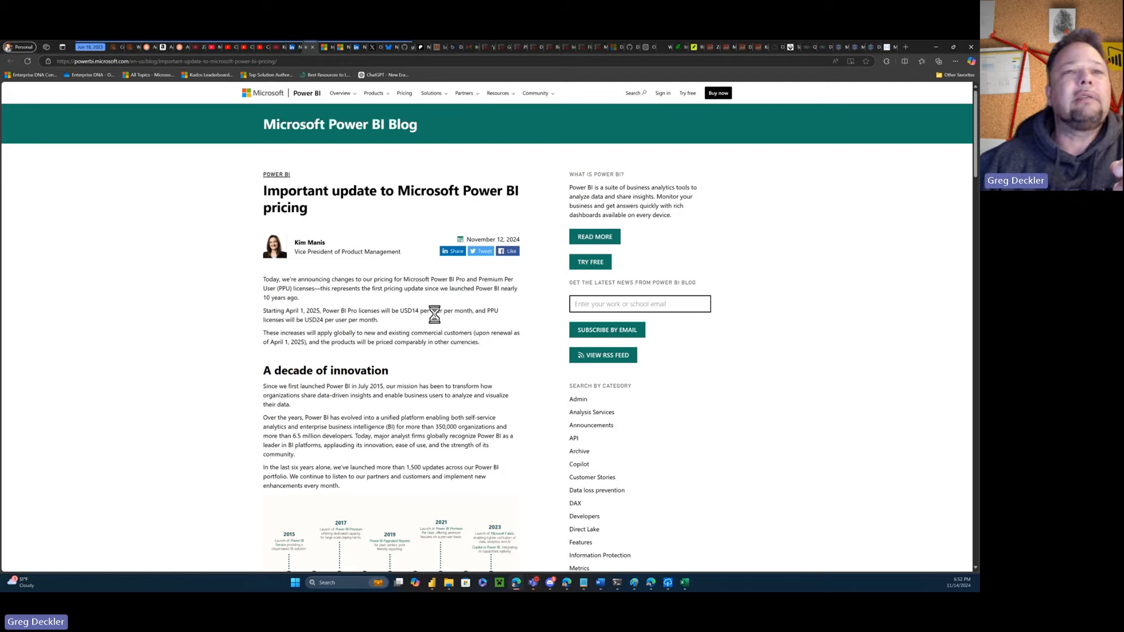
mouse_move(444, 310)
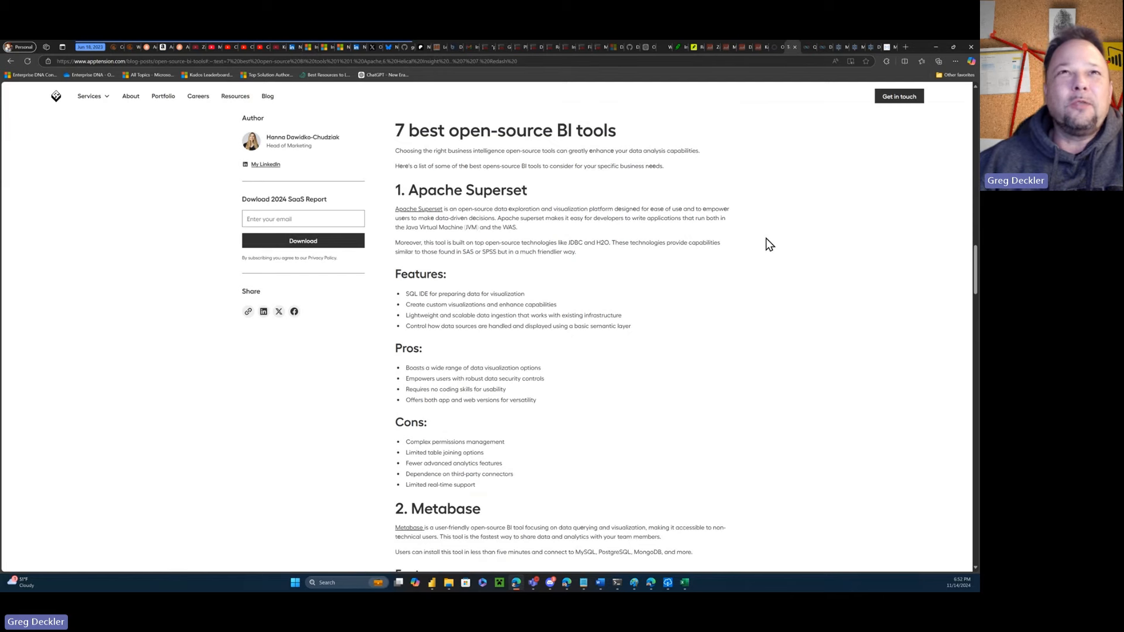
mouse_move(761, 246)
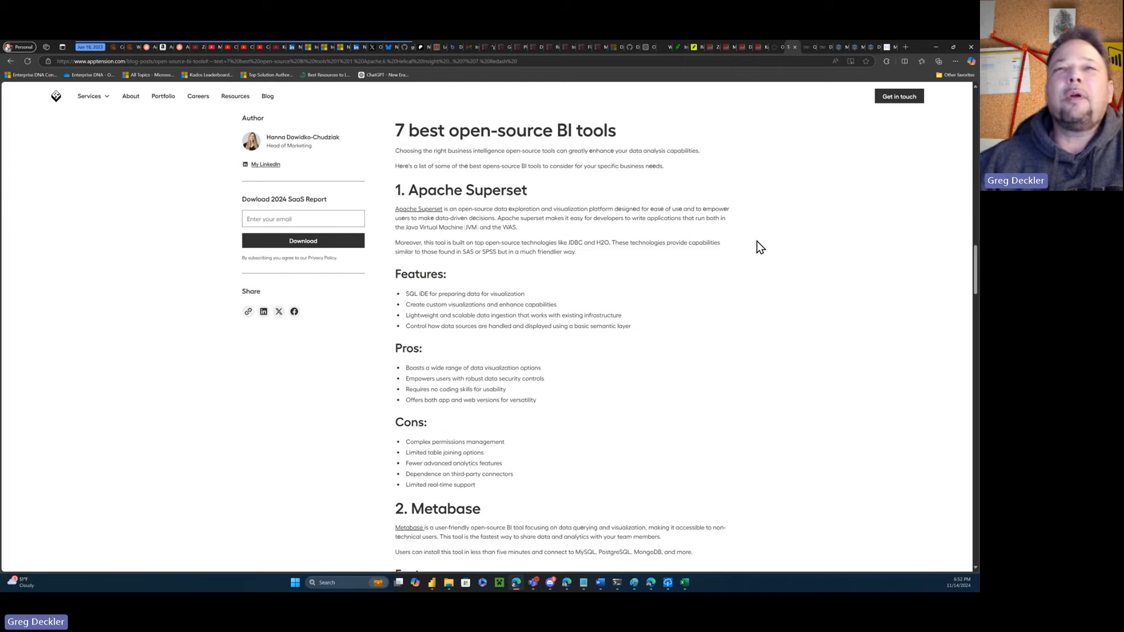
mouse_move(756, 259)
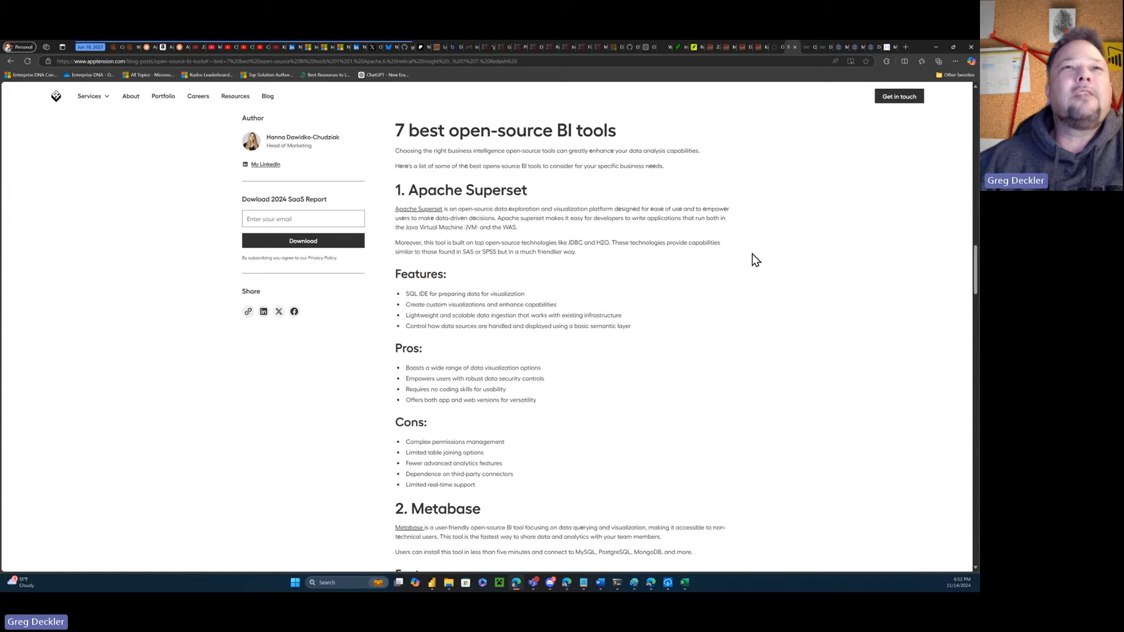
Scroll the Superset docs, then open the Quickstart guide showing the three local setup steps.
scroll("down", 3)
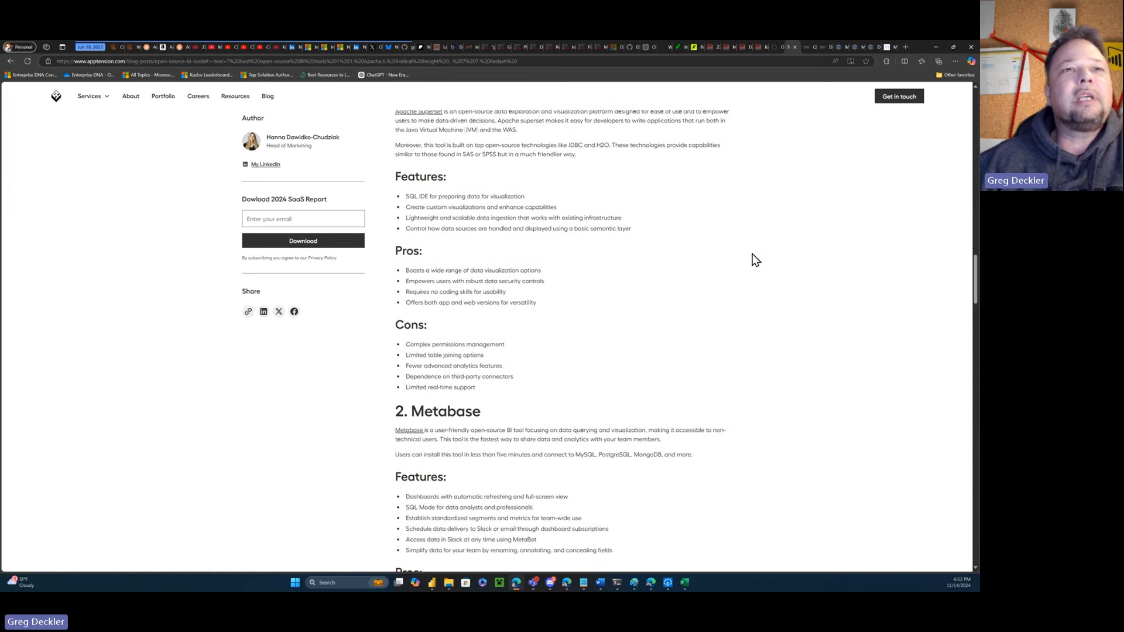
scroll("down", 3)
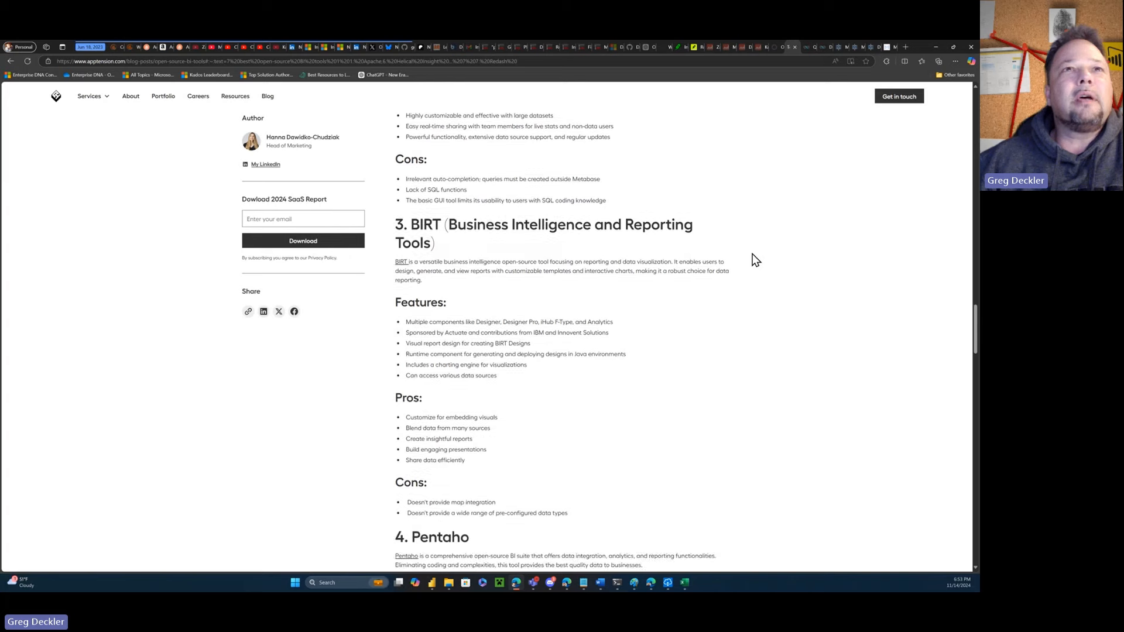
scroll("down", 3)
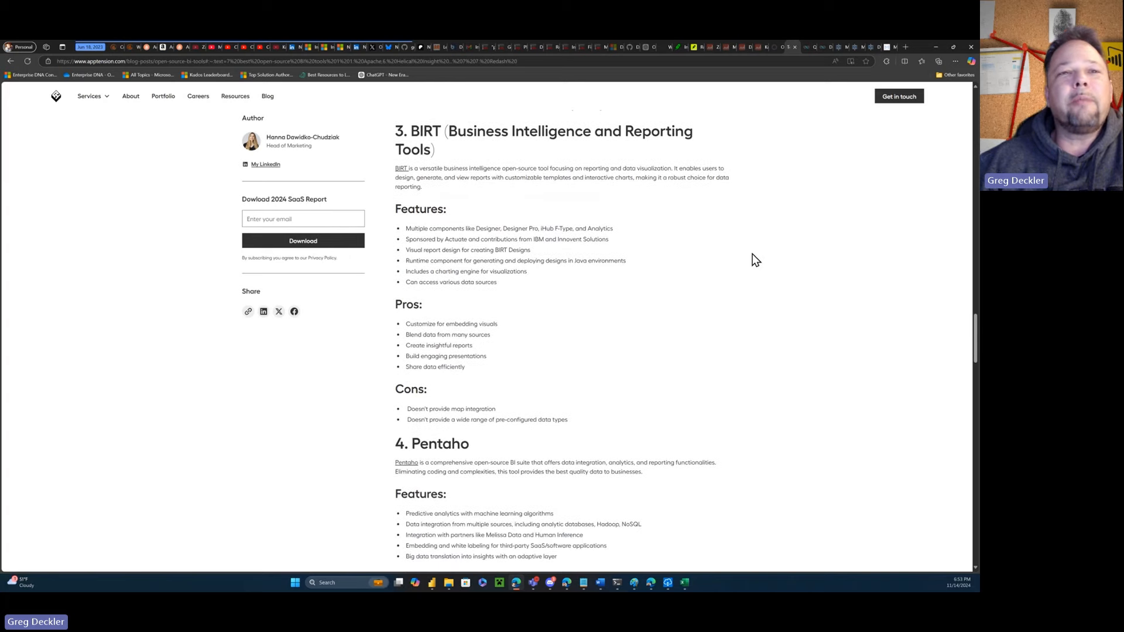
scroll("down", 3)
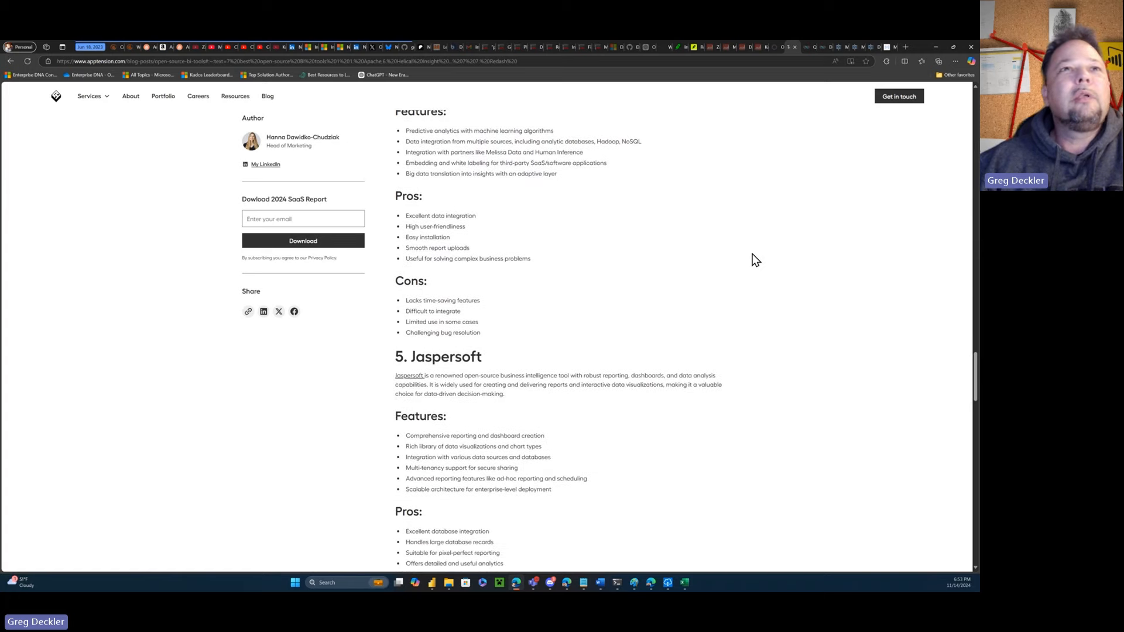
scroll("down", 3)
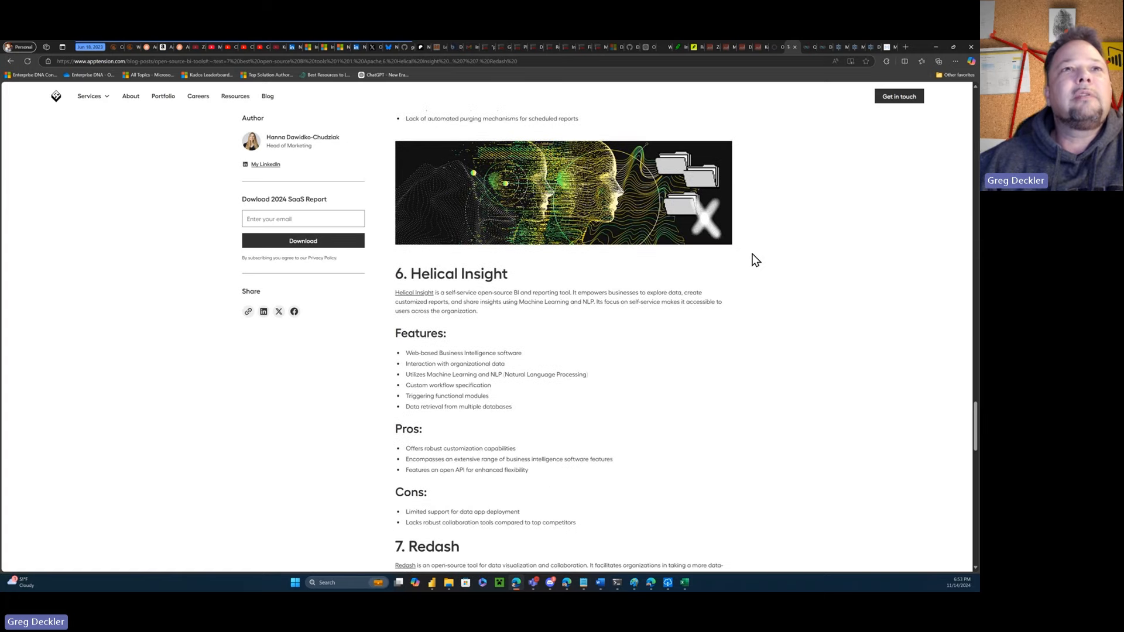
scroll("down", 3)
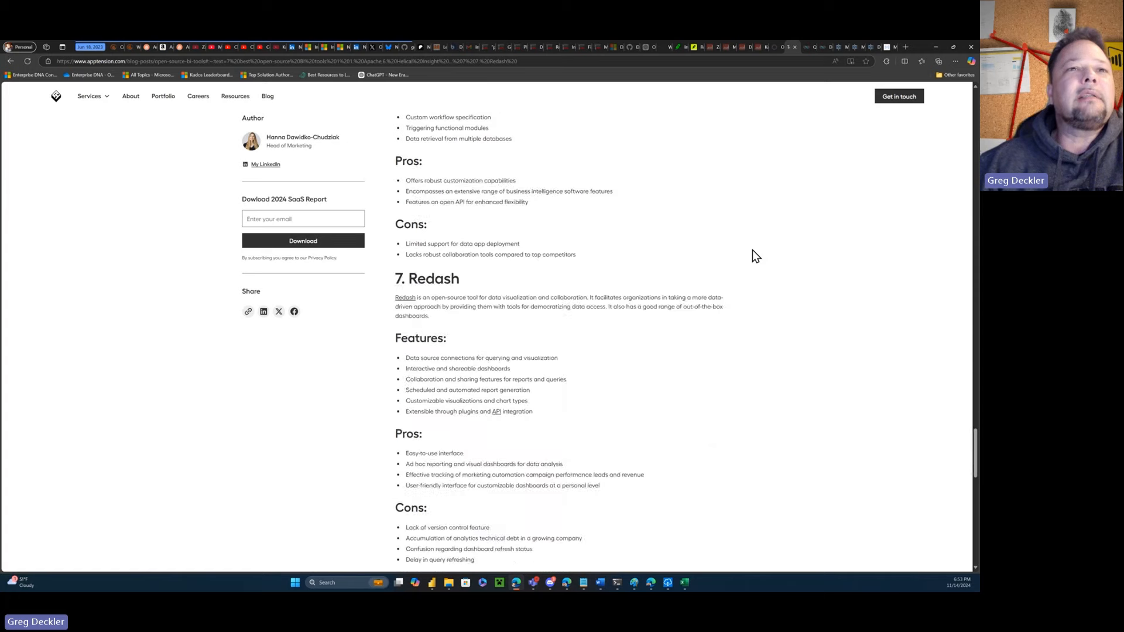
scroll("down", 3)
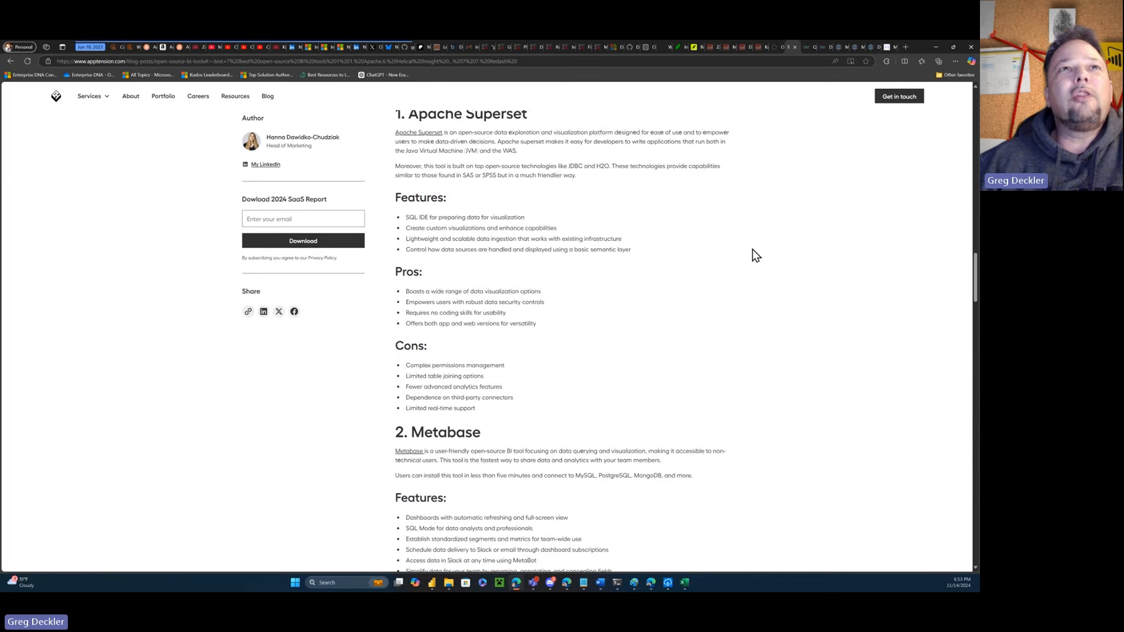
scroll("up", 3)
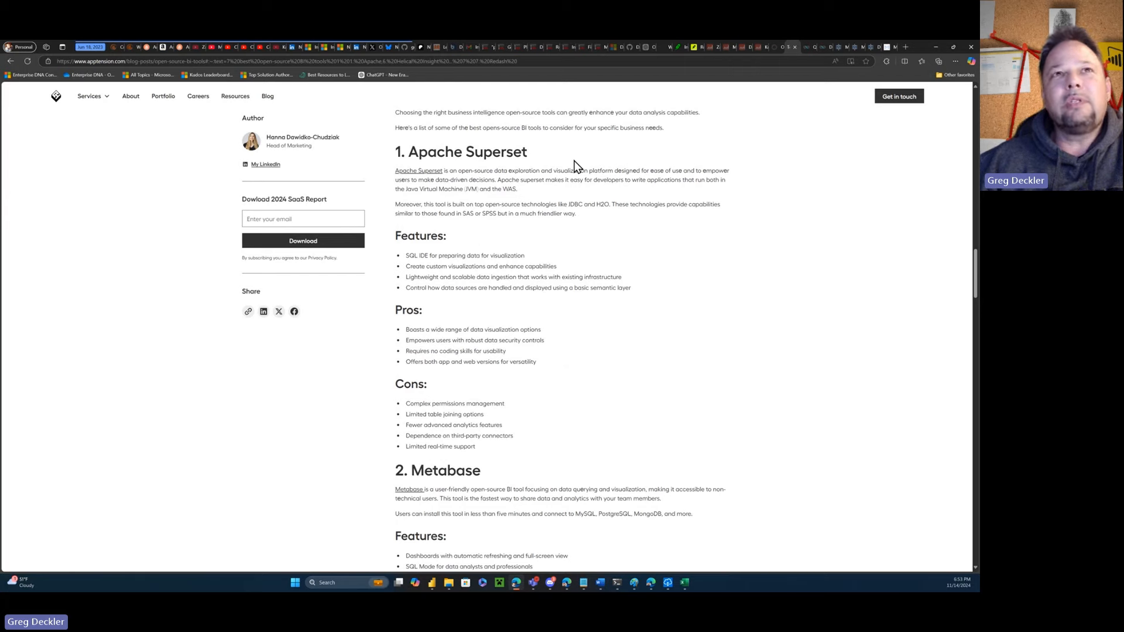
mouse_move(692, 166)
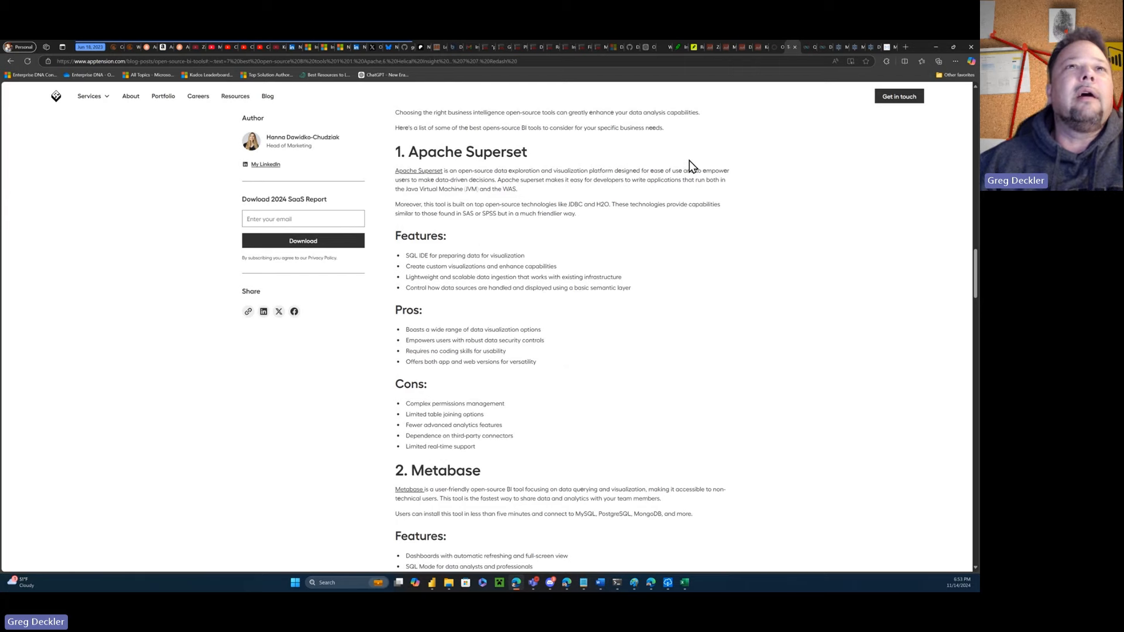
mouse_move(705, 164)
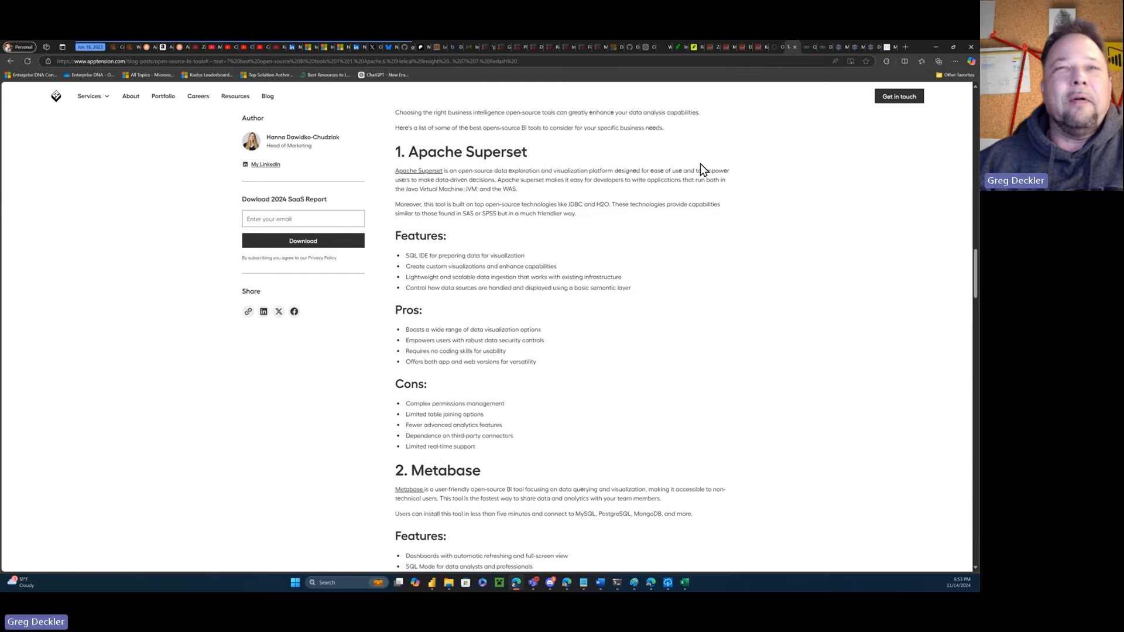
mouse_move(702, 192)
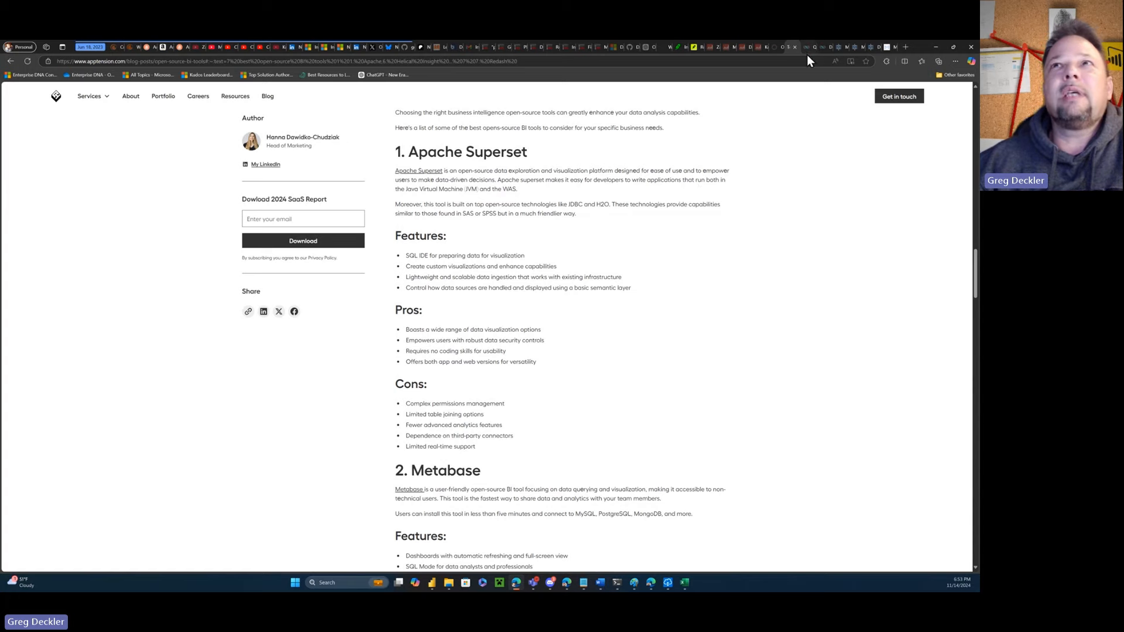
left_click(418, 171)
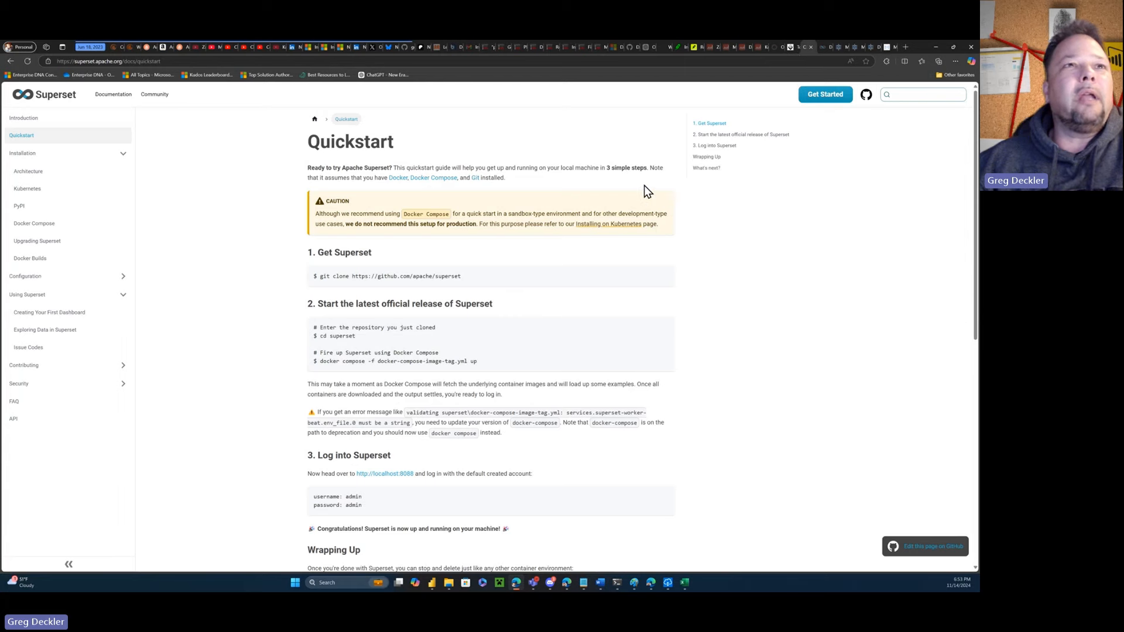
mouse_move(587, 195)
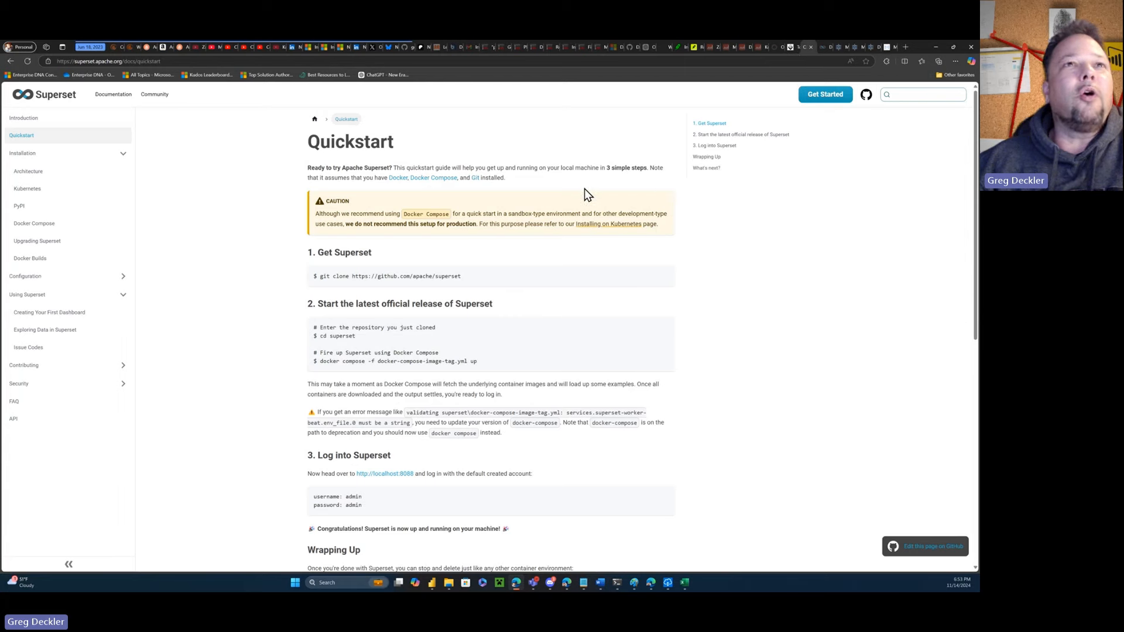
mouse_move(565, 195)
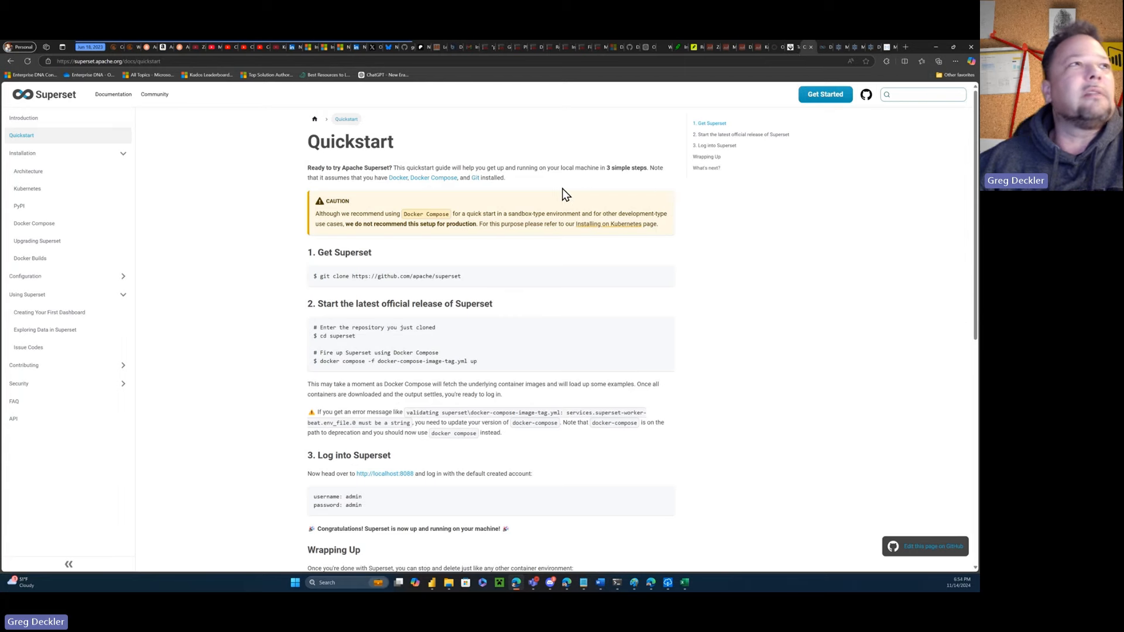
mouse_move(823, 58)
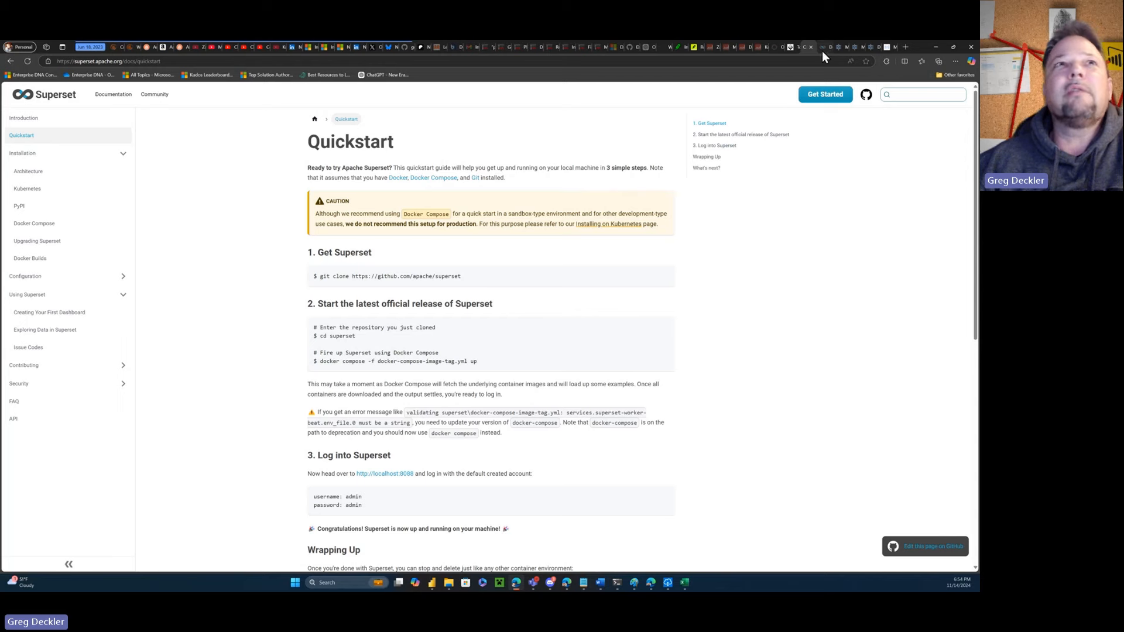
mouse_move(798, 47)
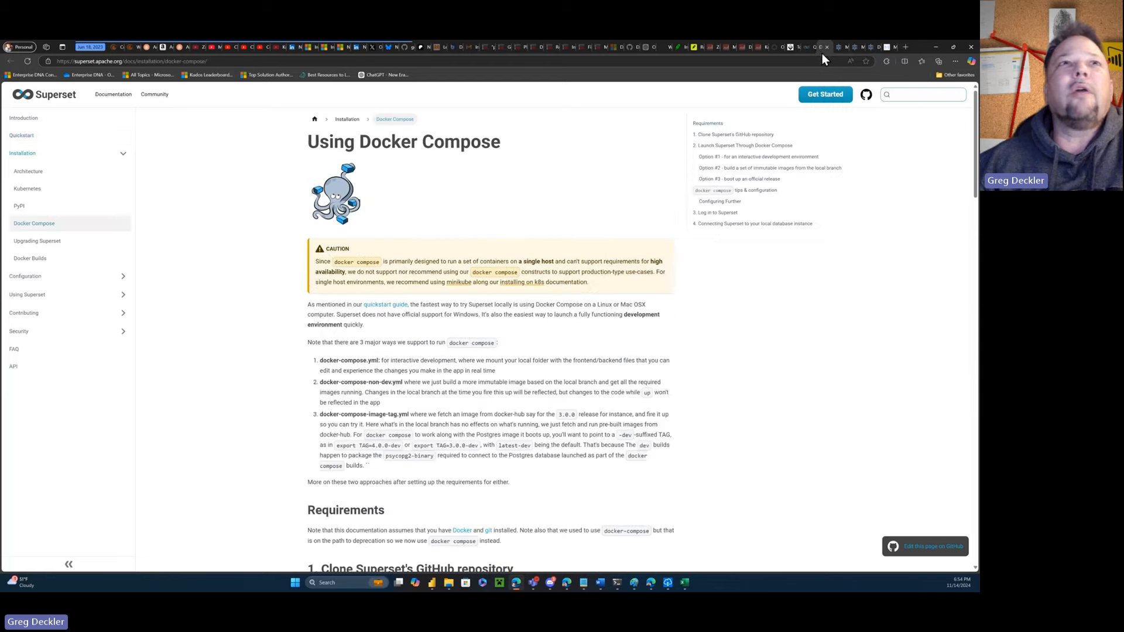
mouse_move(798, 90)
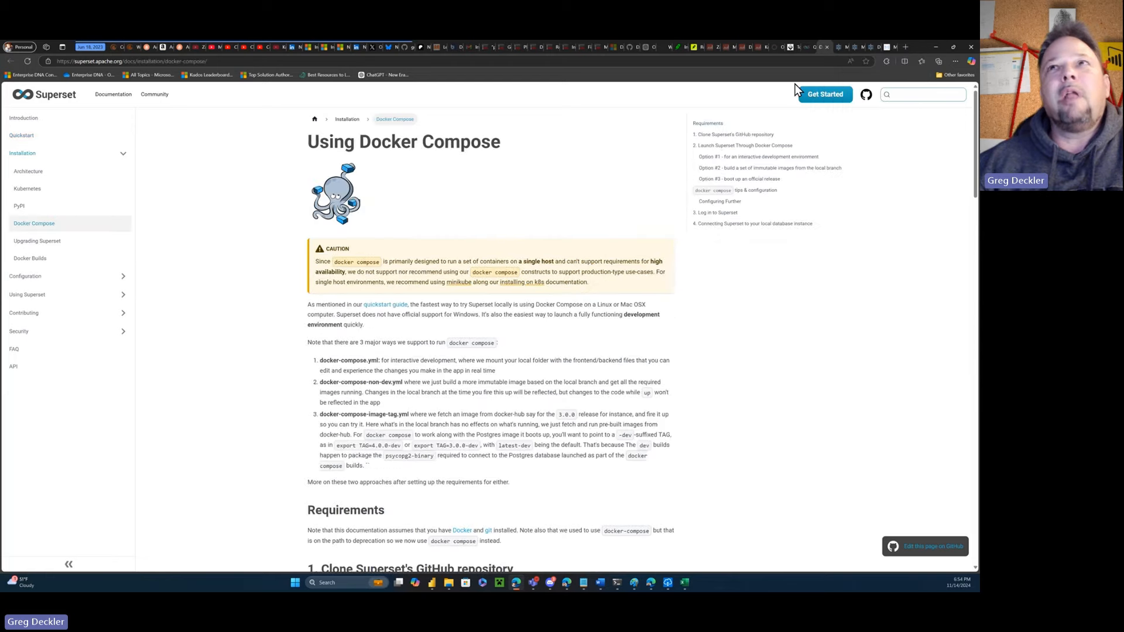
mouse_move(604, 200)
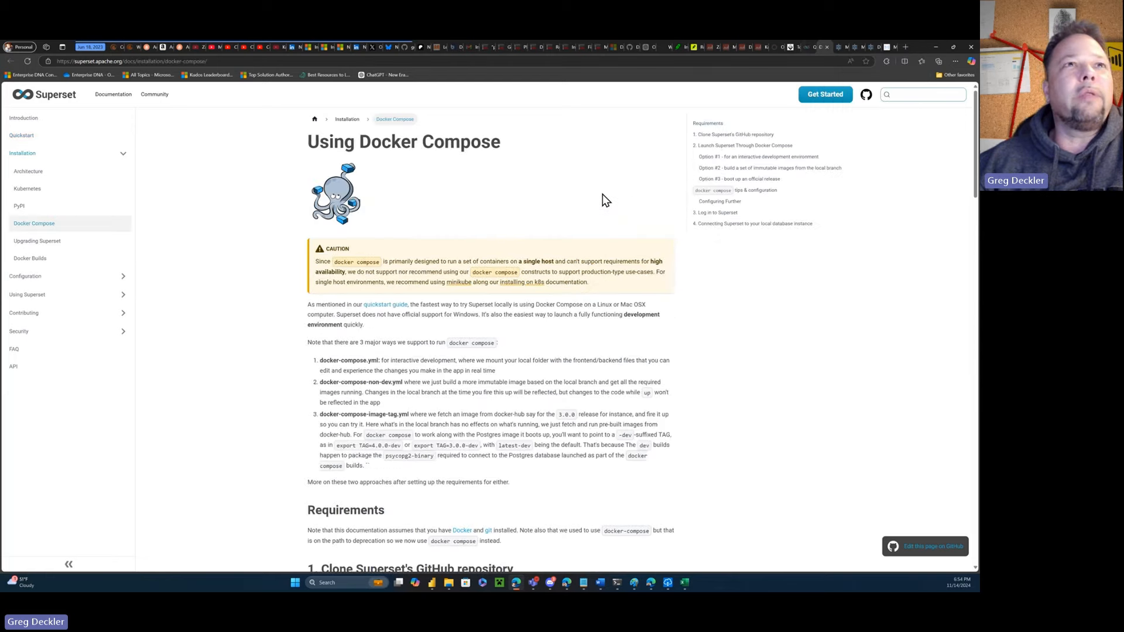
mouse_move(615, 190)
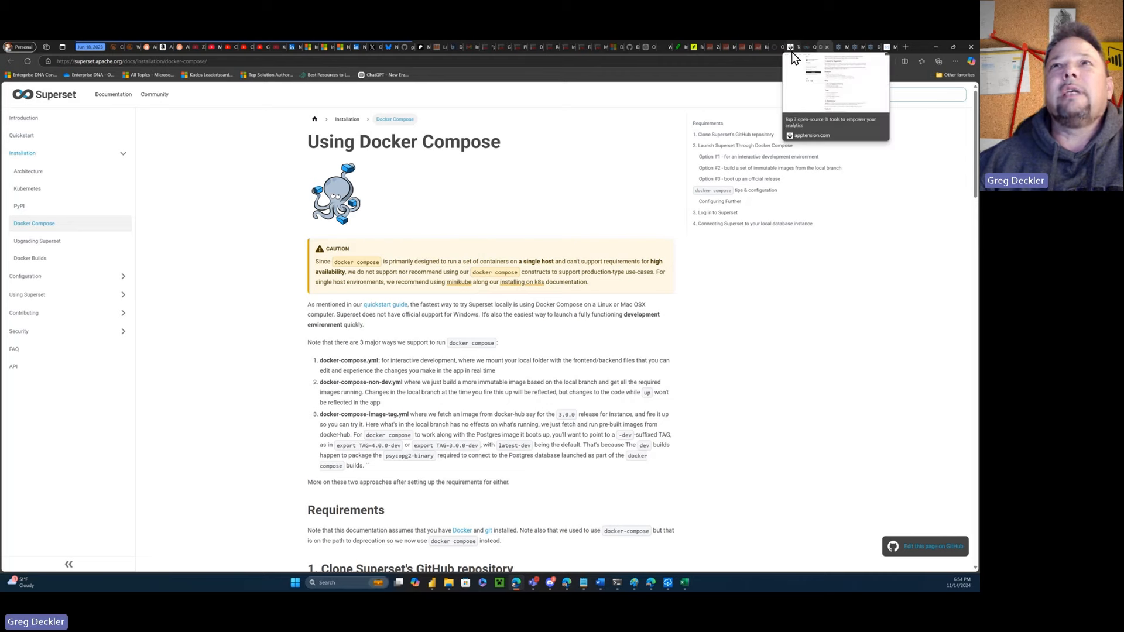
Return to the open-source BI tools article and scroll down through it.
left_click(836, 93)
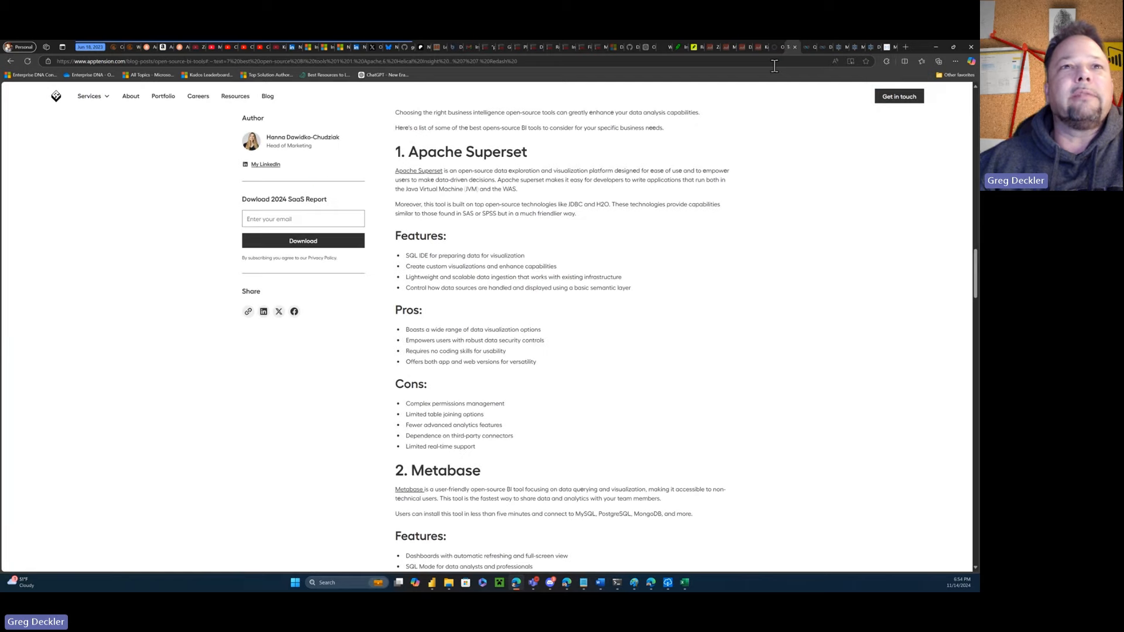
scroll("down", 3)
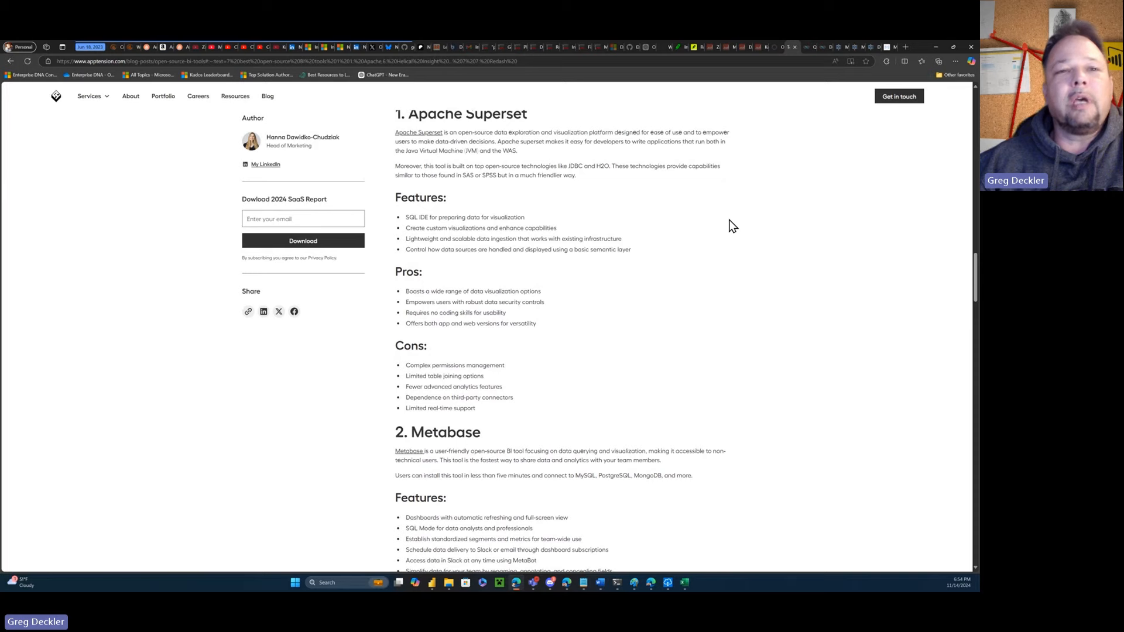
scroll("down", 3)
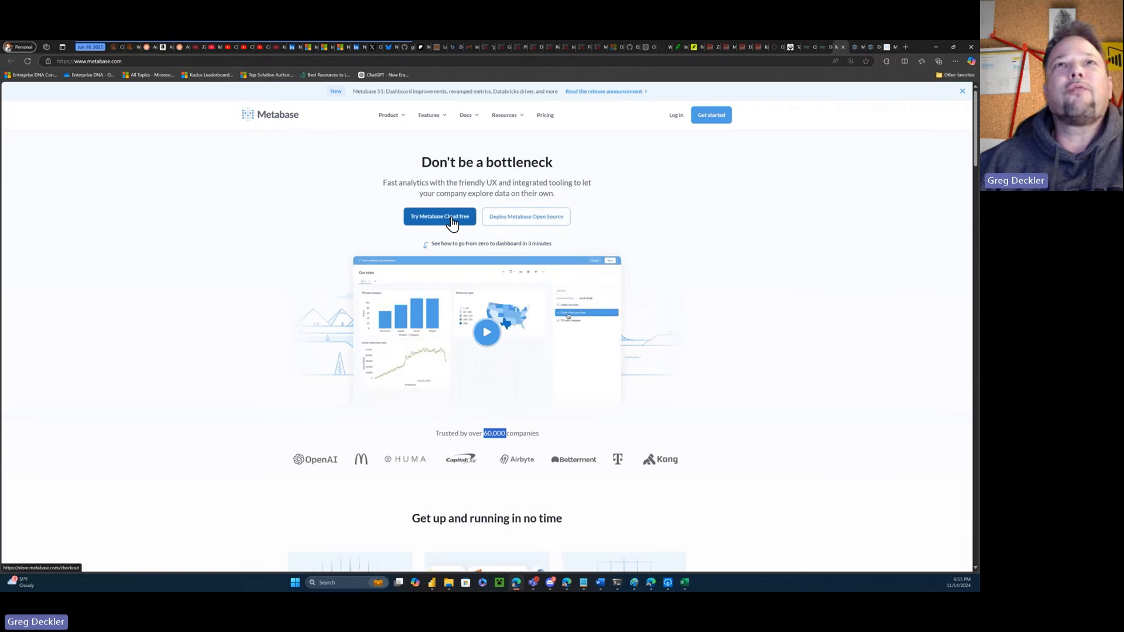
Open Pricing on metabase.com to compare the Open Source, Starter, Pro and Enterprise tiers.
left_click(440, 216)
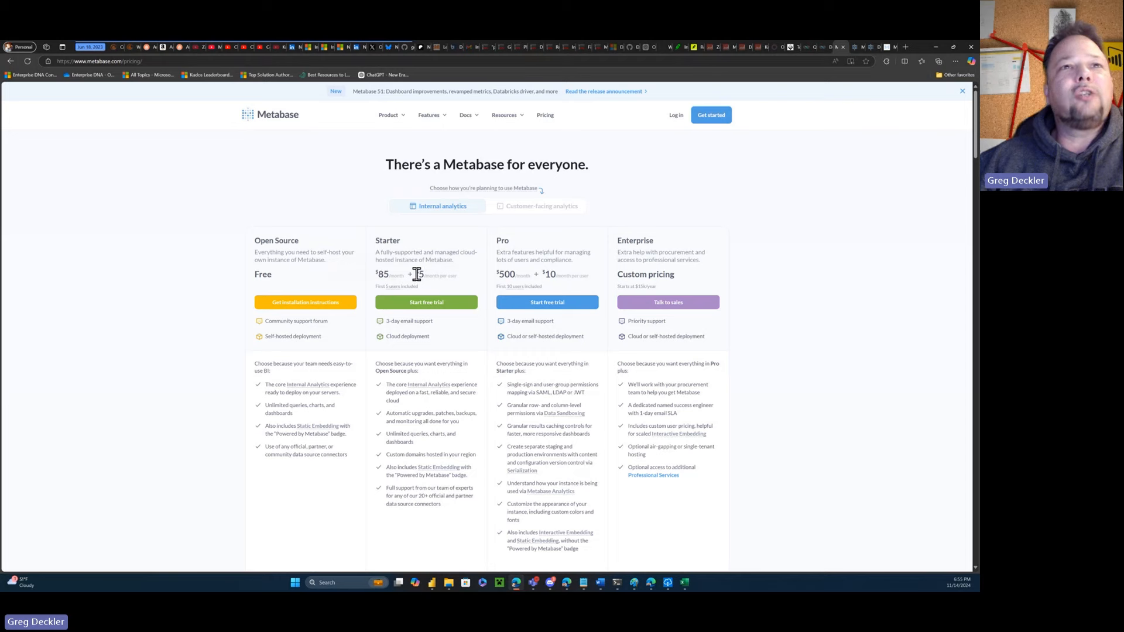
mouse_move(467, 279)
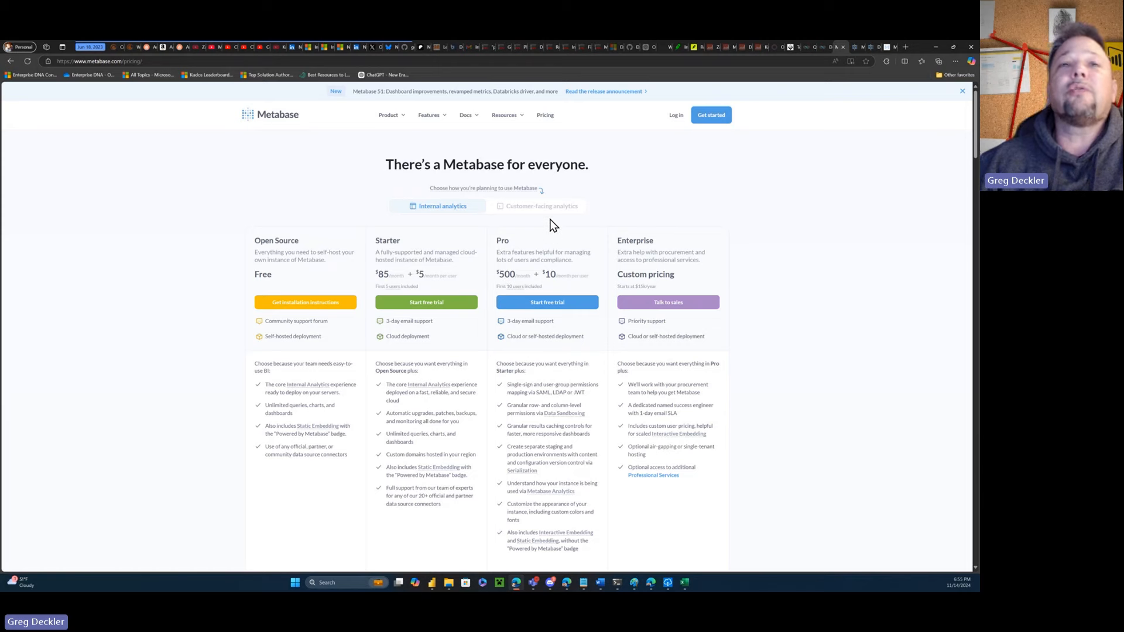
mouse_move(647, 209)
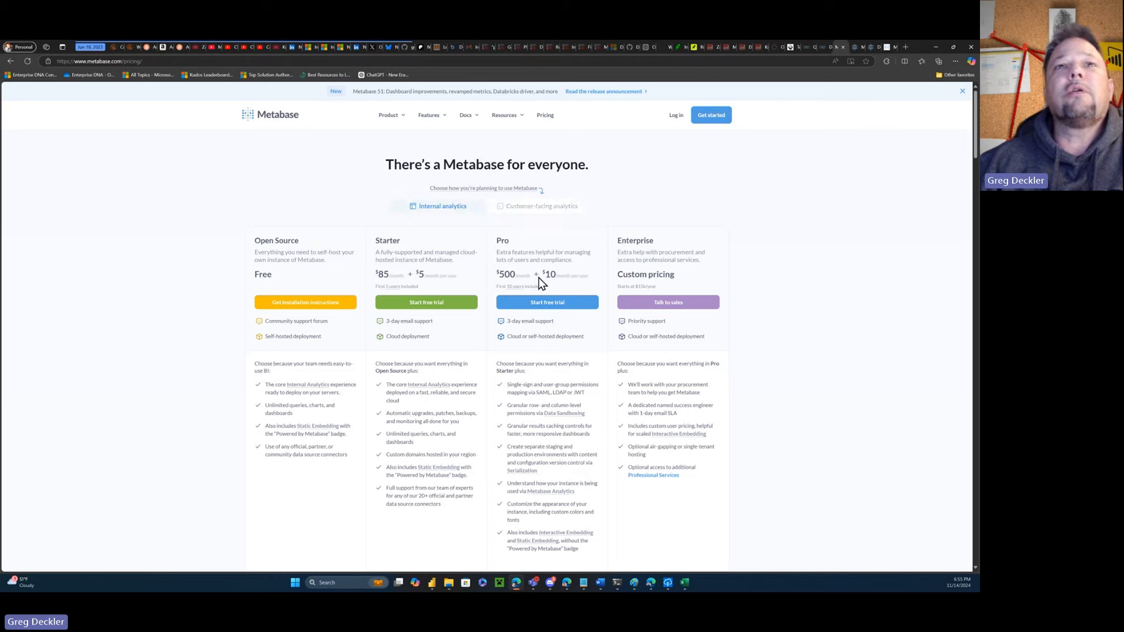
mouse_move(543, 274)
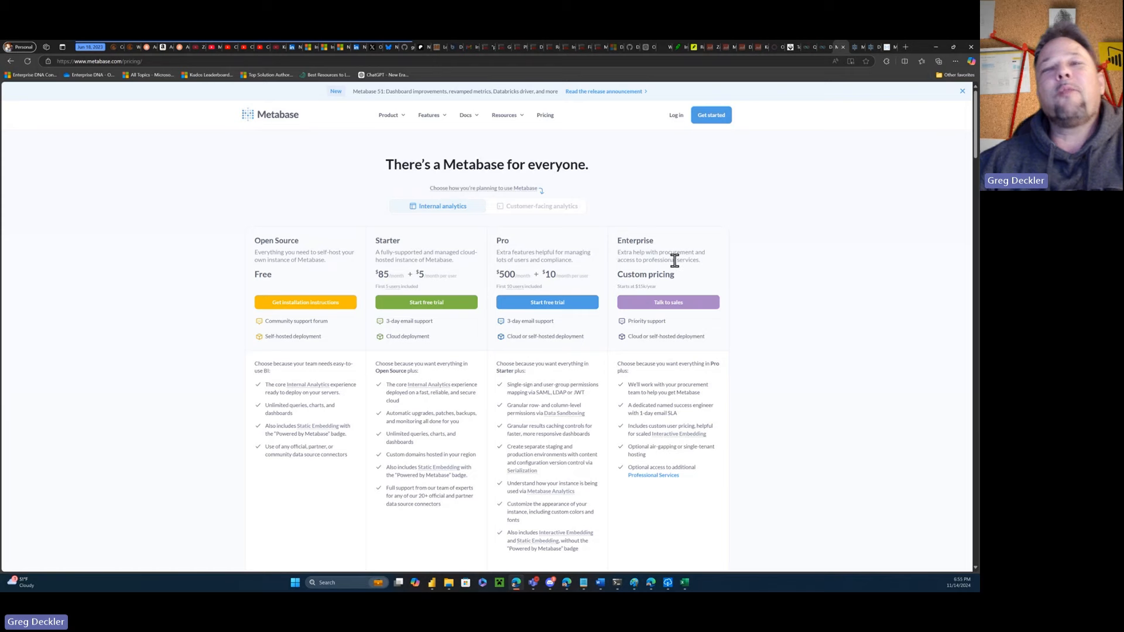
mouse_move(683, 297)
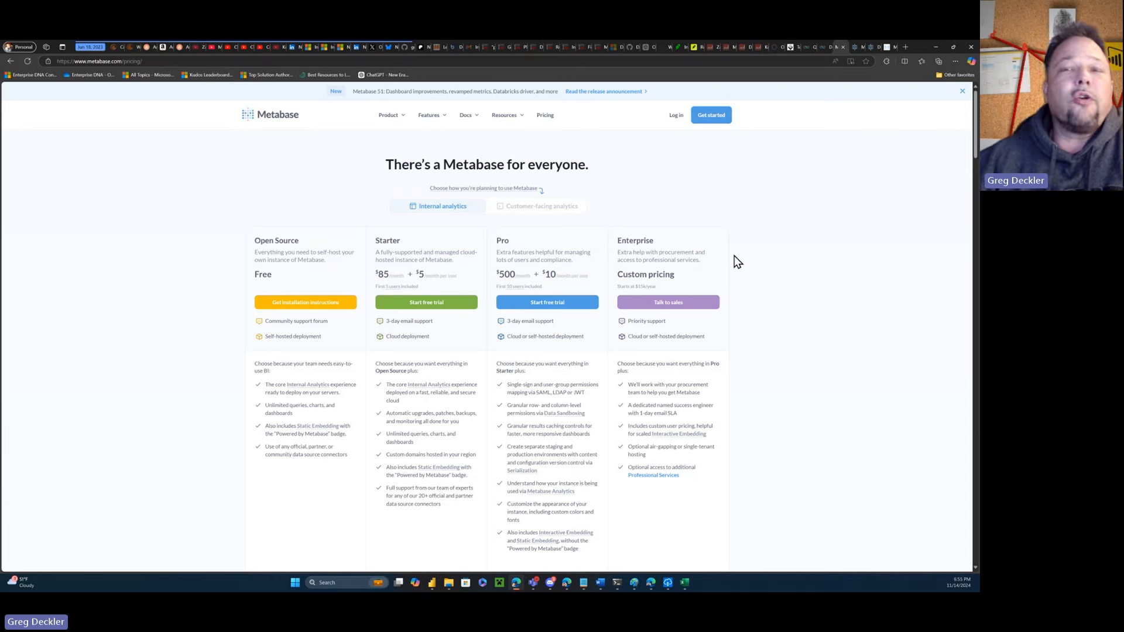
mouse_move(761, 264)
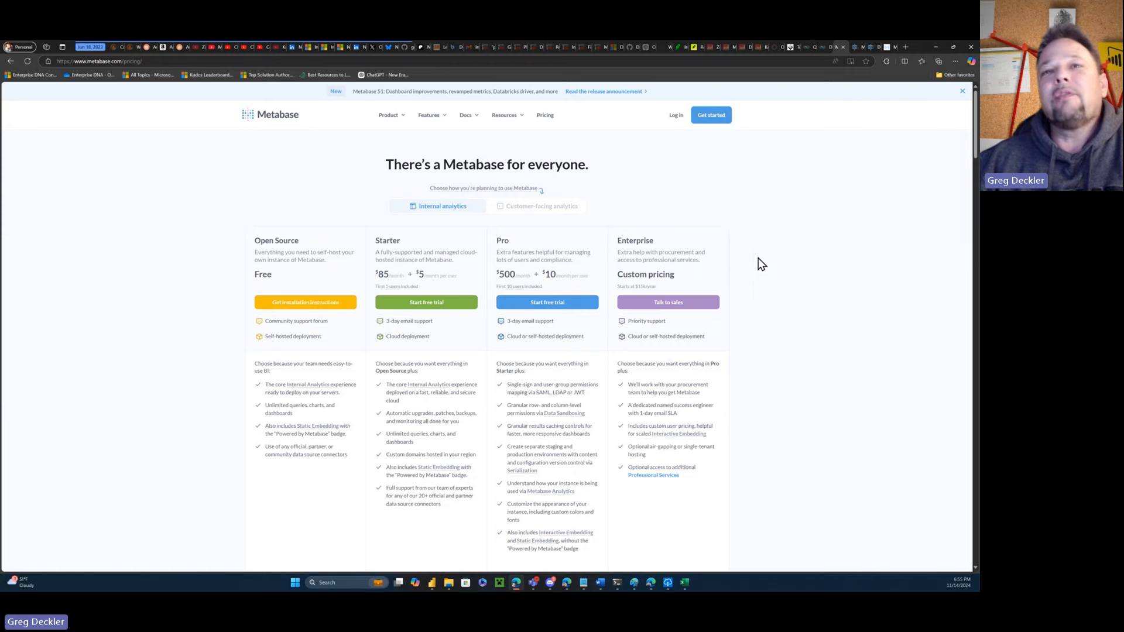
mouse_move(777, 260)
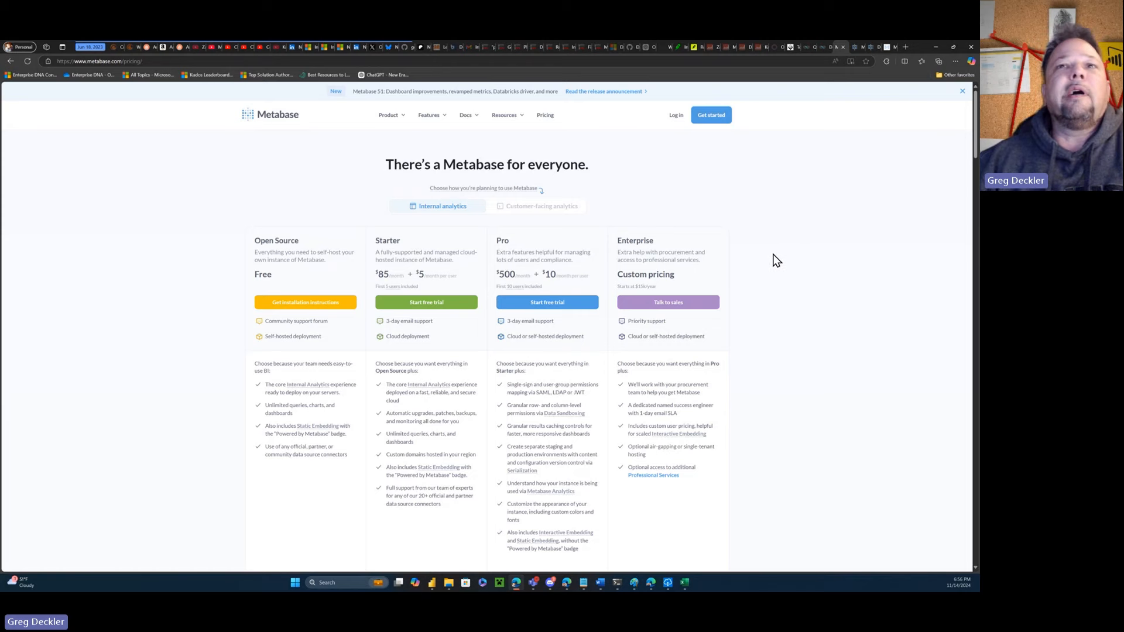
mouse_move(668, 302)
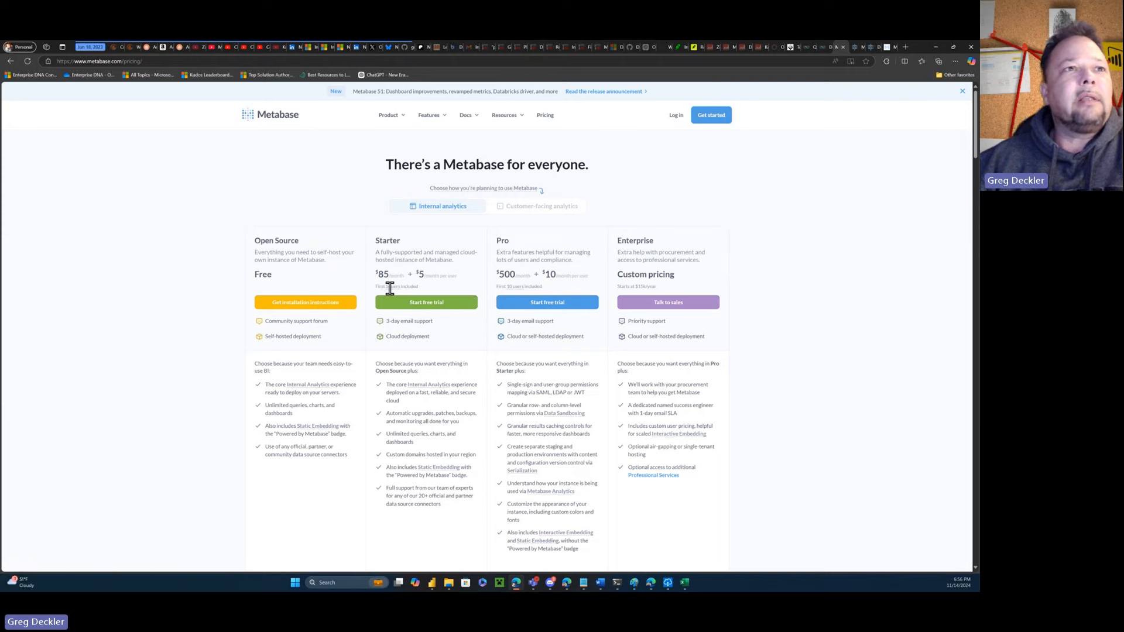
mouse_move(265, 328)
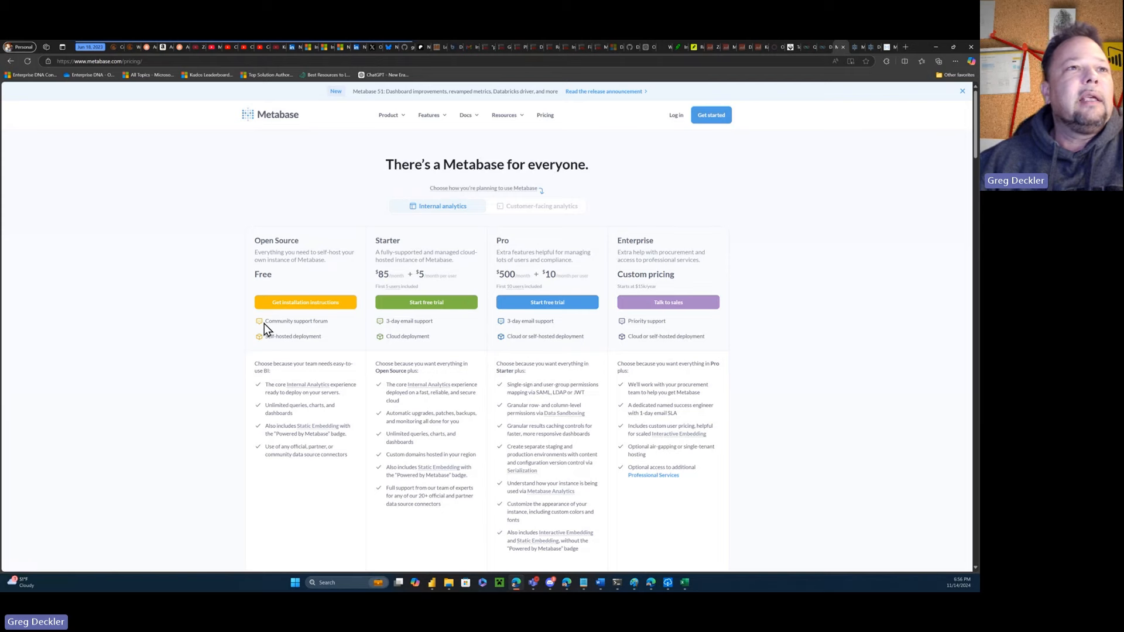
mouse_move(267, 361)
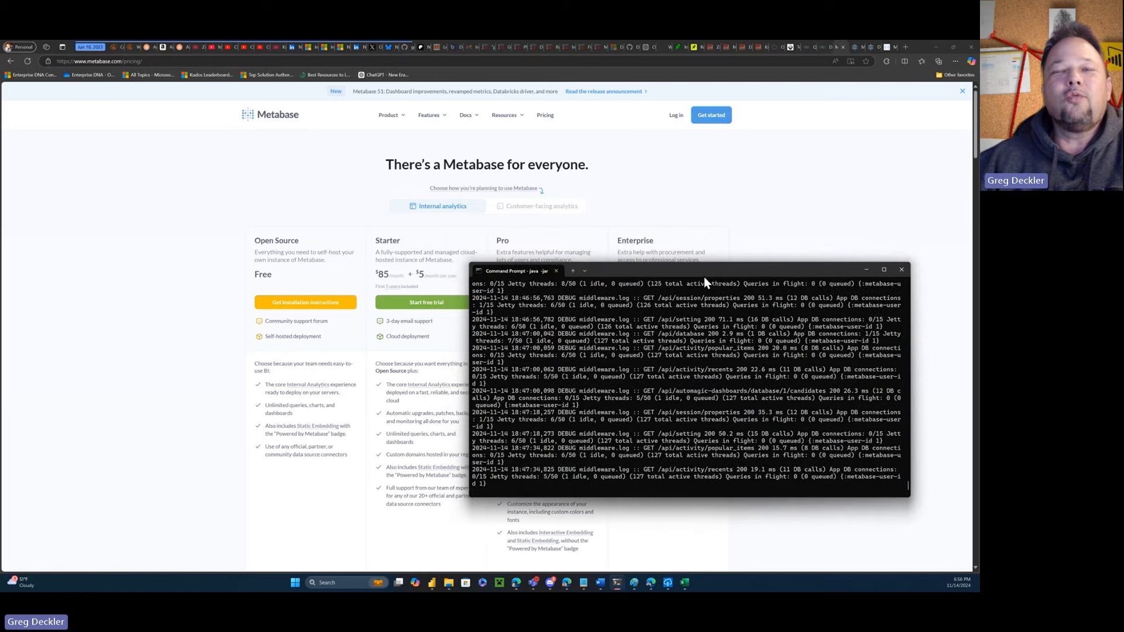
mouse_move(868, 111)
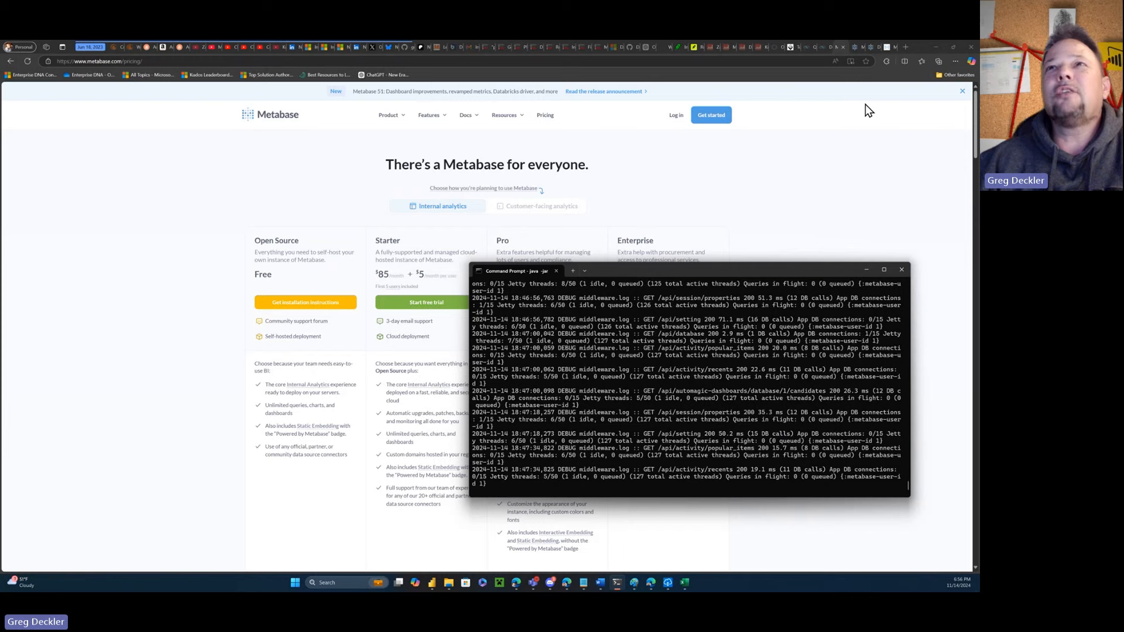
Choose 'Get installation instructions' under Open Source and scroll the Docker and JAR instructions.
left_click(305, 302)
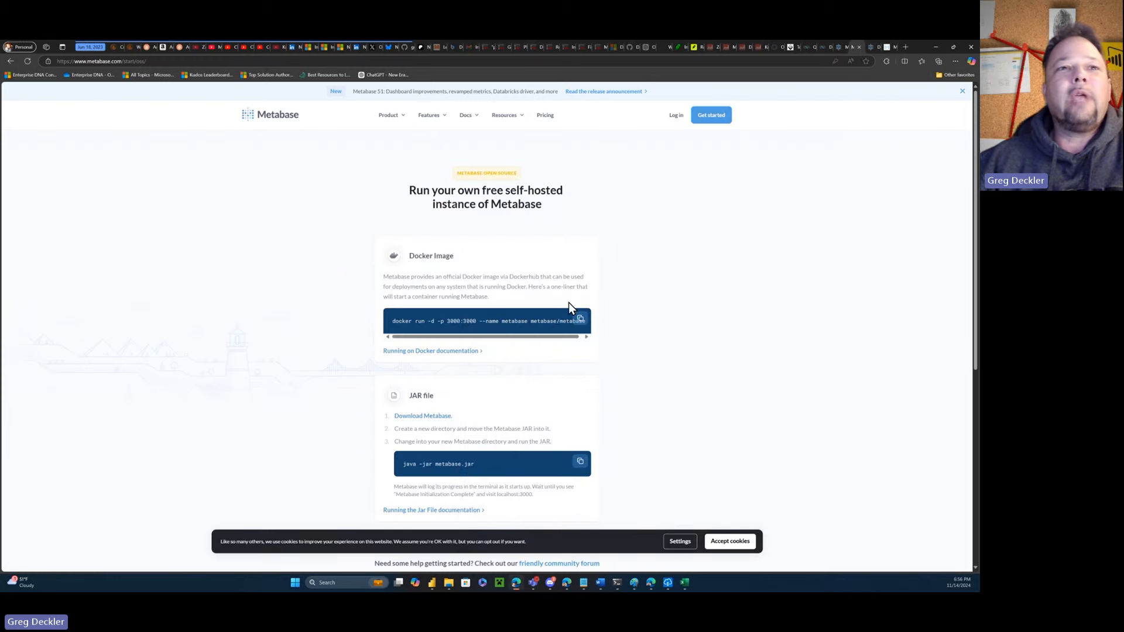
scroll("down", 3)
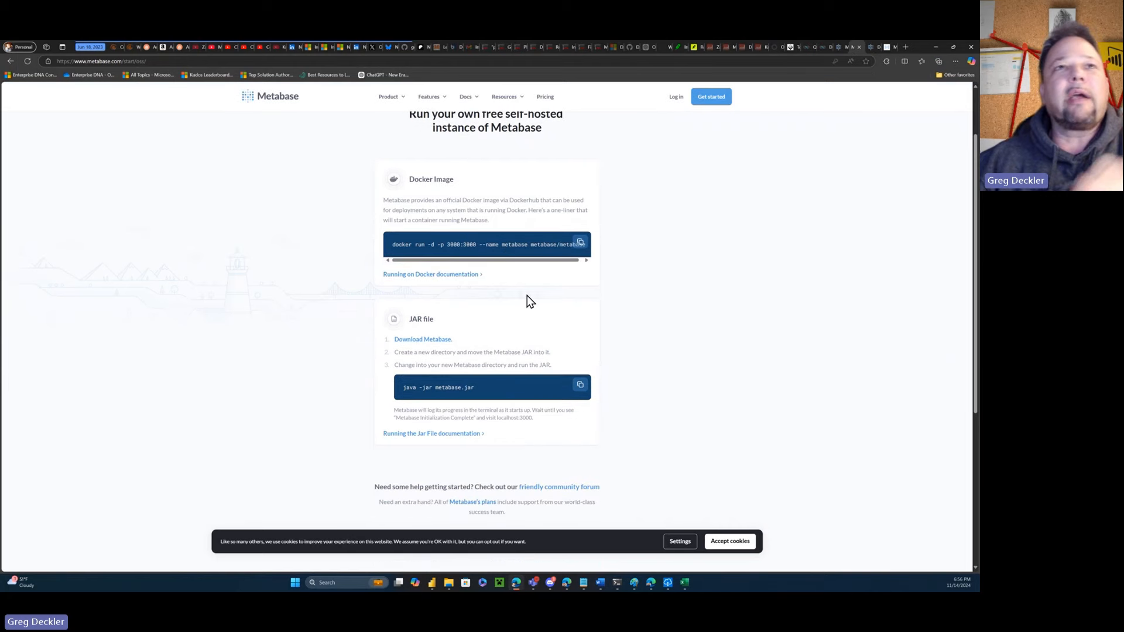
mouse_move(539, 287)
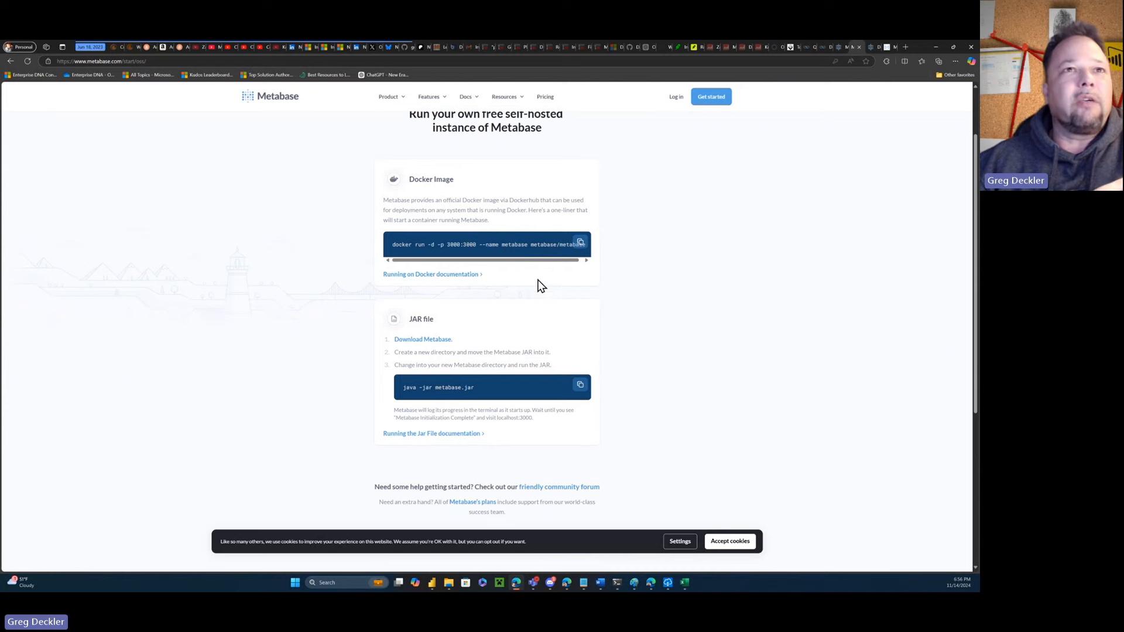
mouse_move(473, 335)
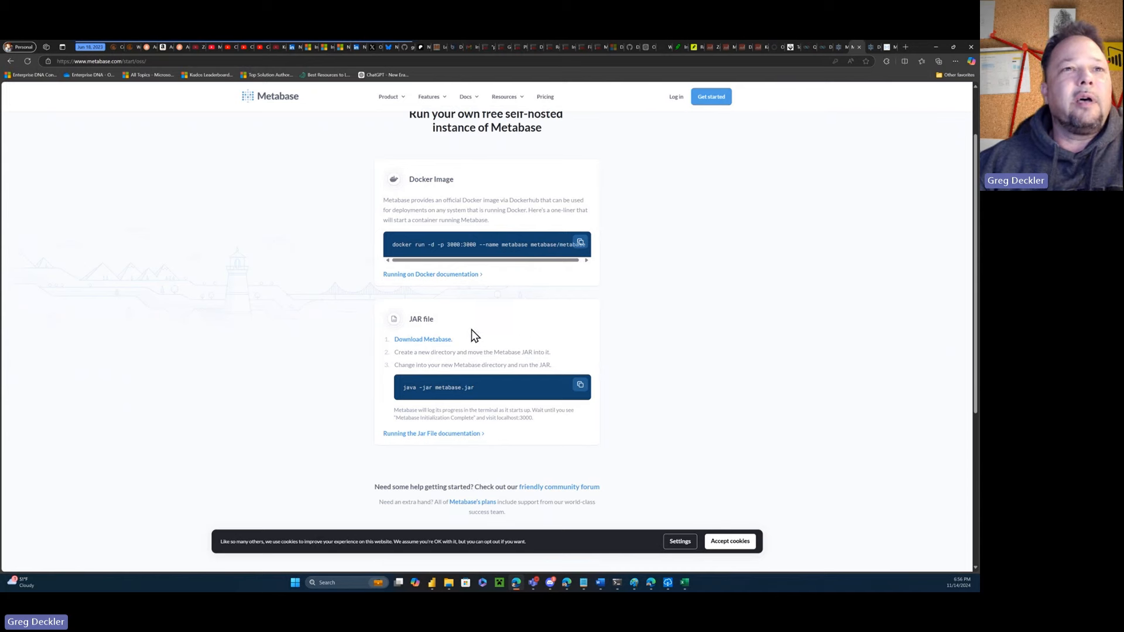
mouse_move(663, 262)
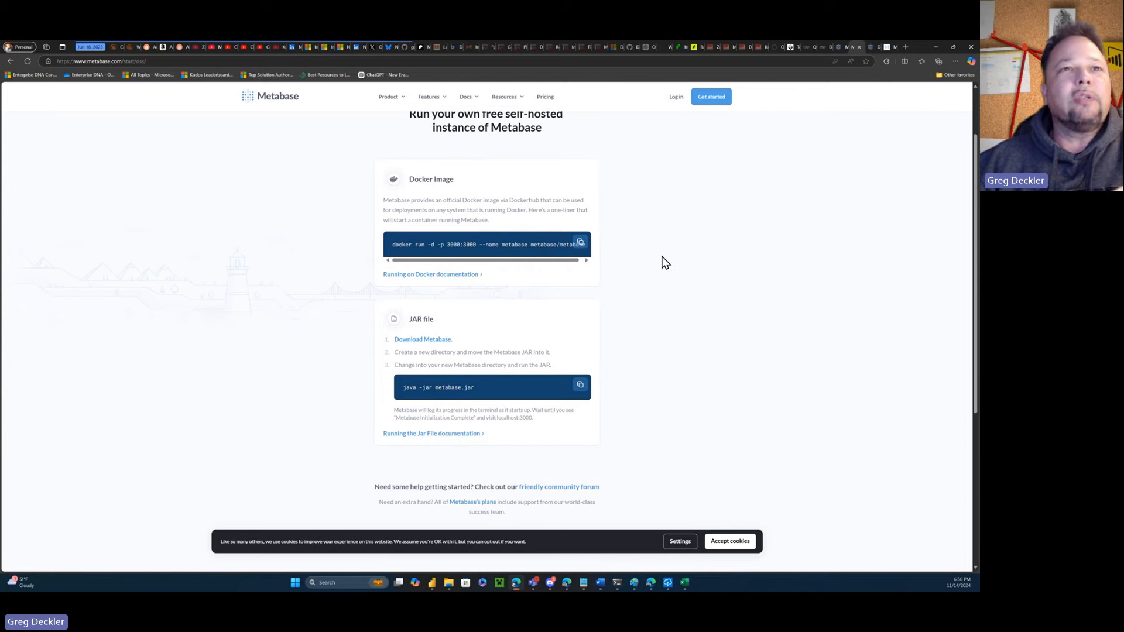
mouse_move(649, 264)
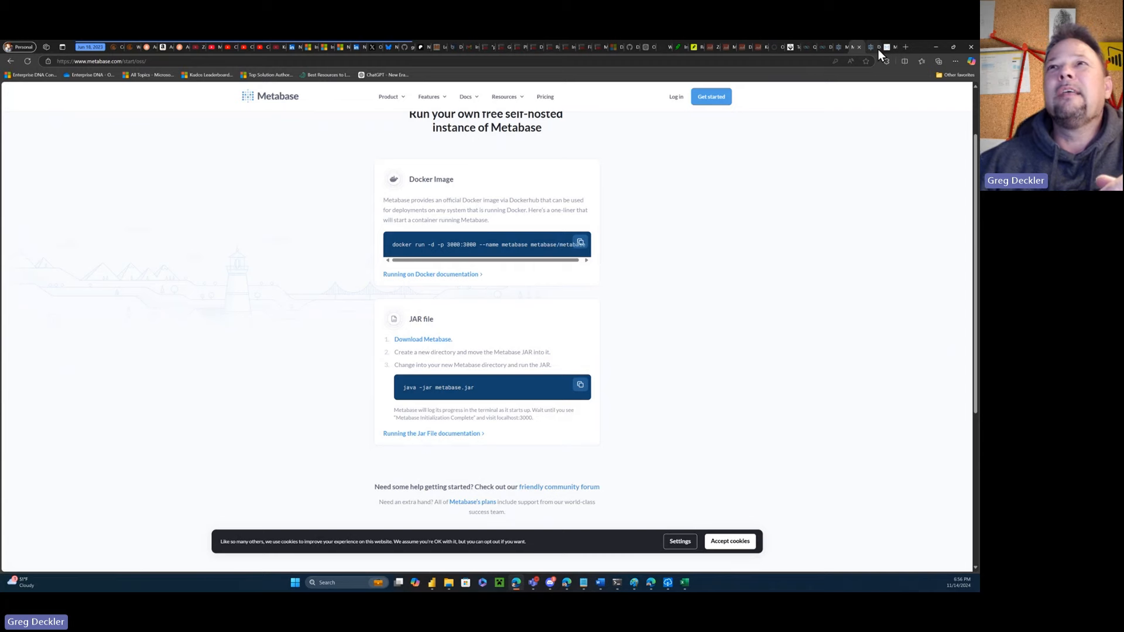
Switch to the localhost:3000 Metabase tab showing Greg's home page with recent items.
left_click(422, 339)
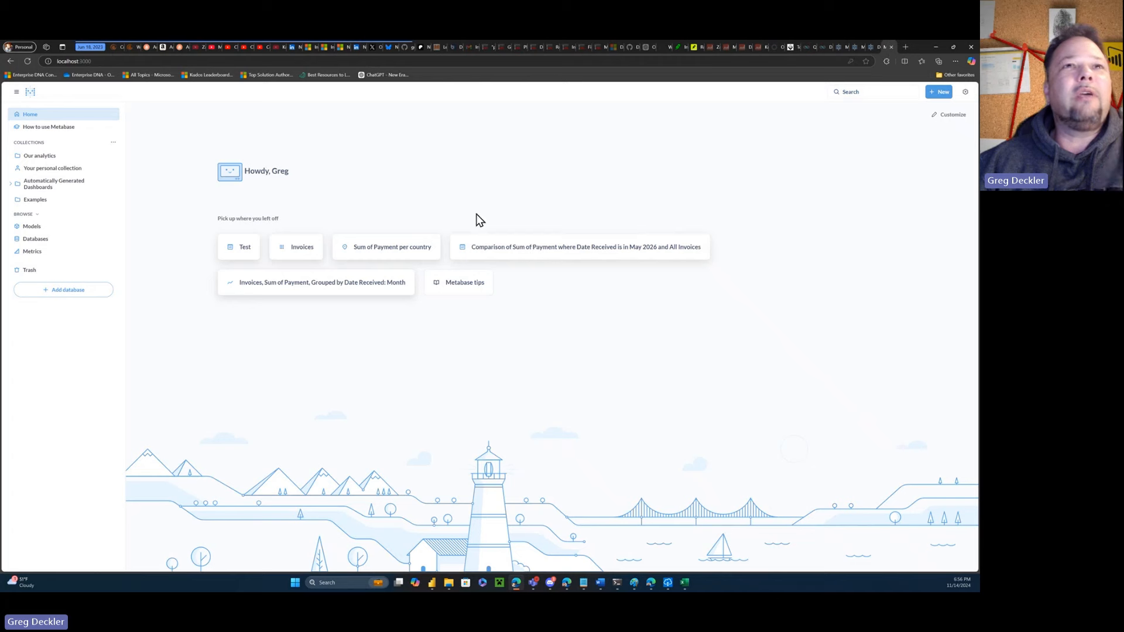
left_click(81, 61)
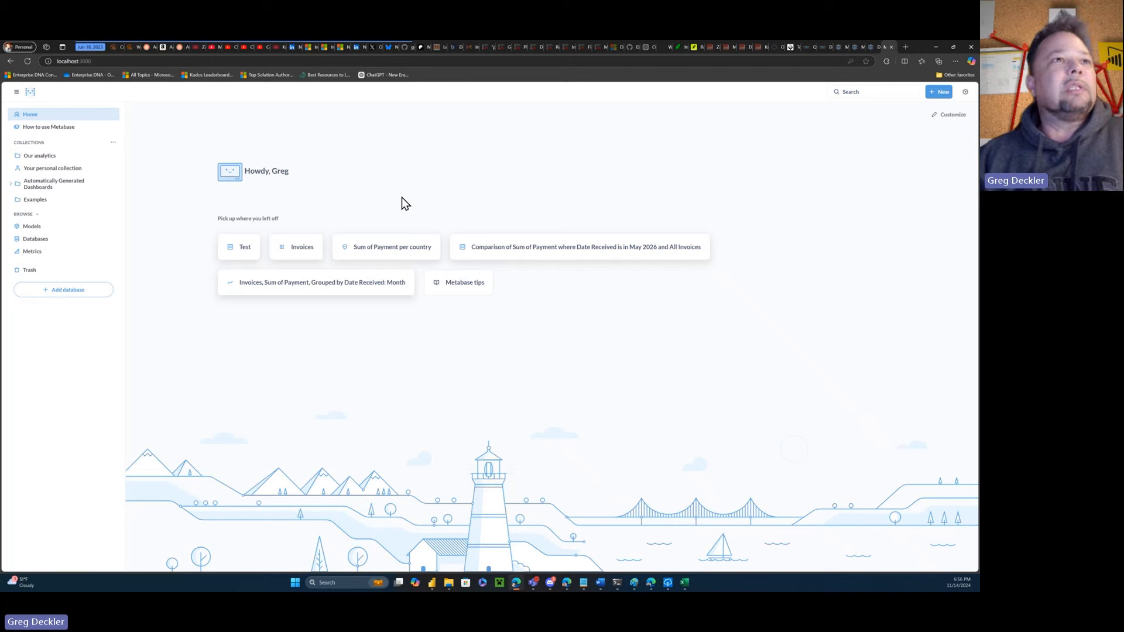
mouse_move(366, 182)
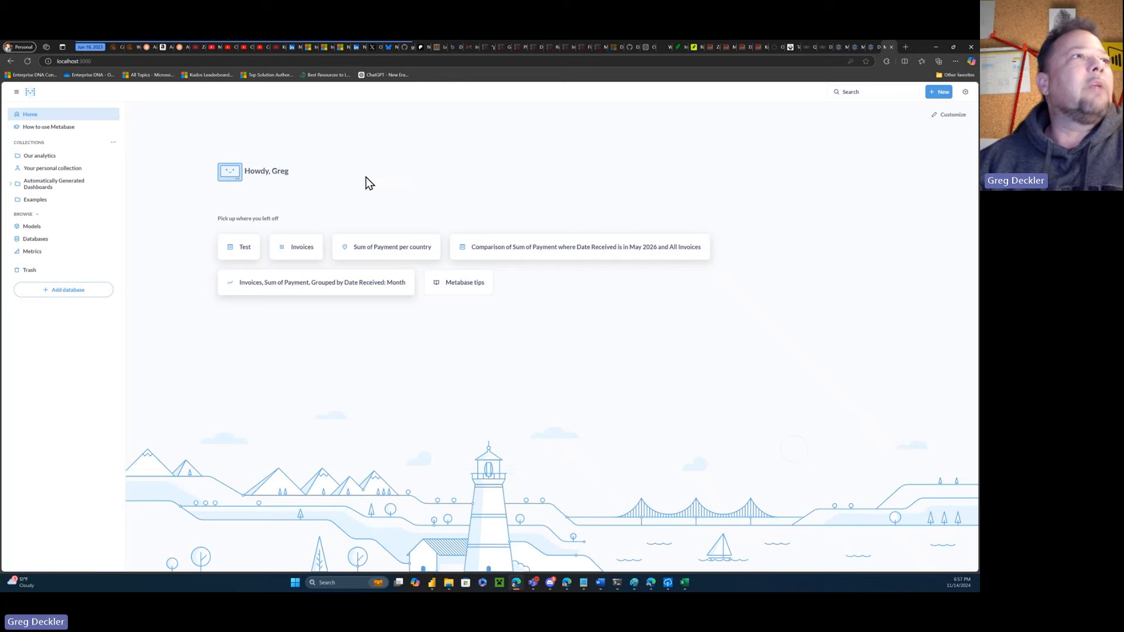
mouse_move(387, 194)
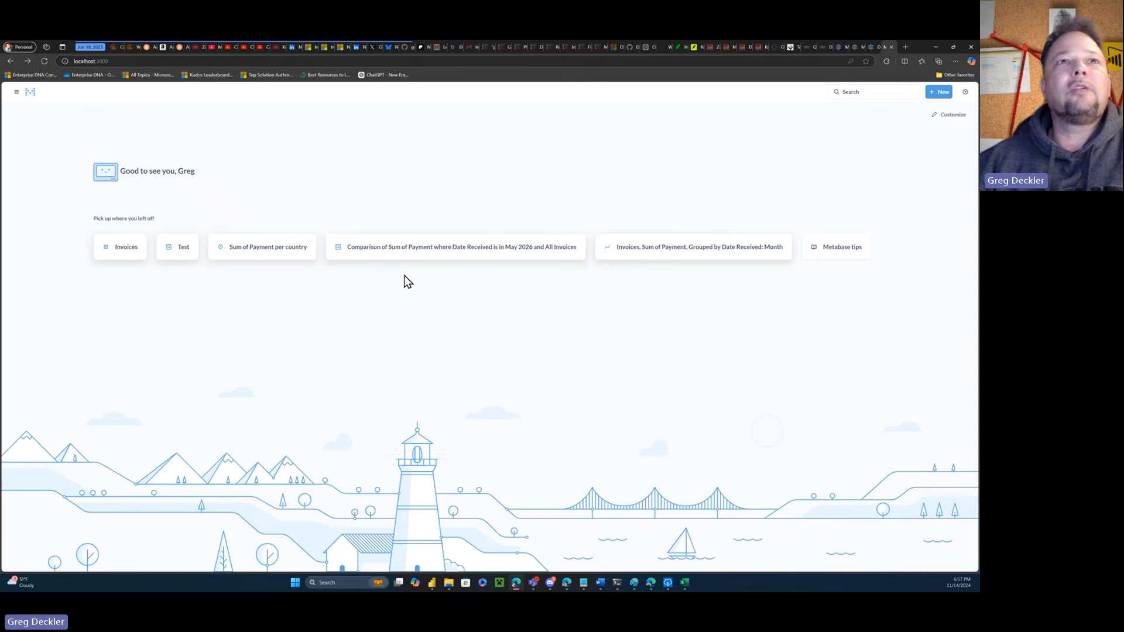
mouse_move(703, 264)
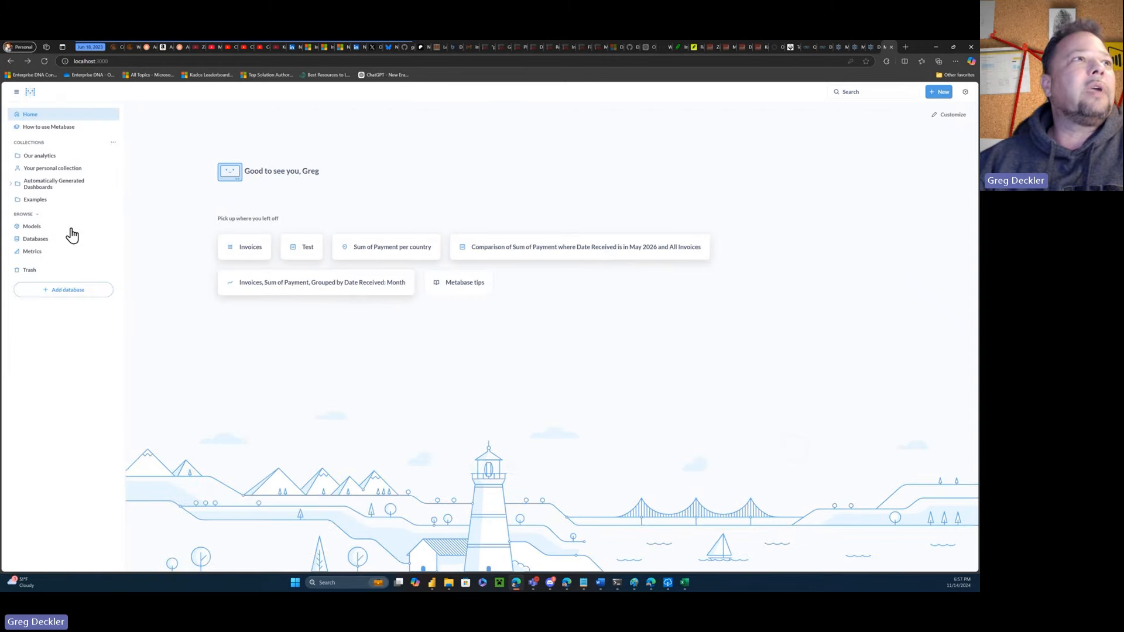
mouse_move(306, 246)
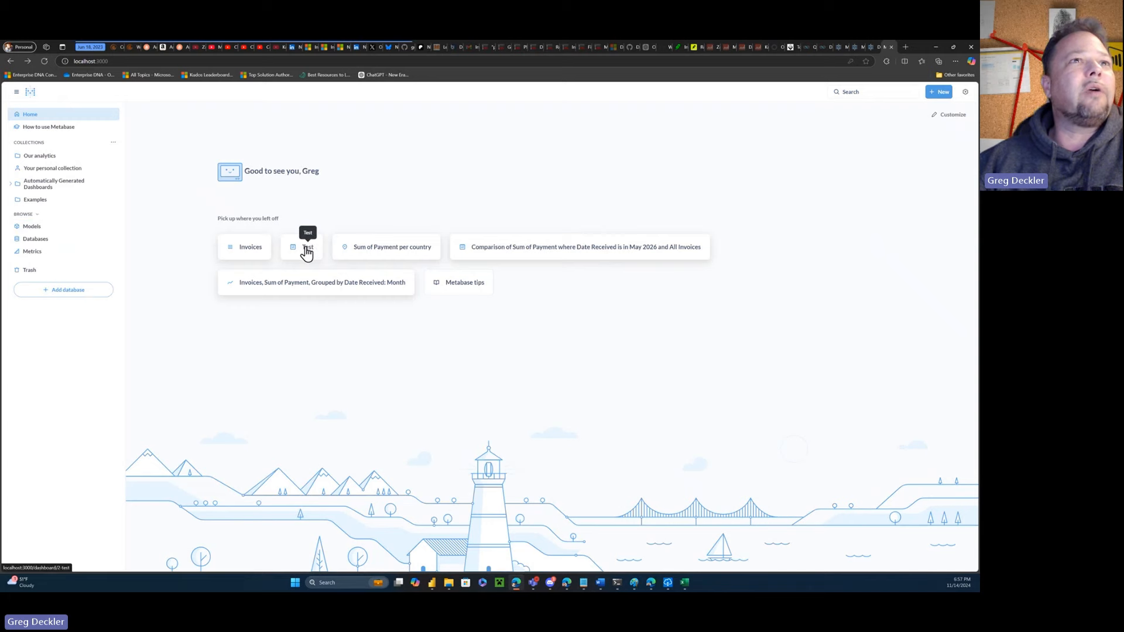
Put the Test dashboard into edit mode and preview the question picker without choosing.
left_click(307, 247)
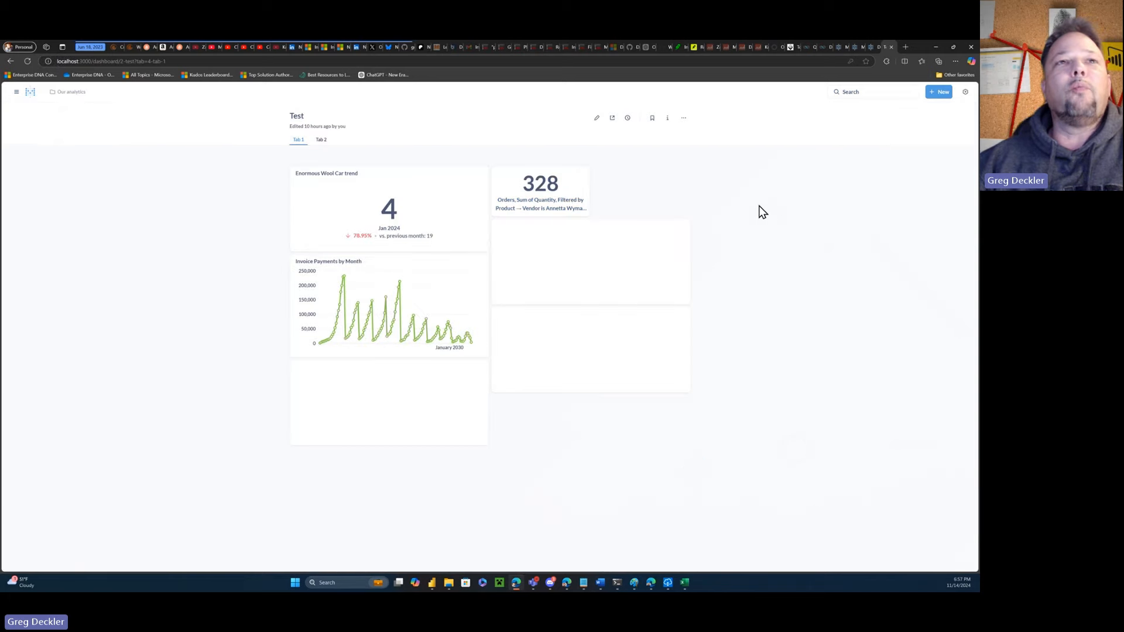
mouse_move(632, 208)
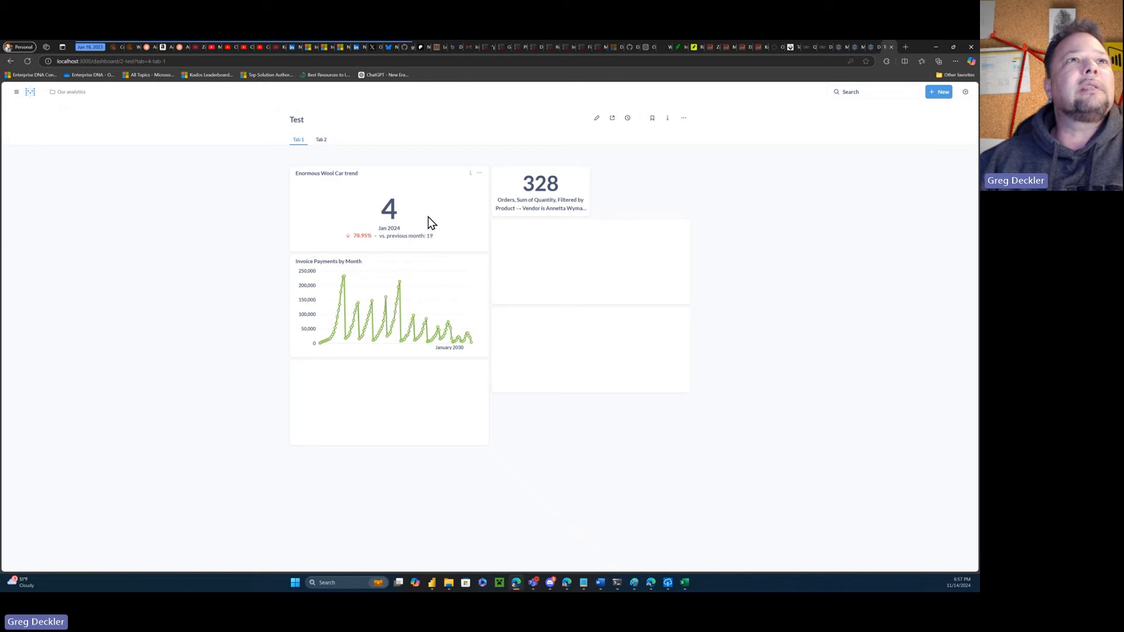
mouse_move(599, 131)
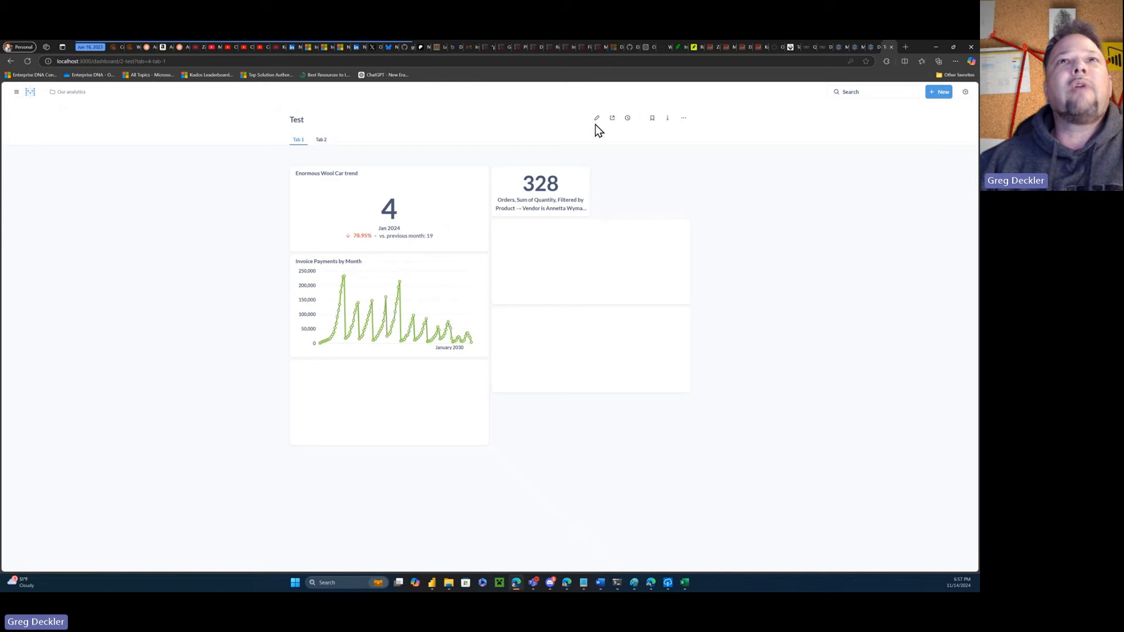
left_click(596, 117)
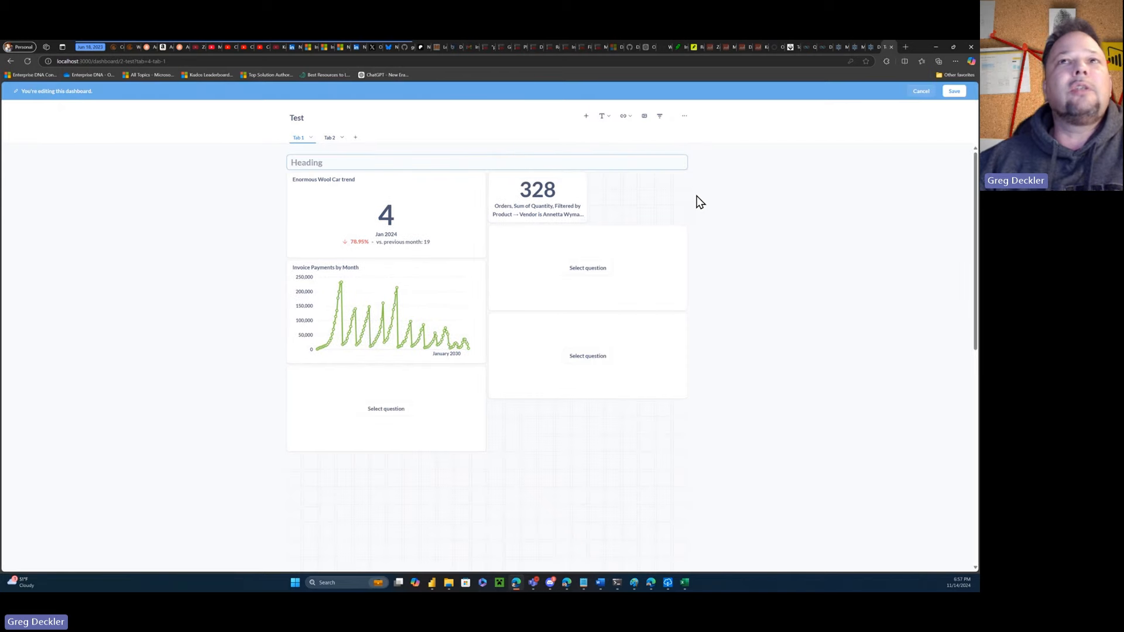
mouse_move(667, 192)
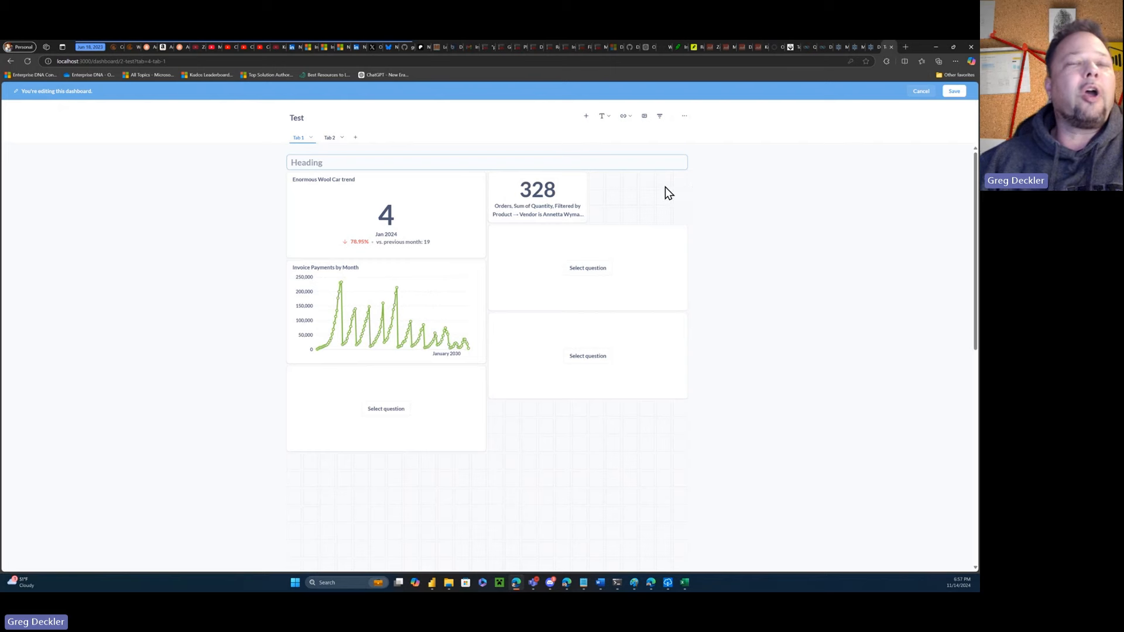
mouse_move(621, 207)
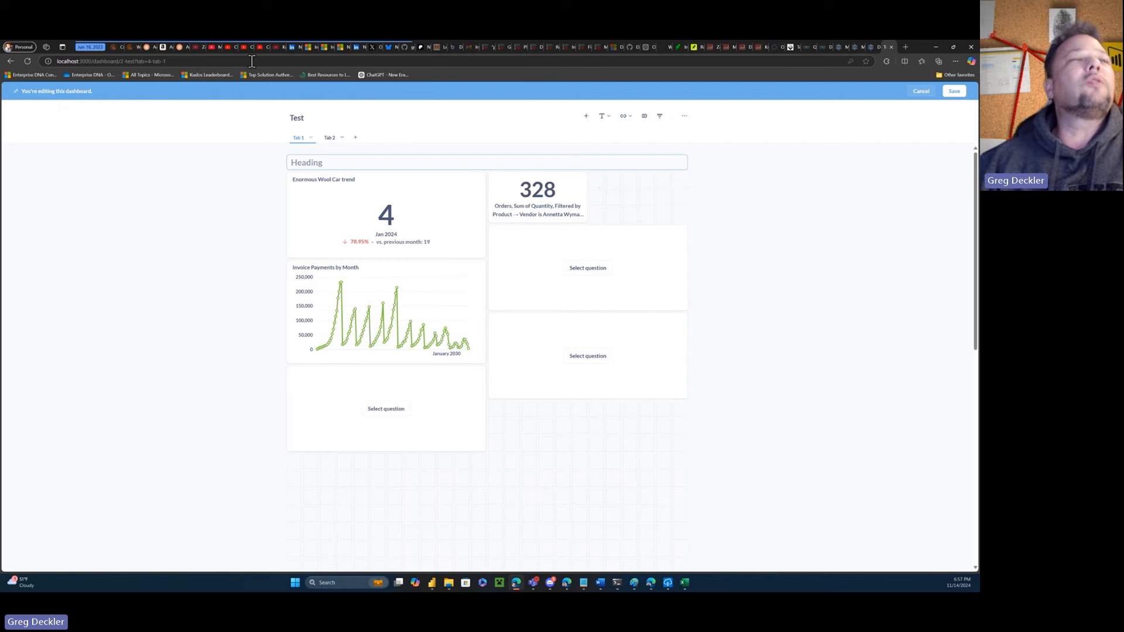
mouse_move(624, 202)
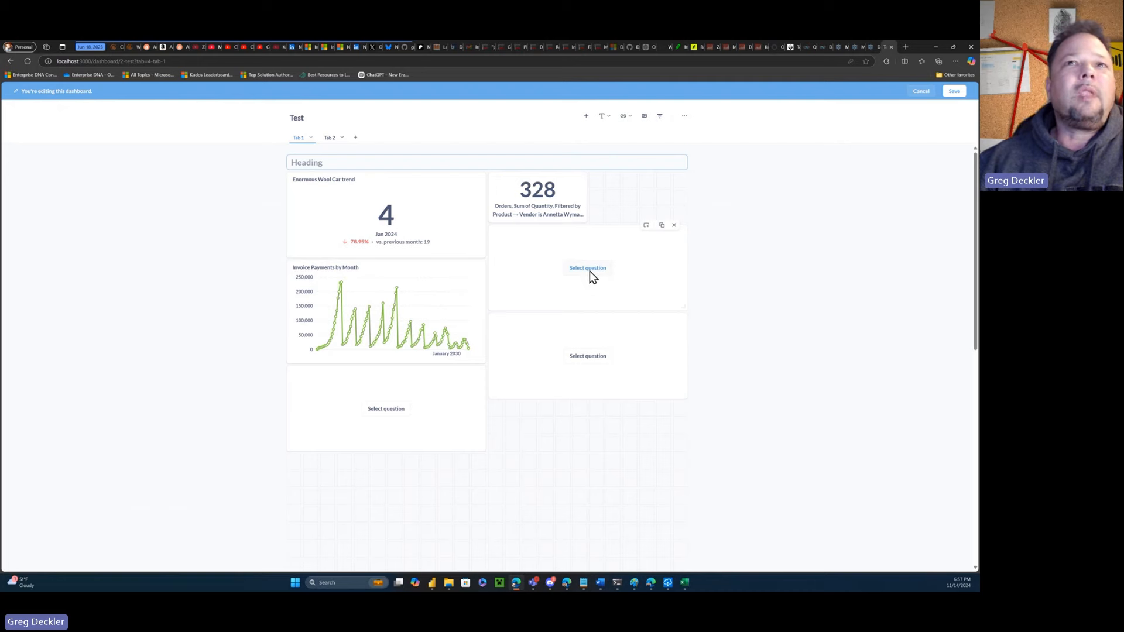
left_click(587, 268)
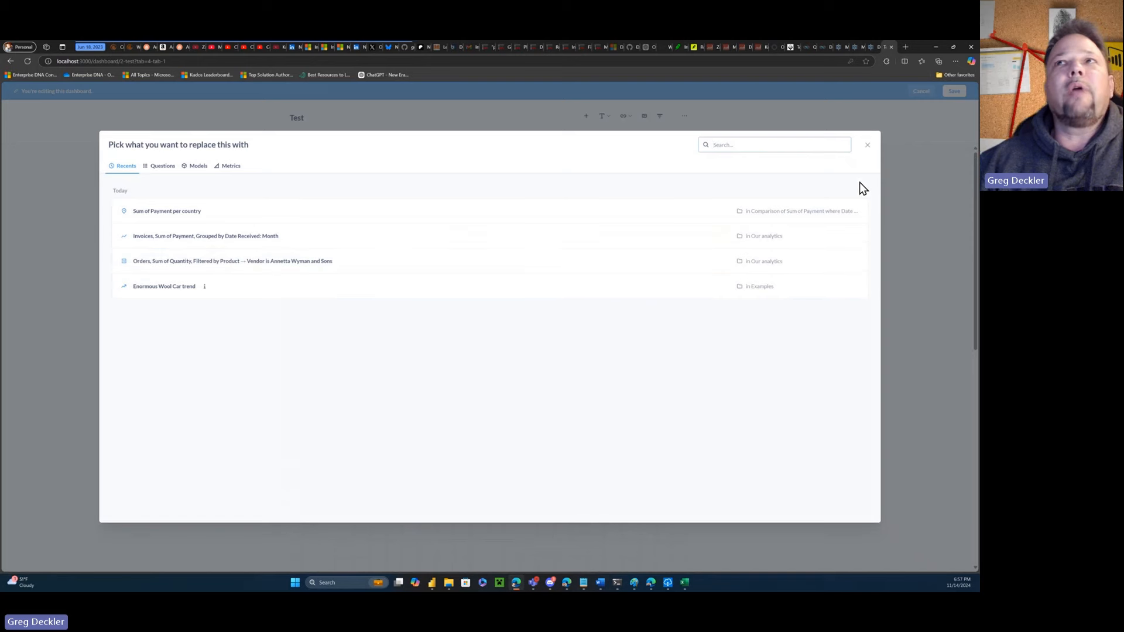
left_click(867, 144)
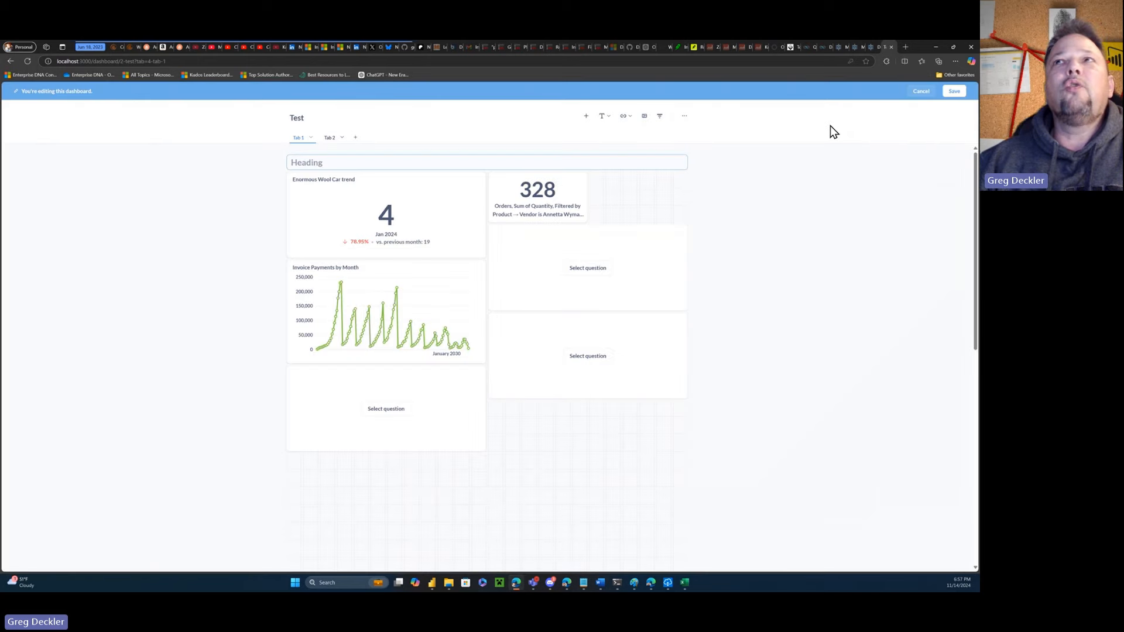
Cancel the dashboard edits and start a new Question from the + New menu.
left_click(954, 92)
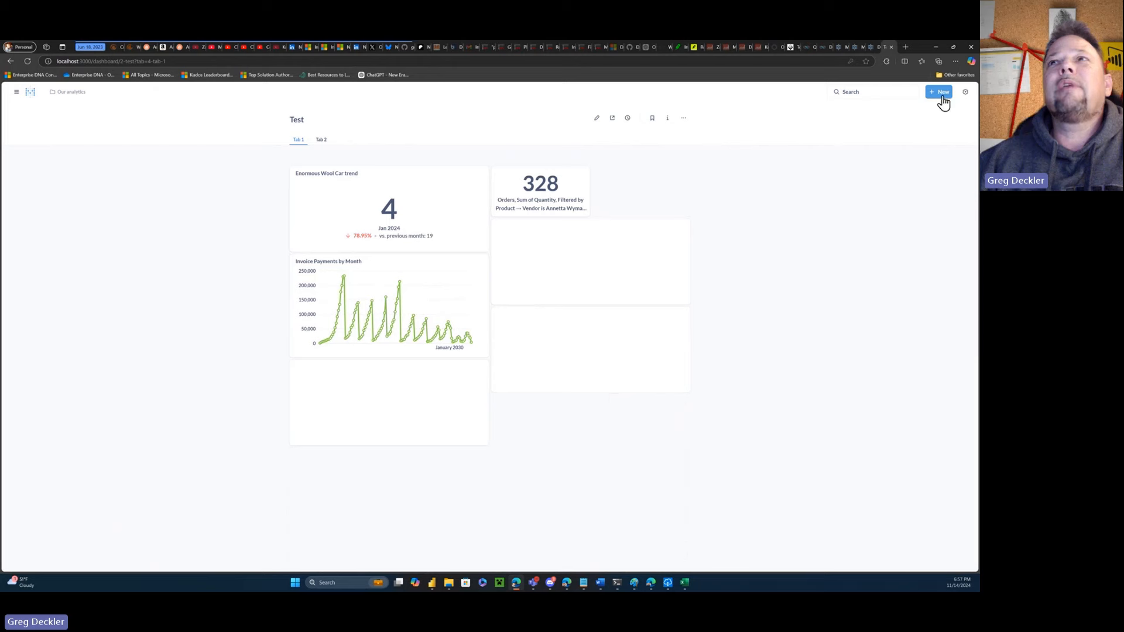
left_click(940, 92)
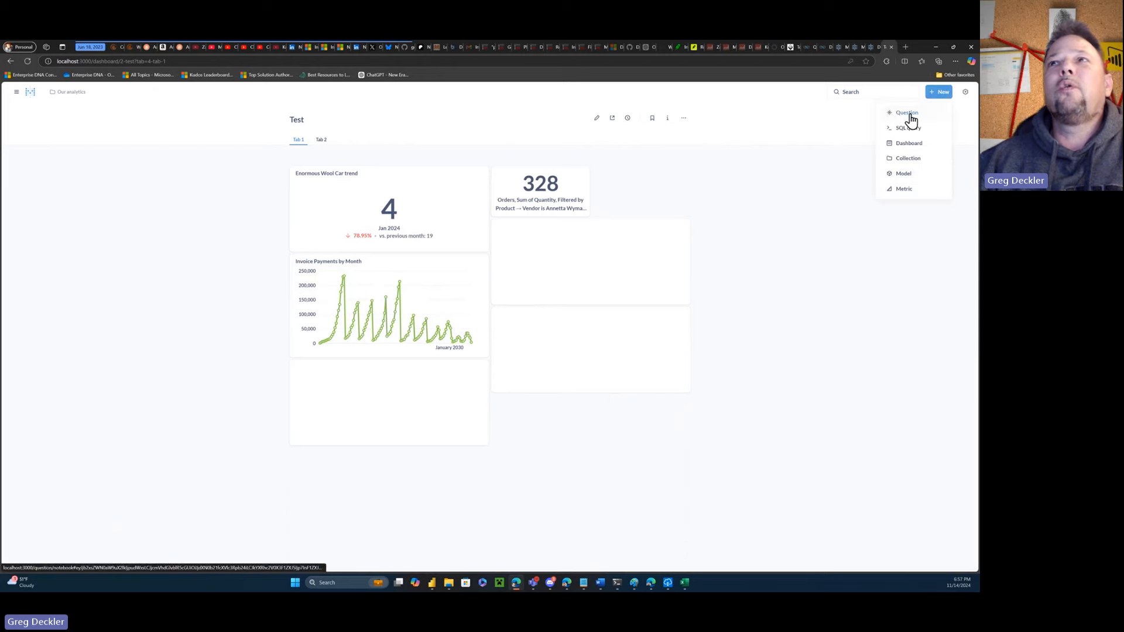
mouse_move(896, 172)
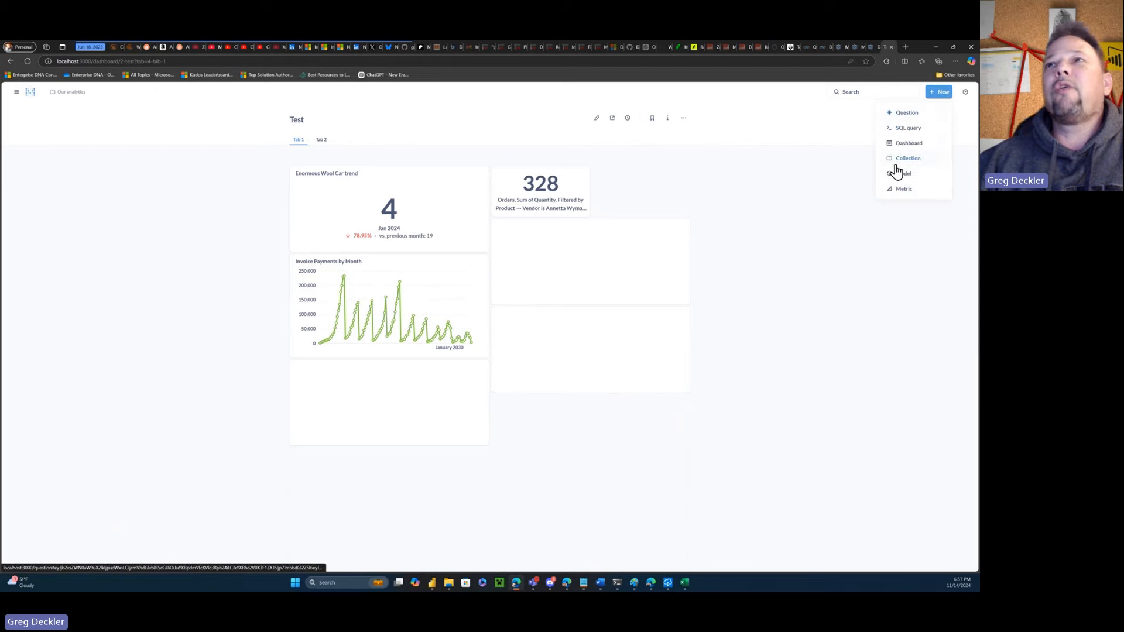
mouse_move(904, 189)
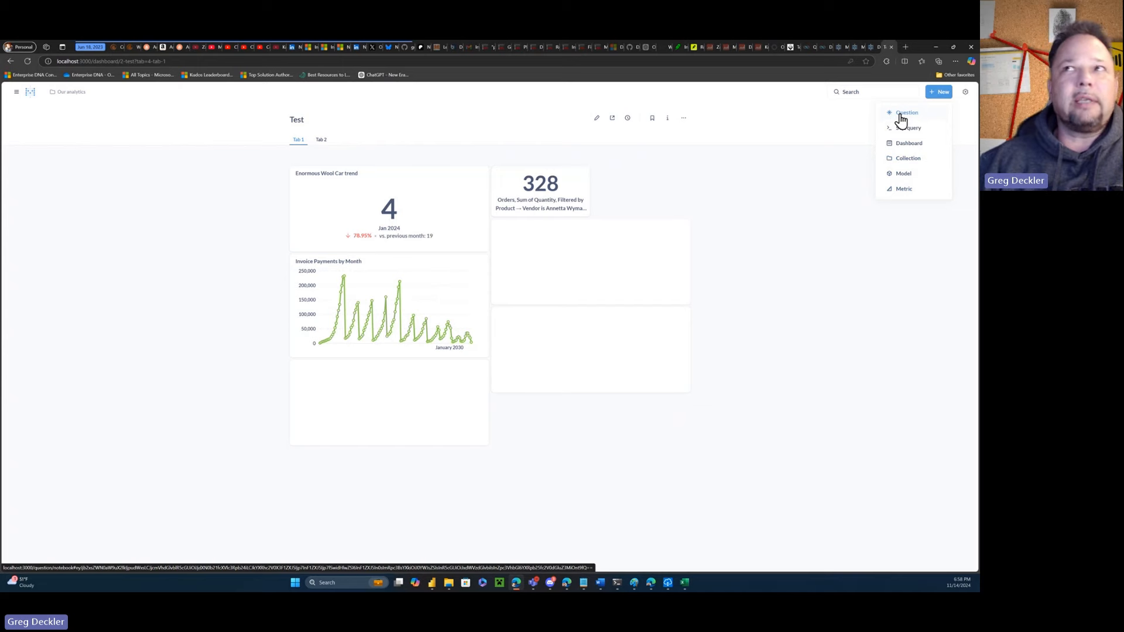
left_click(906, 113)
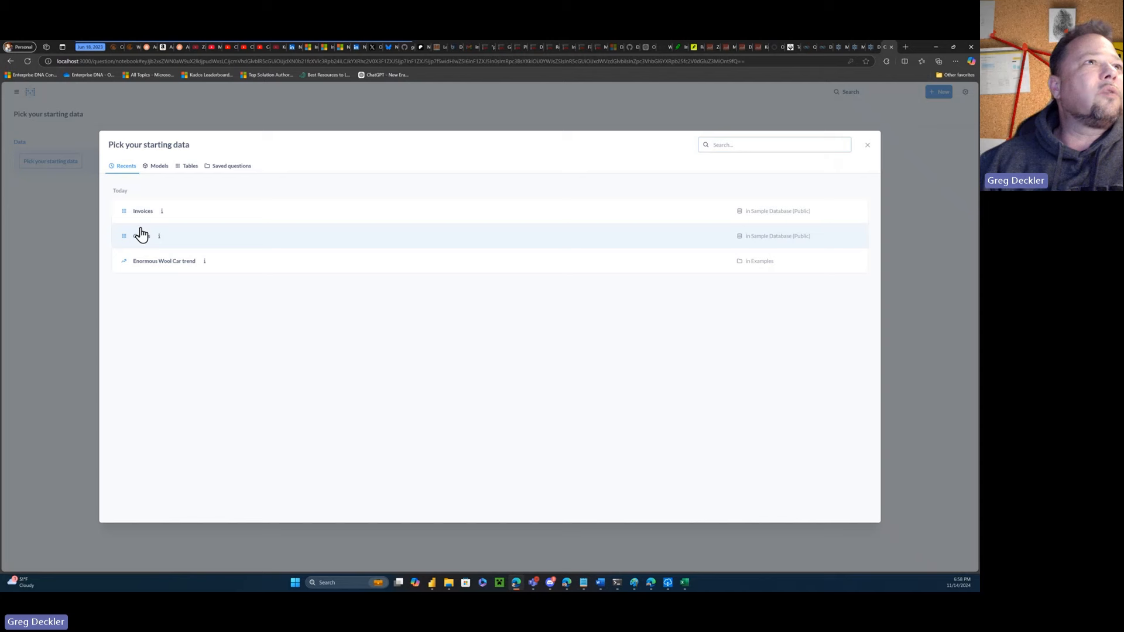
Start from the People table, summarize Count of rows grouped by State, and visualize.
left_click(189, 165)
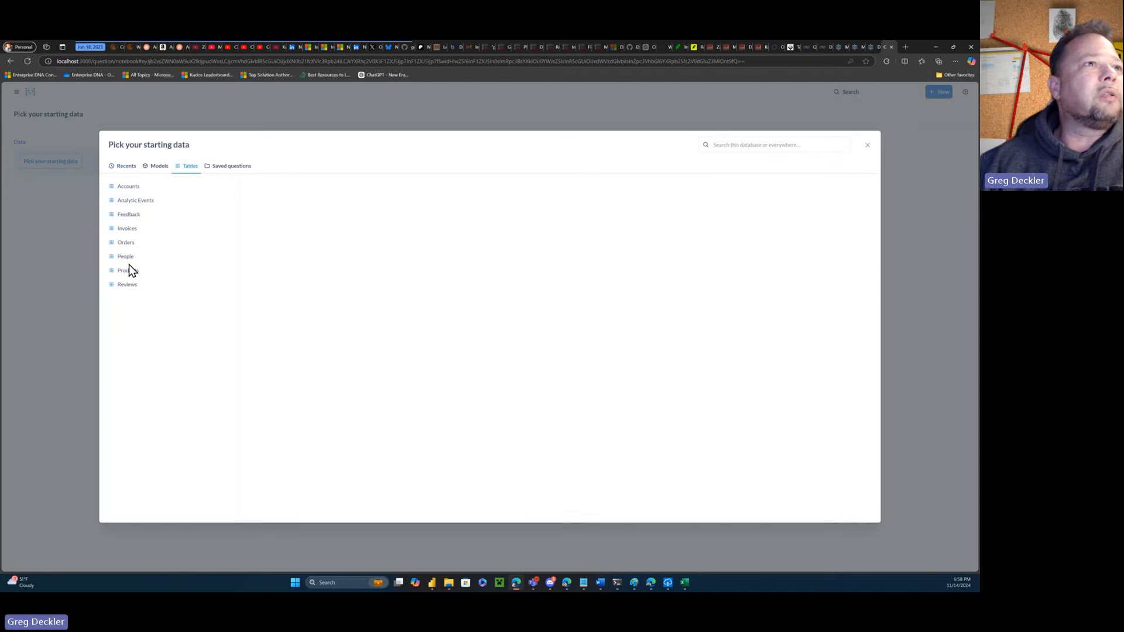
left_click(125, 255)
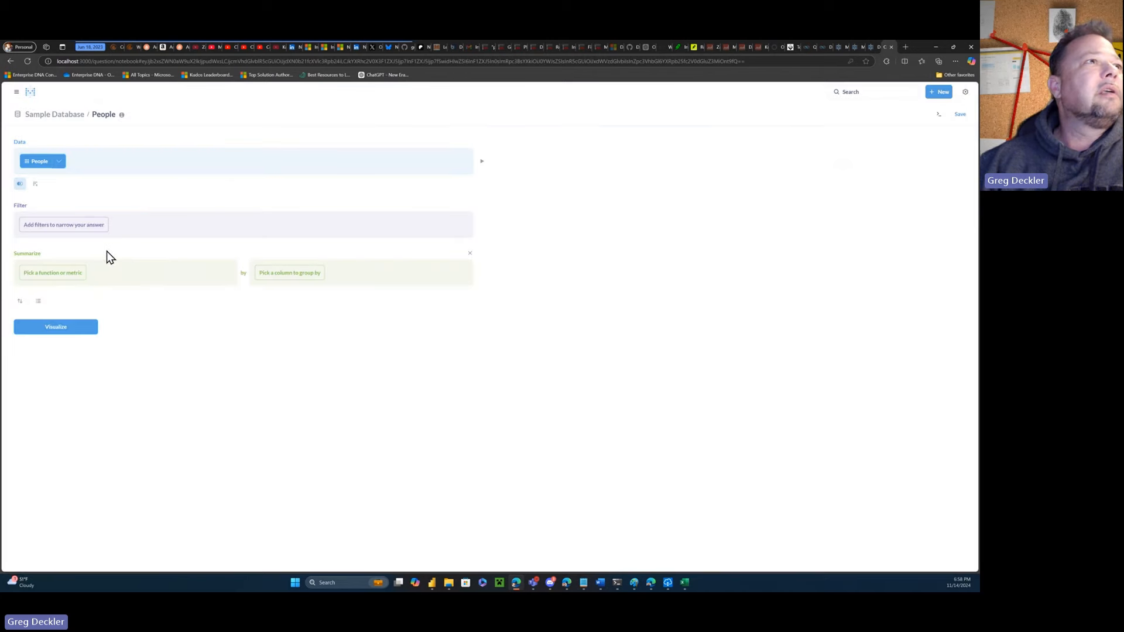
mouse_move(289, 272)
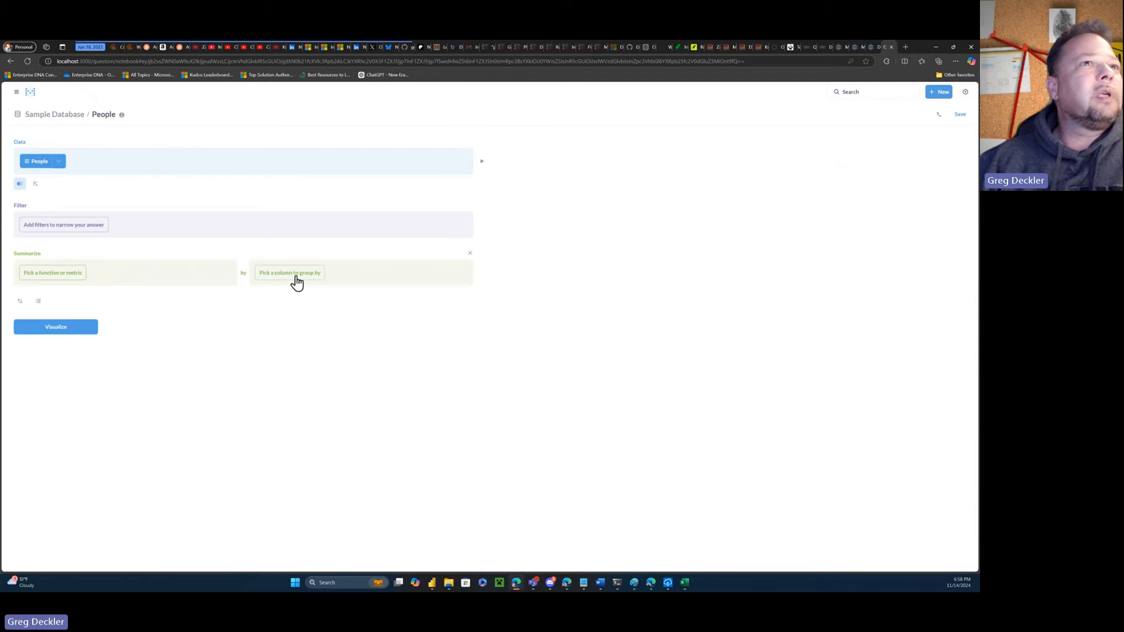
left_click(289, 272)
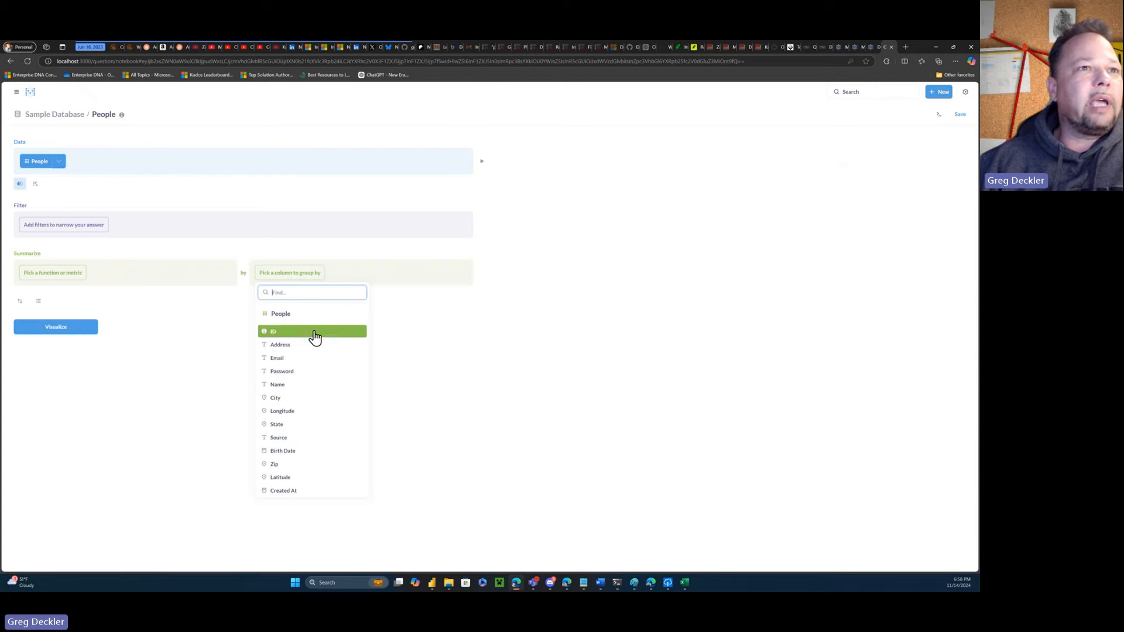
mouse_move(313, 424)
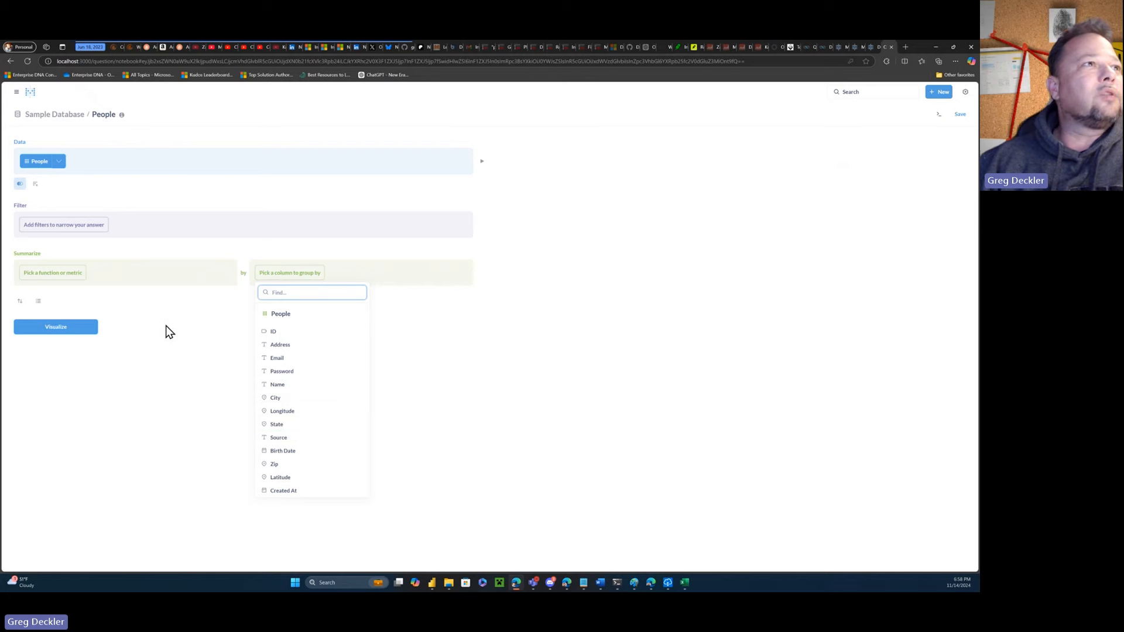
mouse_move(306, 385)
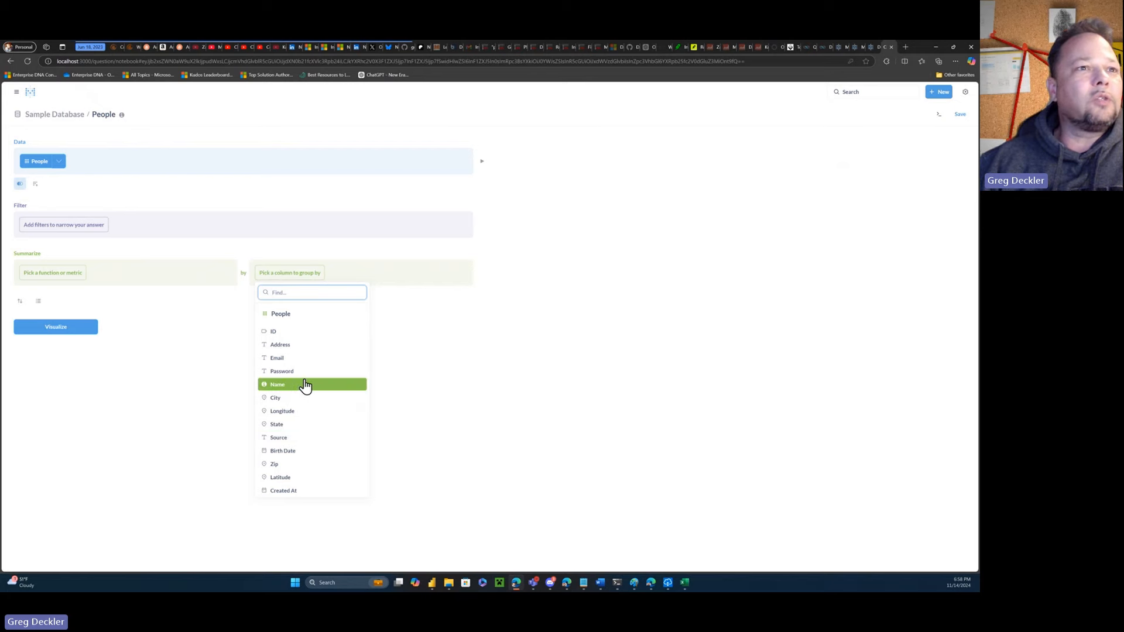
left_click(53, 272)
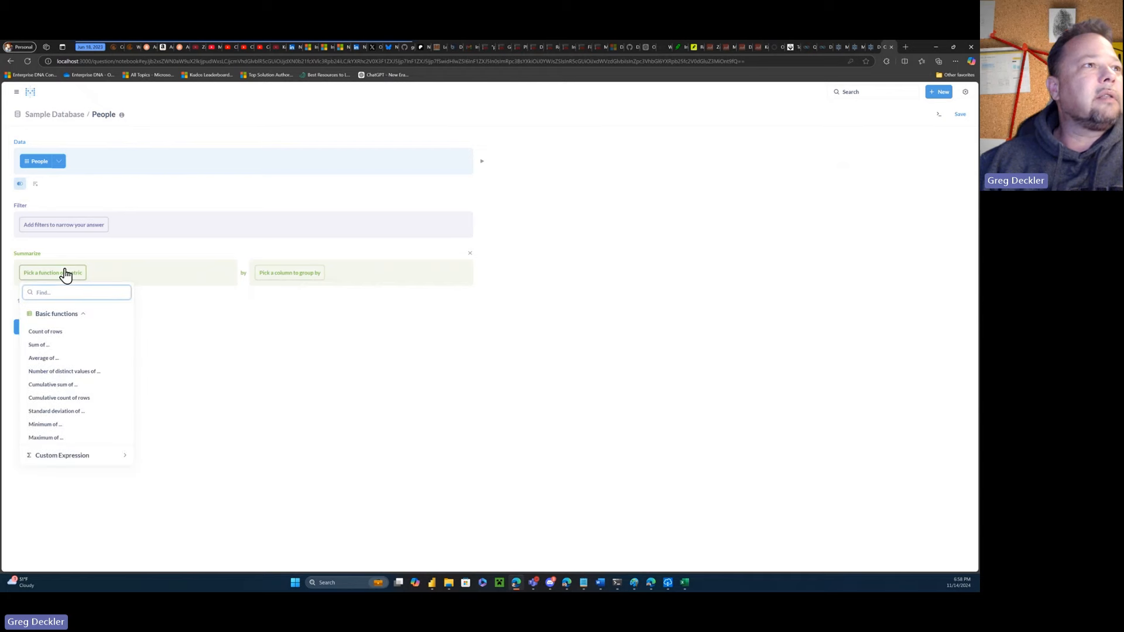
left_click(45, 331)
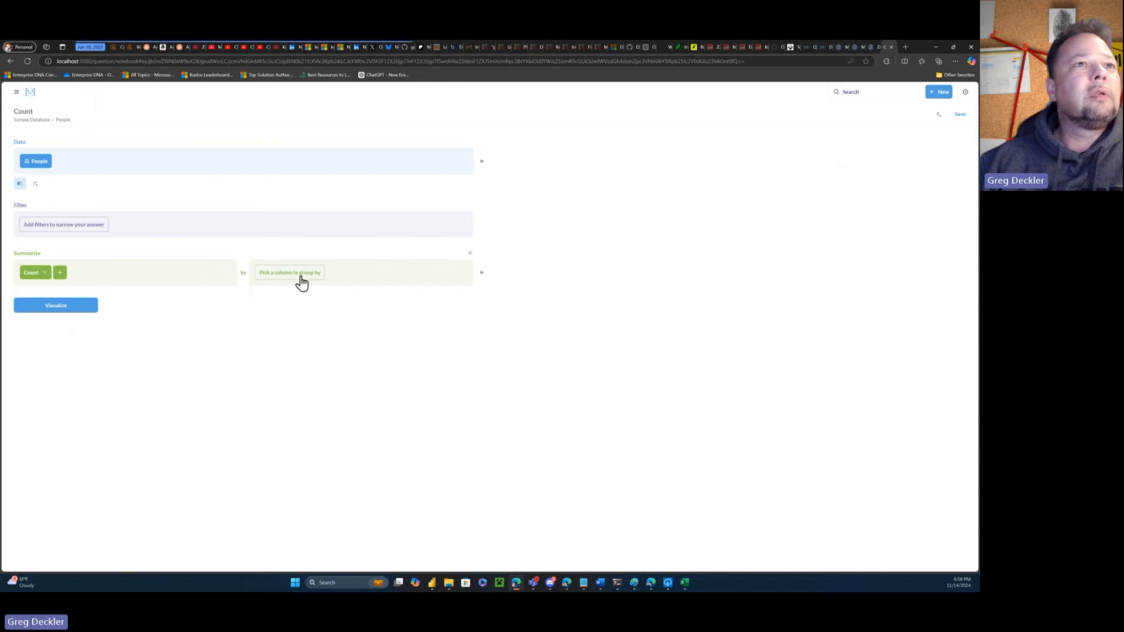
left_click(289, 272)
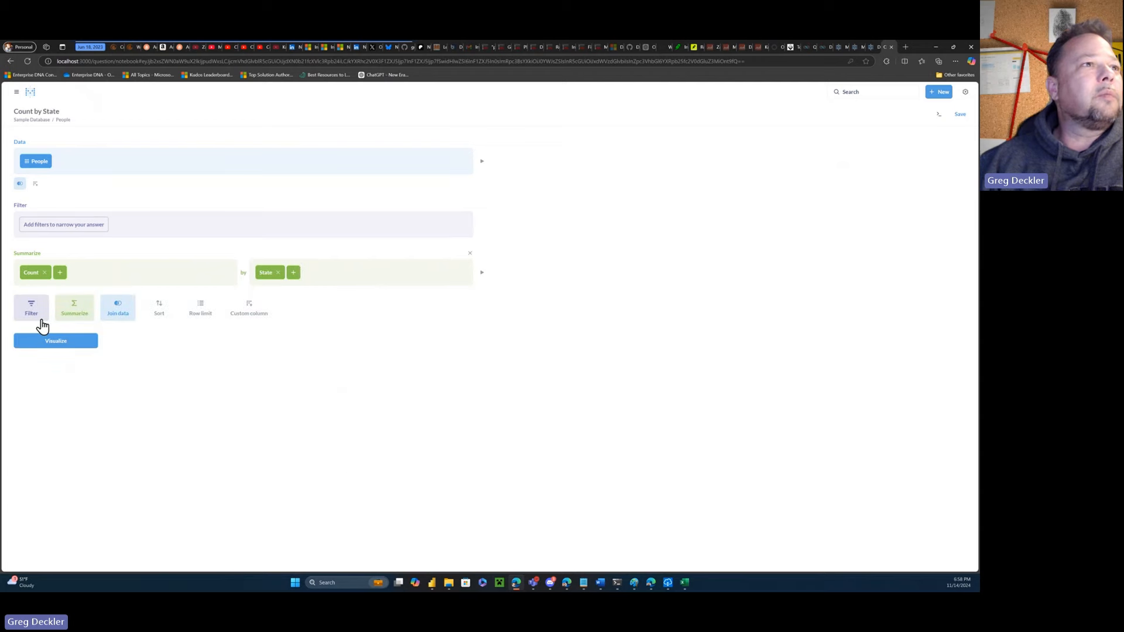
left_click(55, 340)
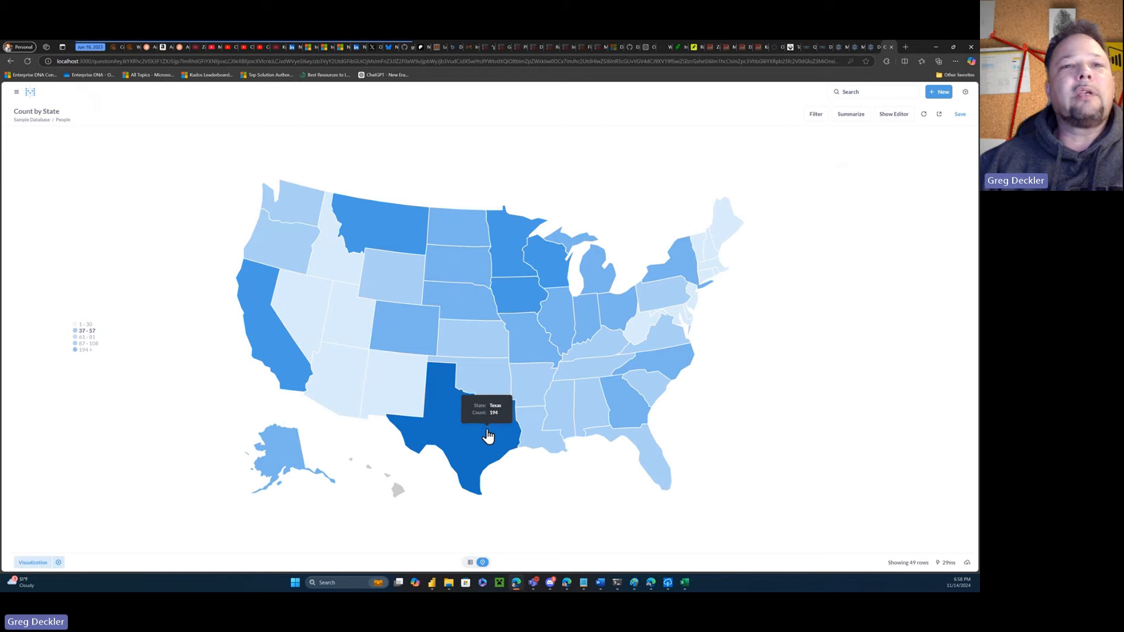
mouse_move(482, 433)
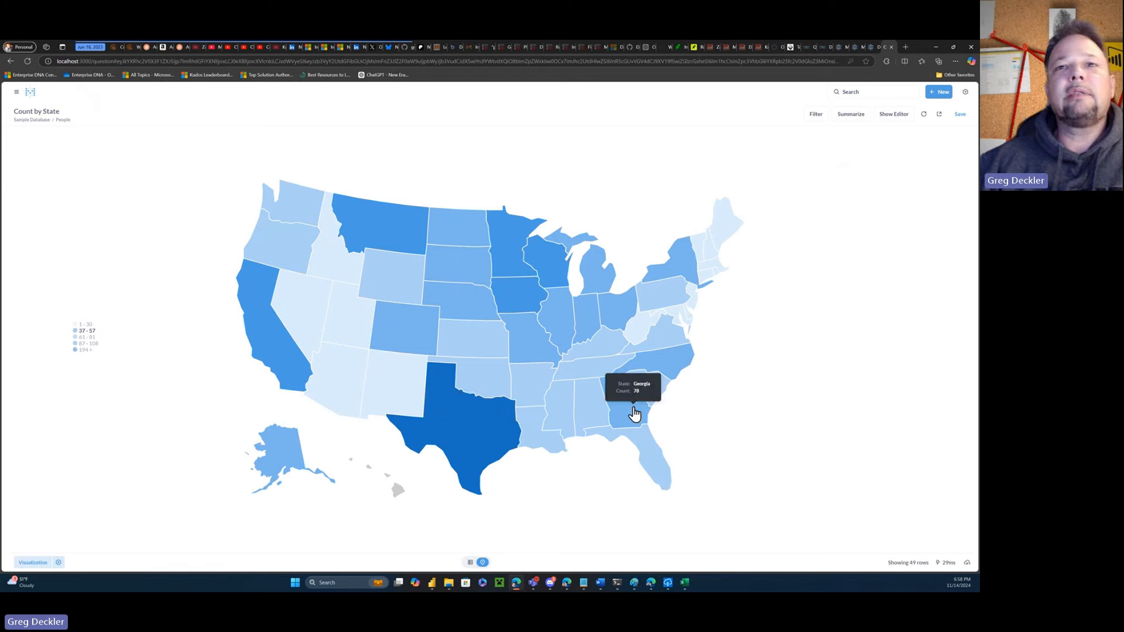
mouse_move(616, 313)
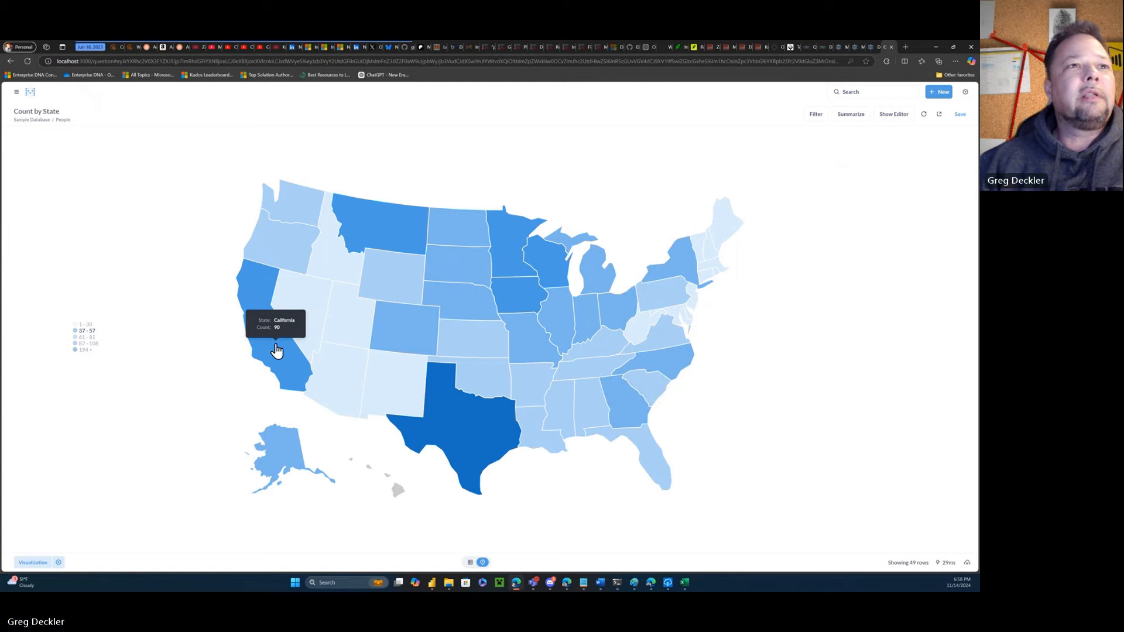
mouse_move(798, 246)
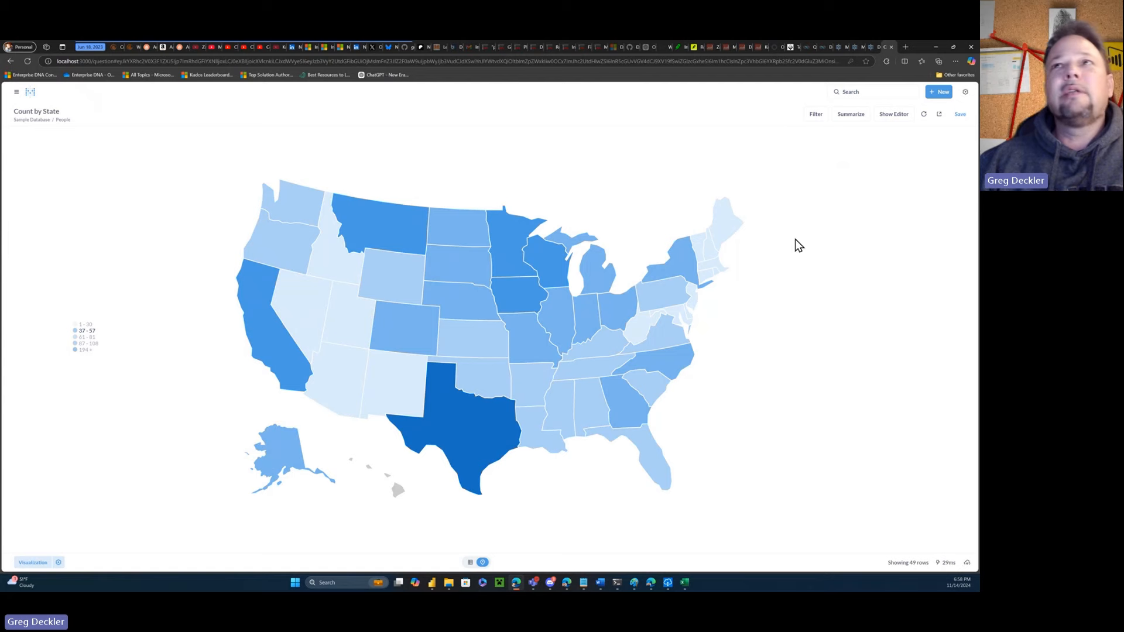
Open the save dialog for the People count-by-state map question.
left_click(960, 113)
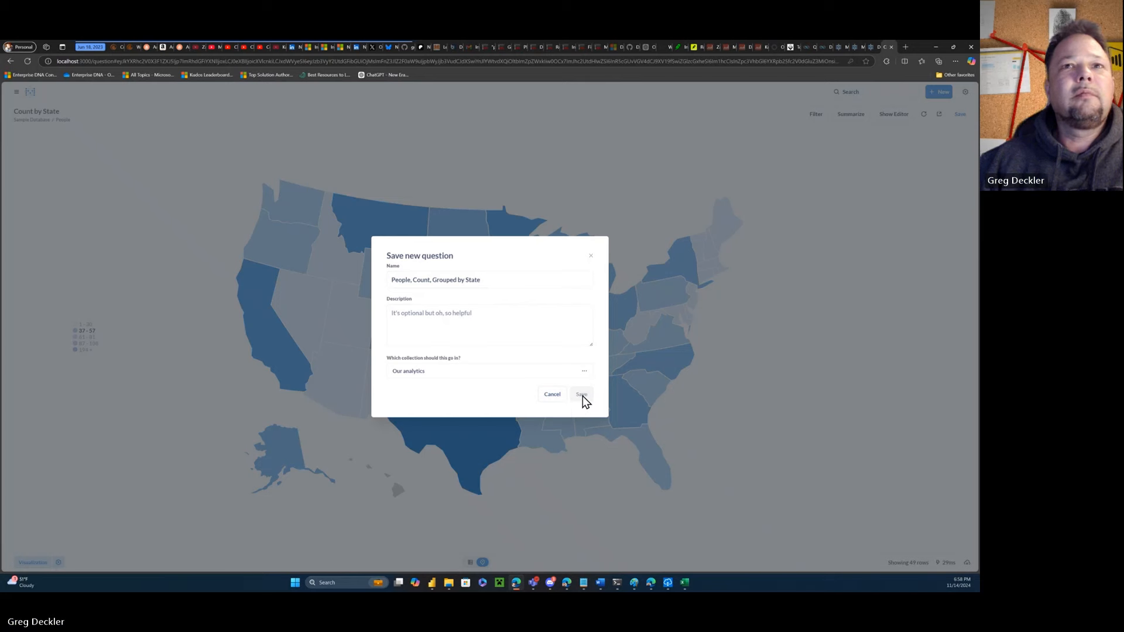
Save 'People, Count, Grouped by State', add it to Test, and place the map under 328.
left_click(580, 393)
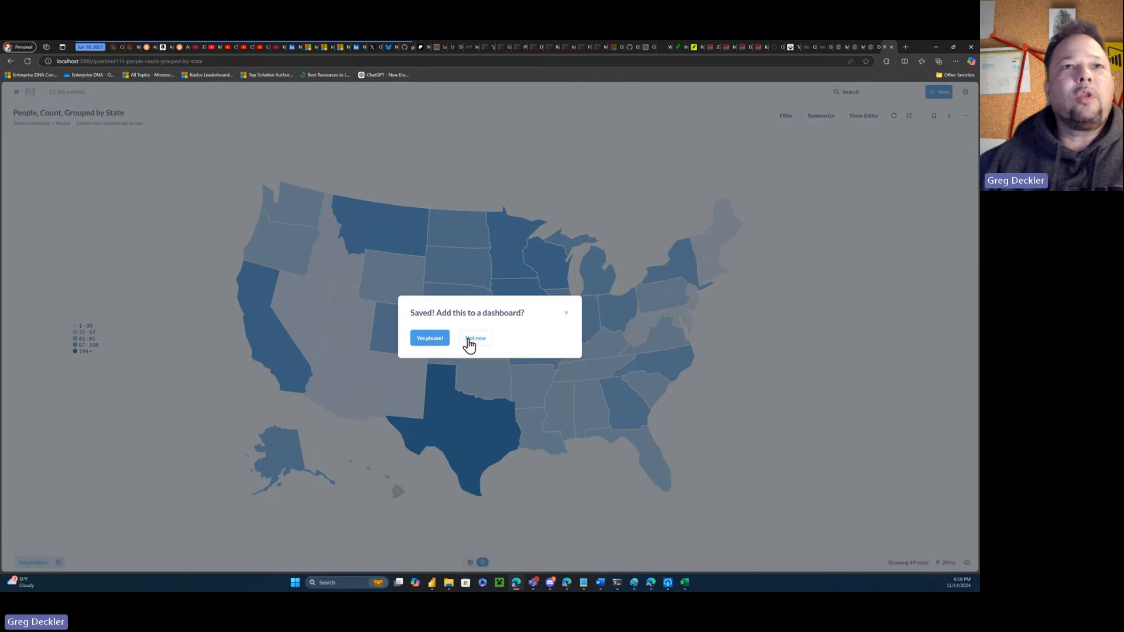
left_click(428, 338)
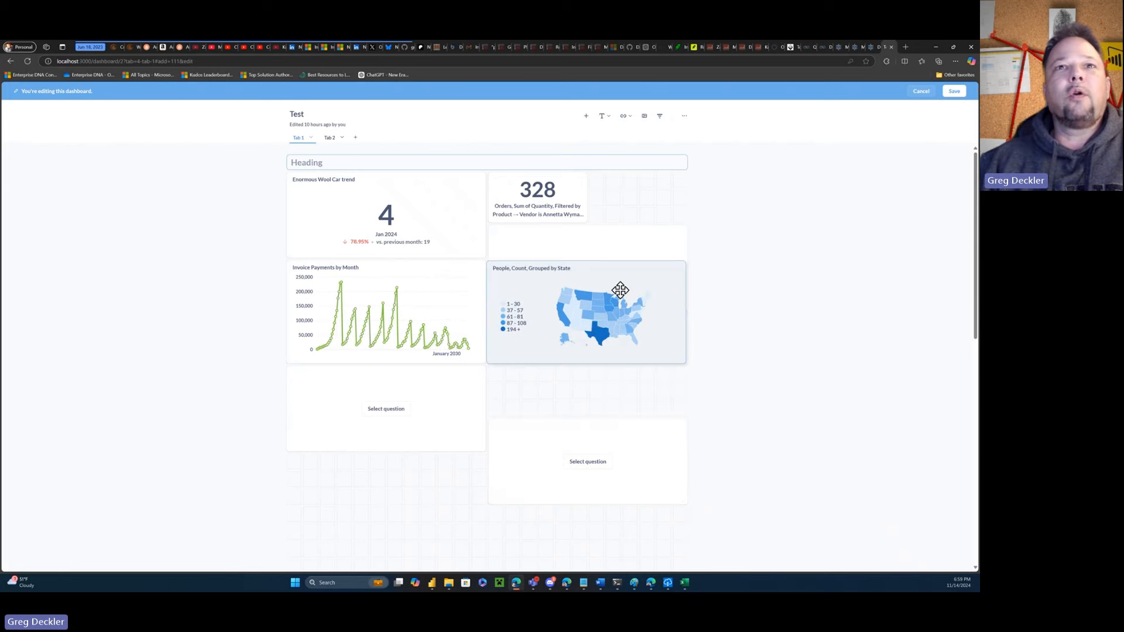
left_click_drag(621, 290, 505, 279)
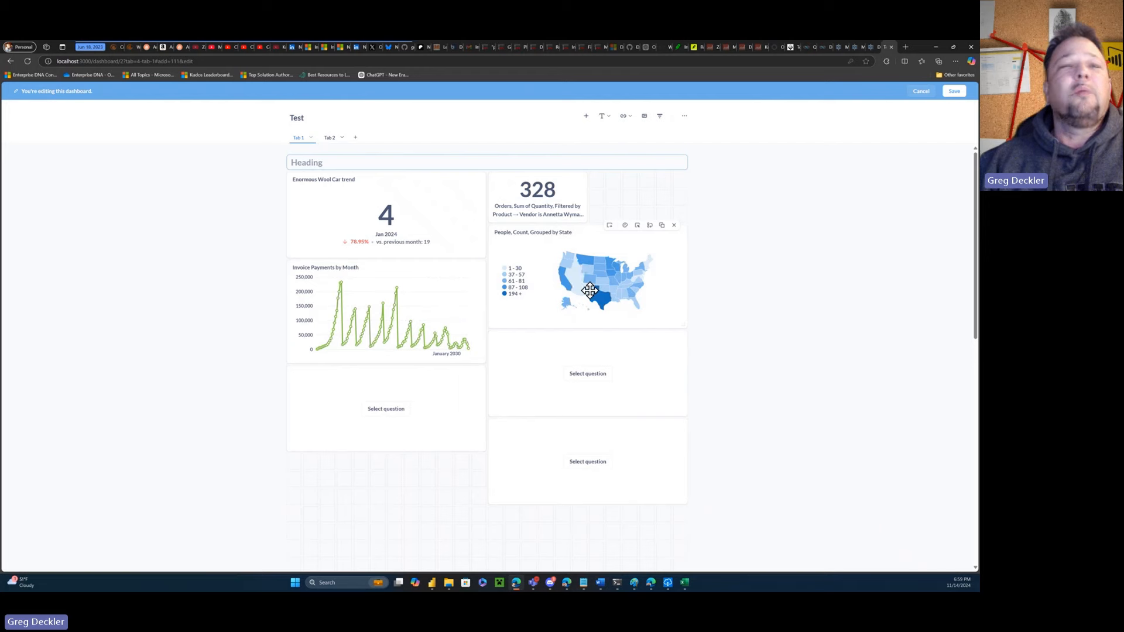
mouse_move(708, 274)
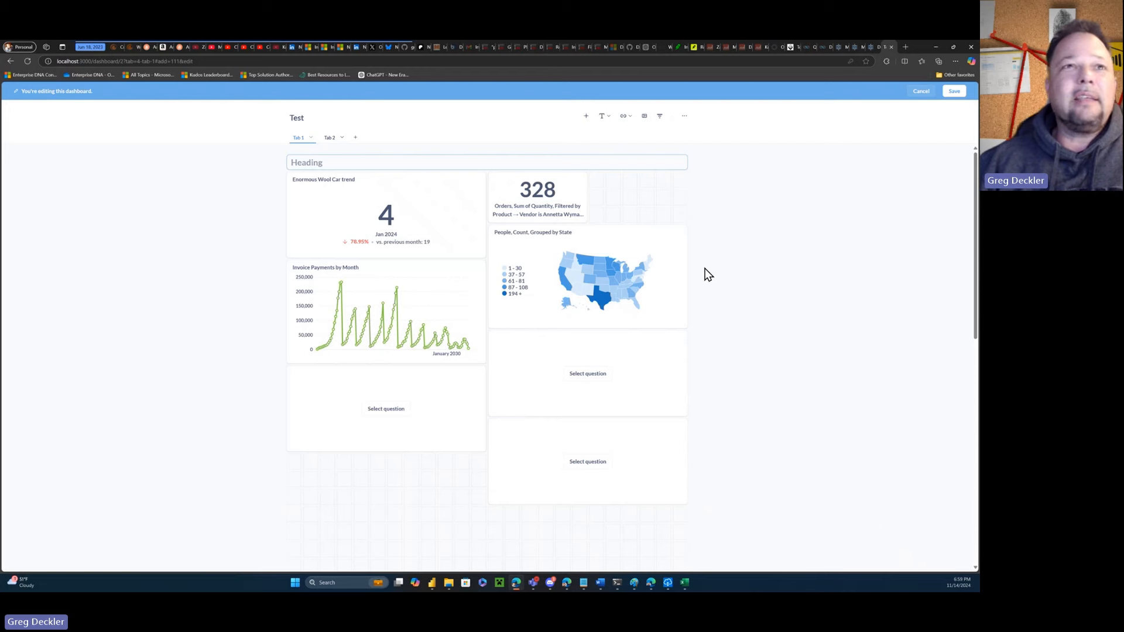
mouse_move(727, 256)
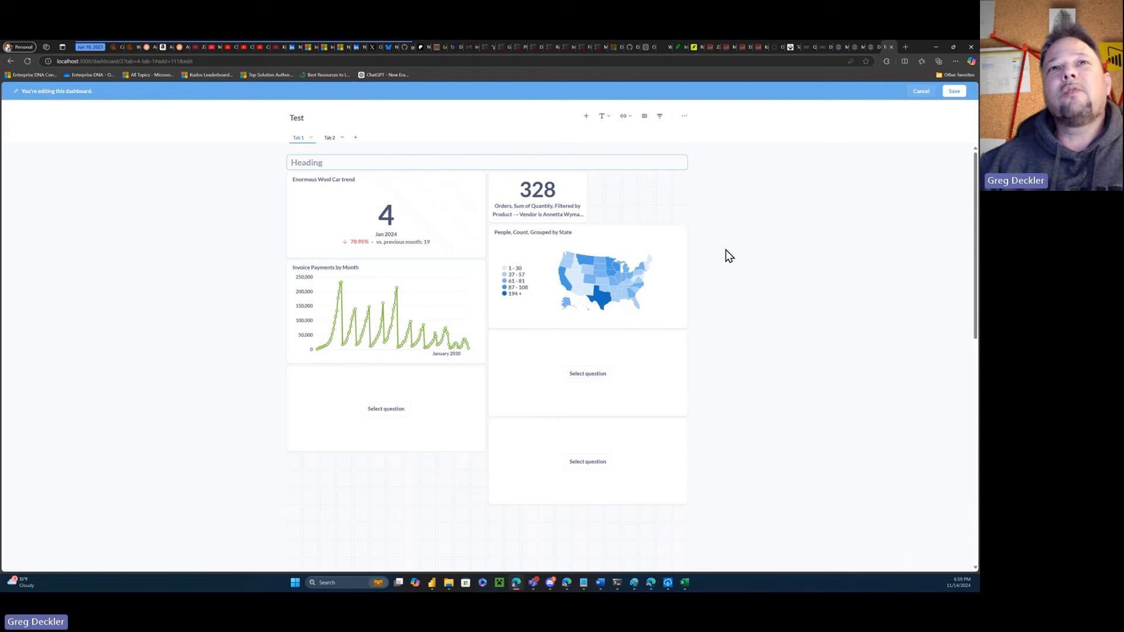
mouse_move(719, 256)
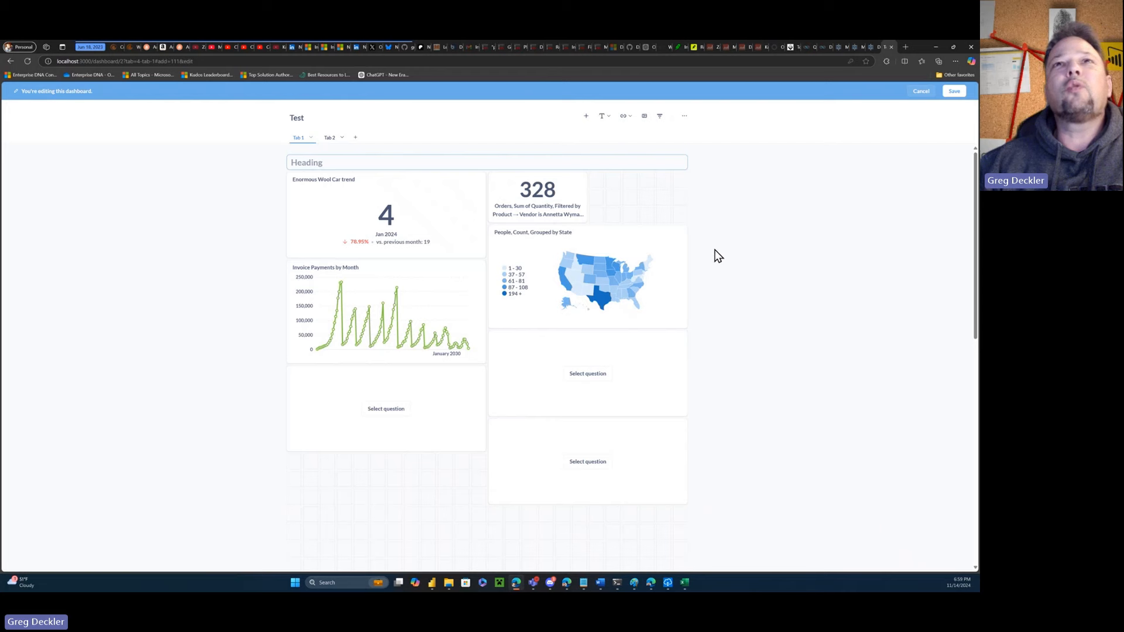
mouse_move(623, 116)
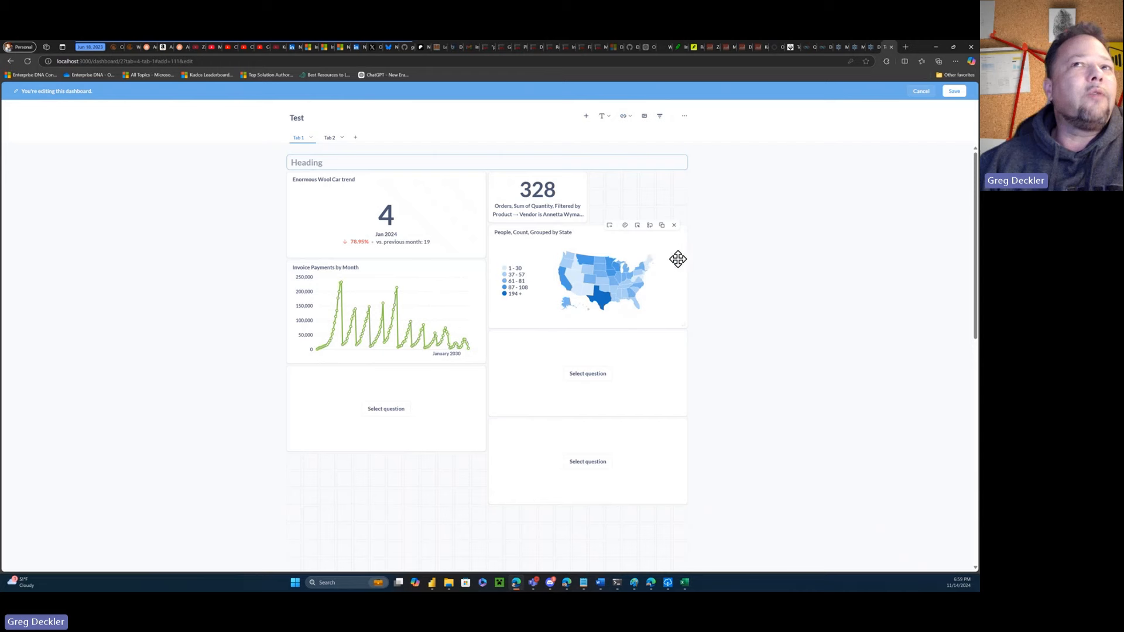
mouse_move(673, 271)
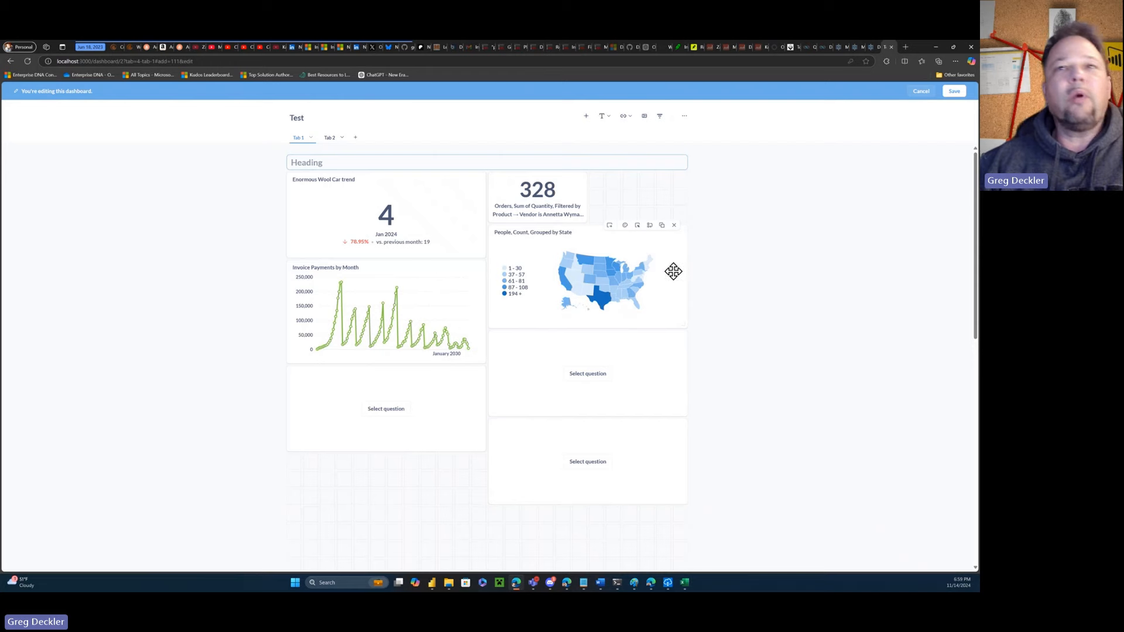
mouse_move(663, 288)
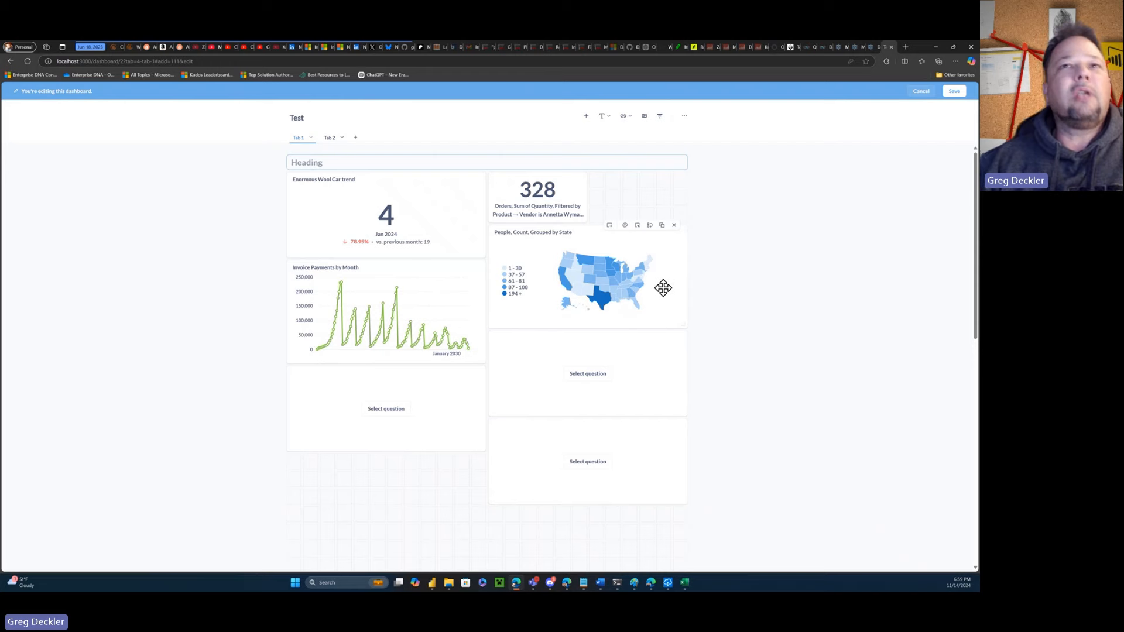
mouse_move(625, 225)
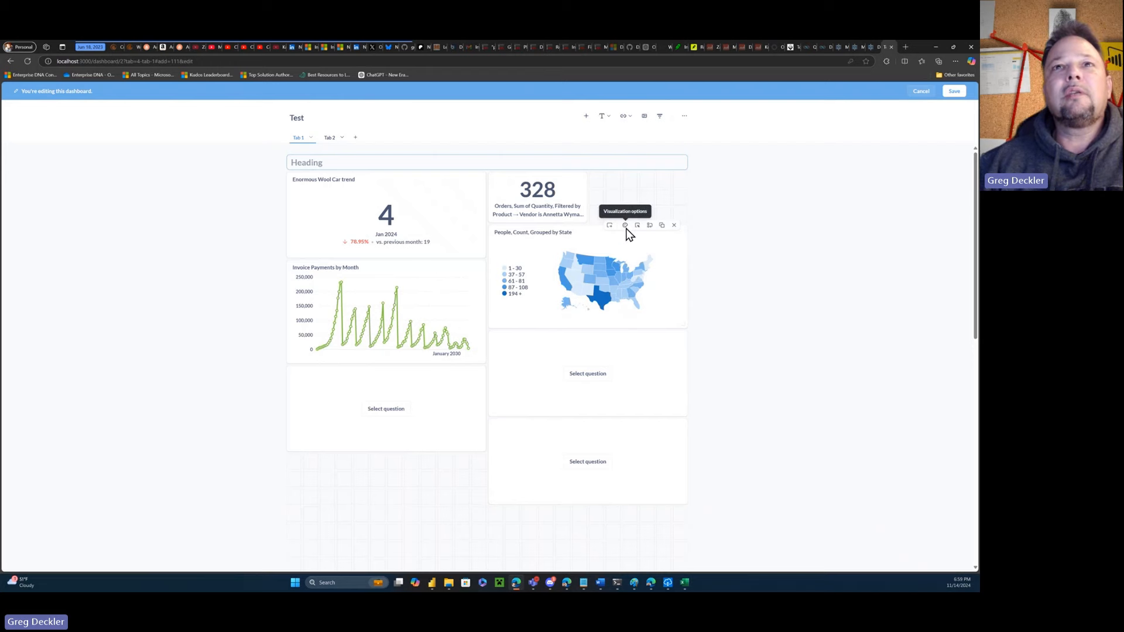
left_click(625, 225)
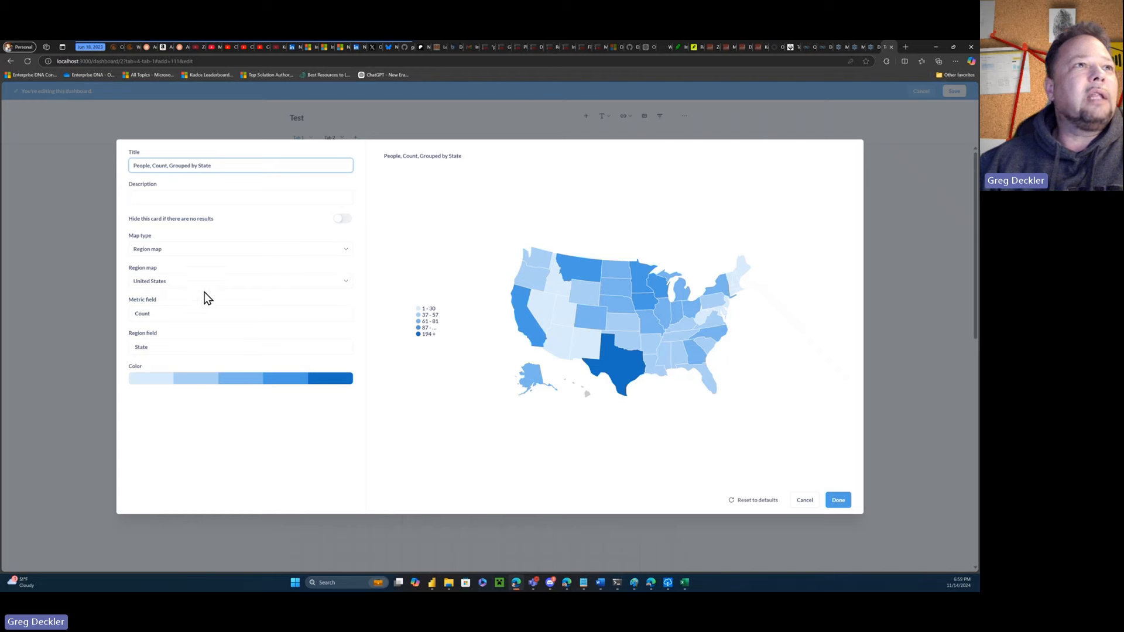
left_click(240, 249)
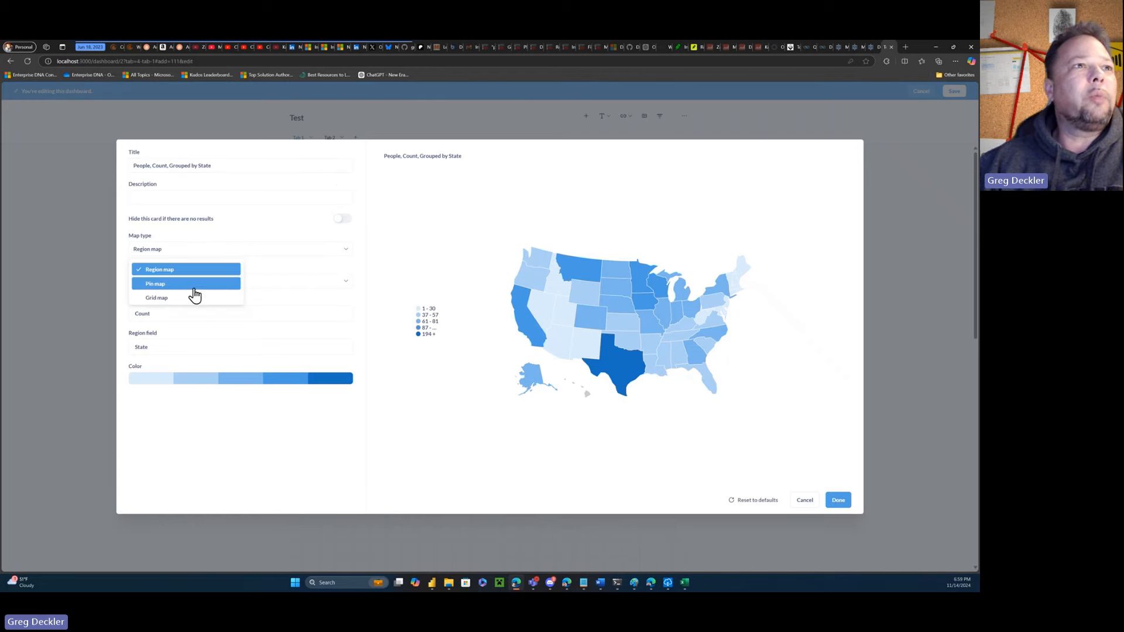
left_click(155, 283)
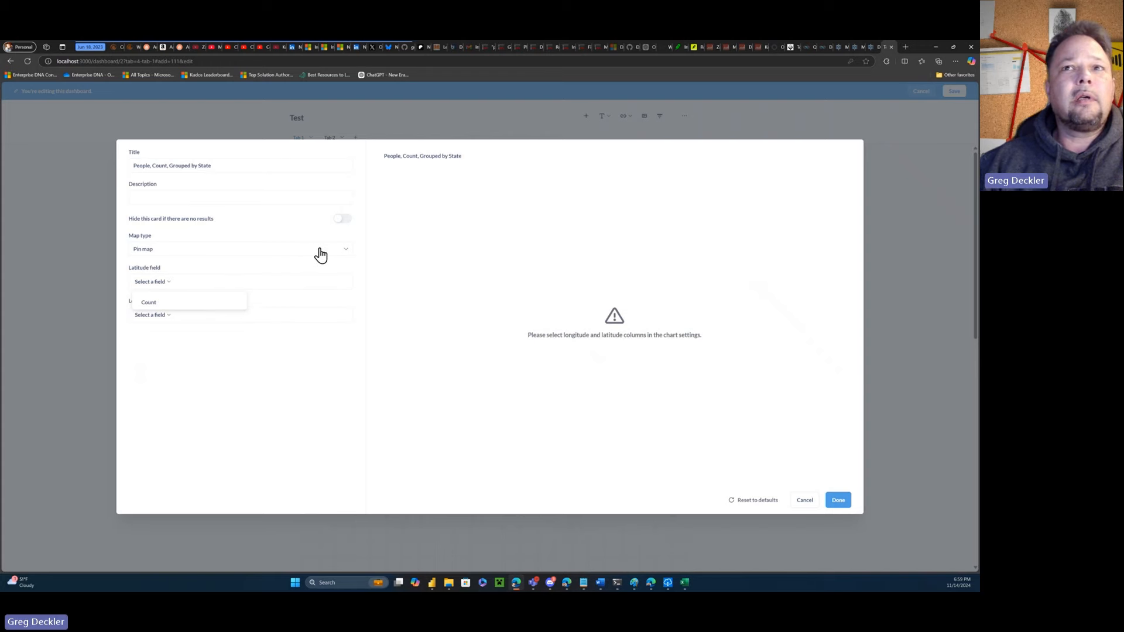
left_click(240, 249)
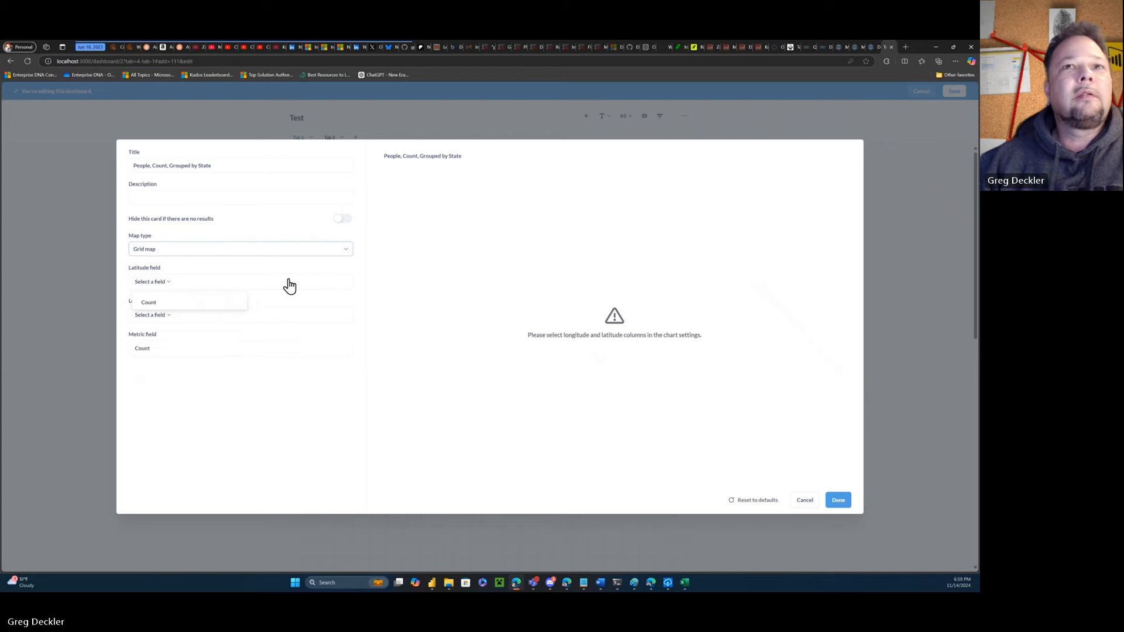
left_click(239, 249)
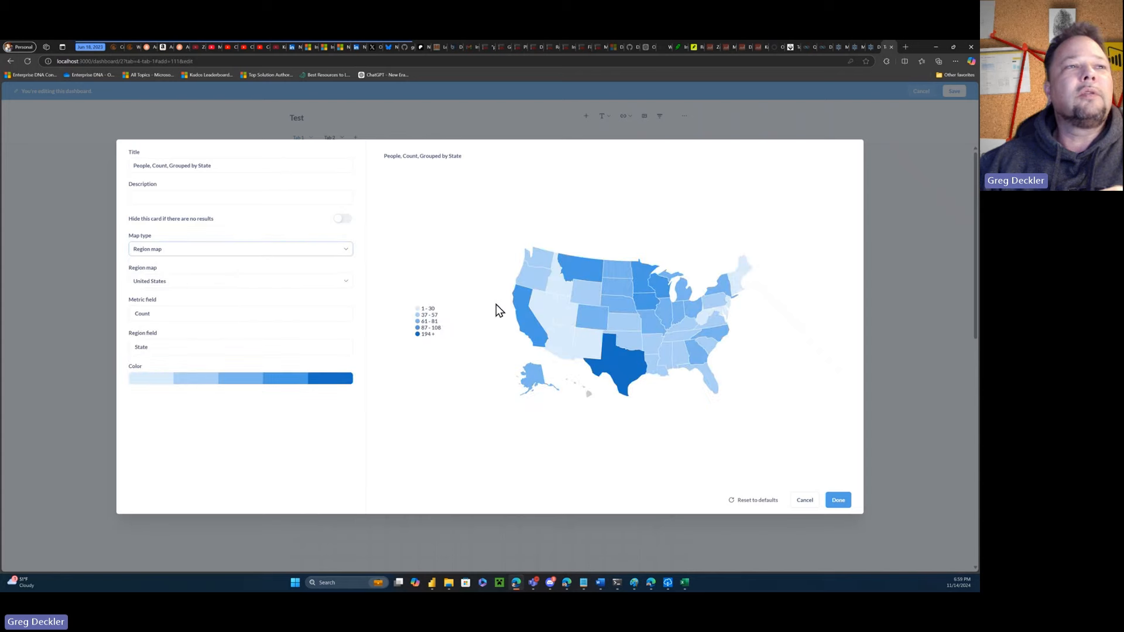
mouse_move(621, 349)
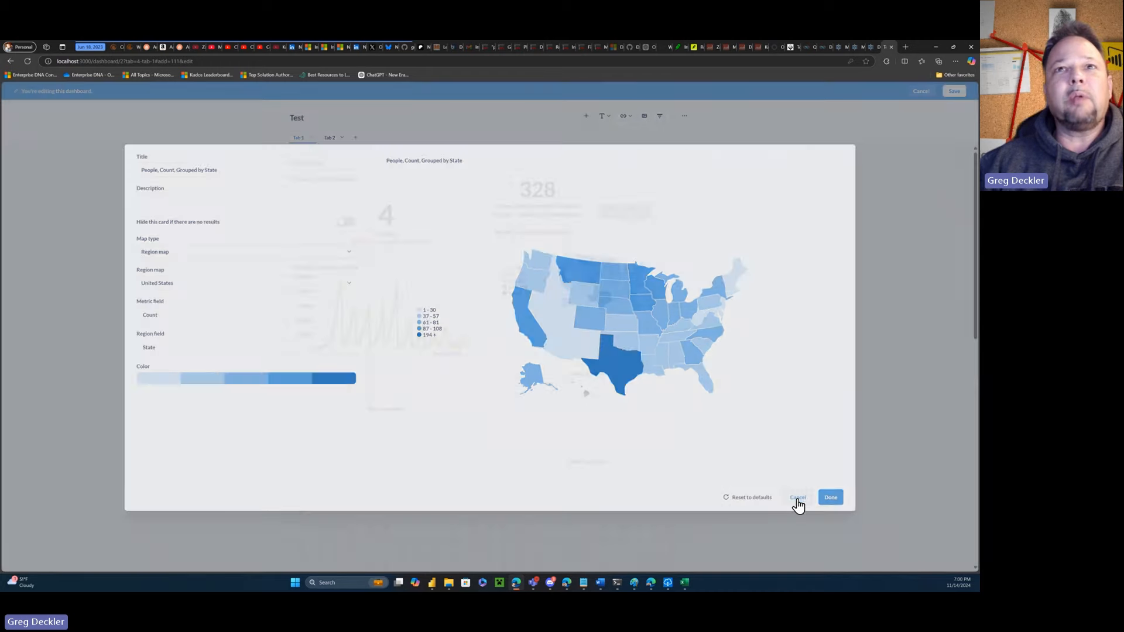
left_click(798, 497)
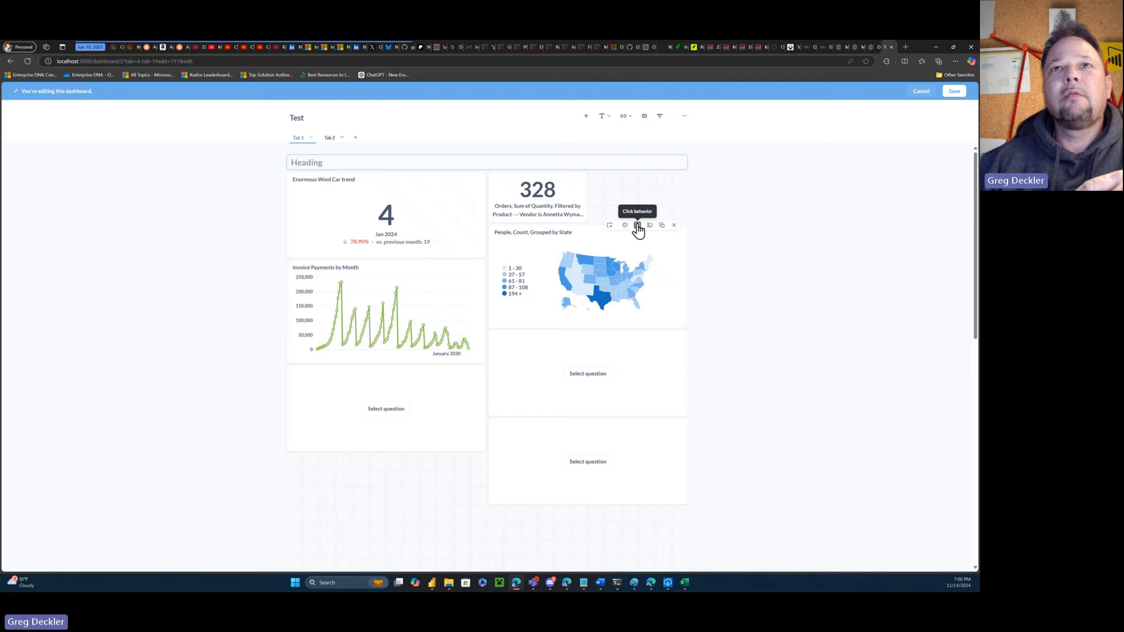
Open the People, Count, Grouped by State map card's click behavior settings, then close them.
left_click(637, 225)
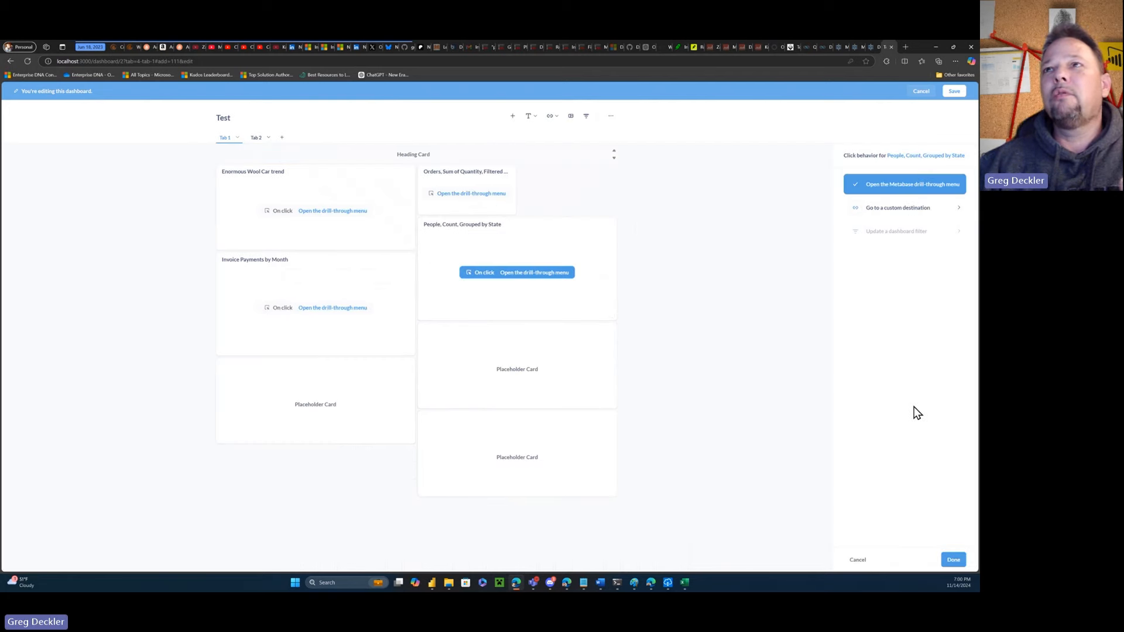
left_click(897, 207)
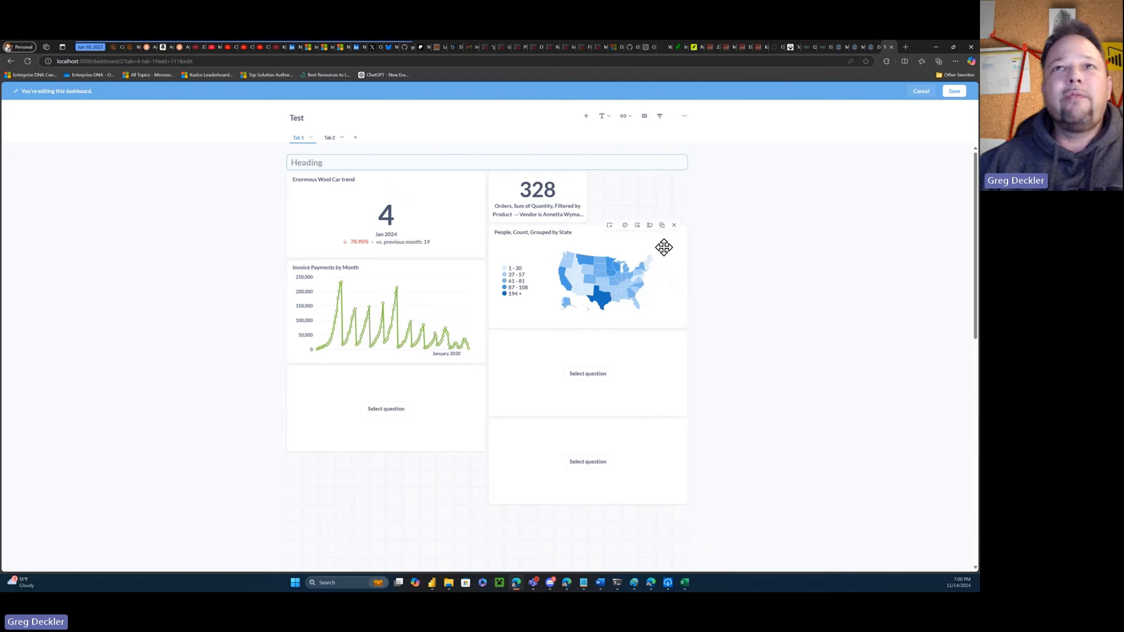
mouse_move(661, 225)
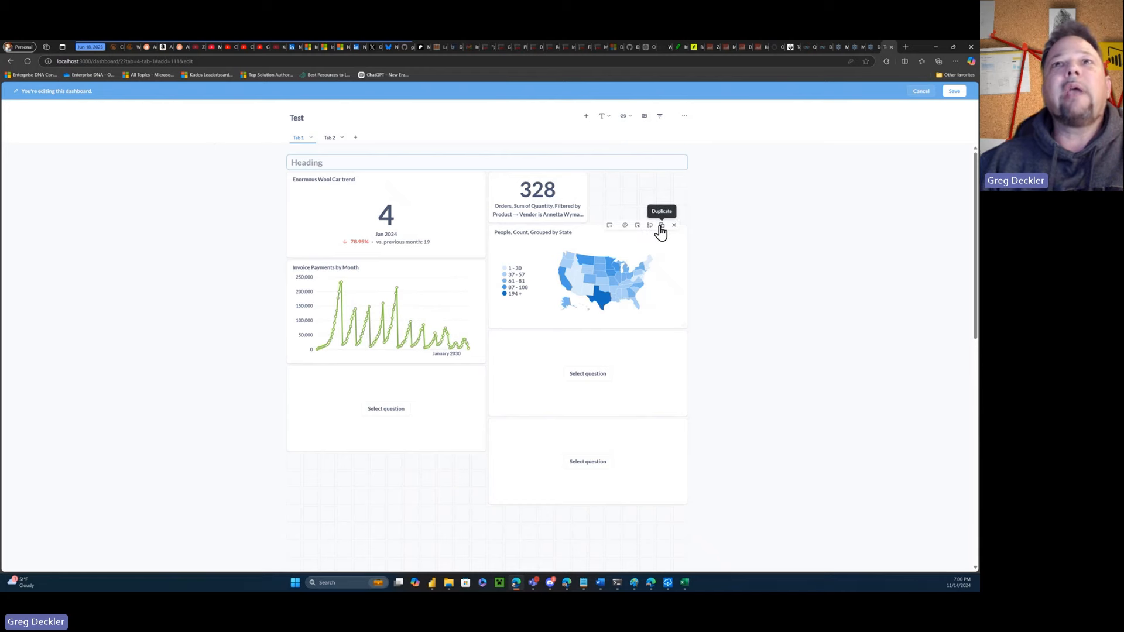
mouse_move(610, 227)
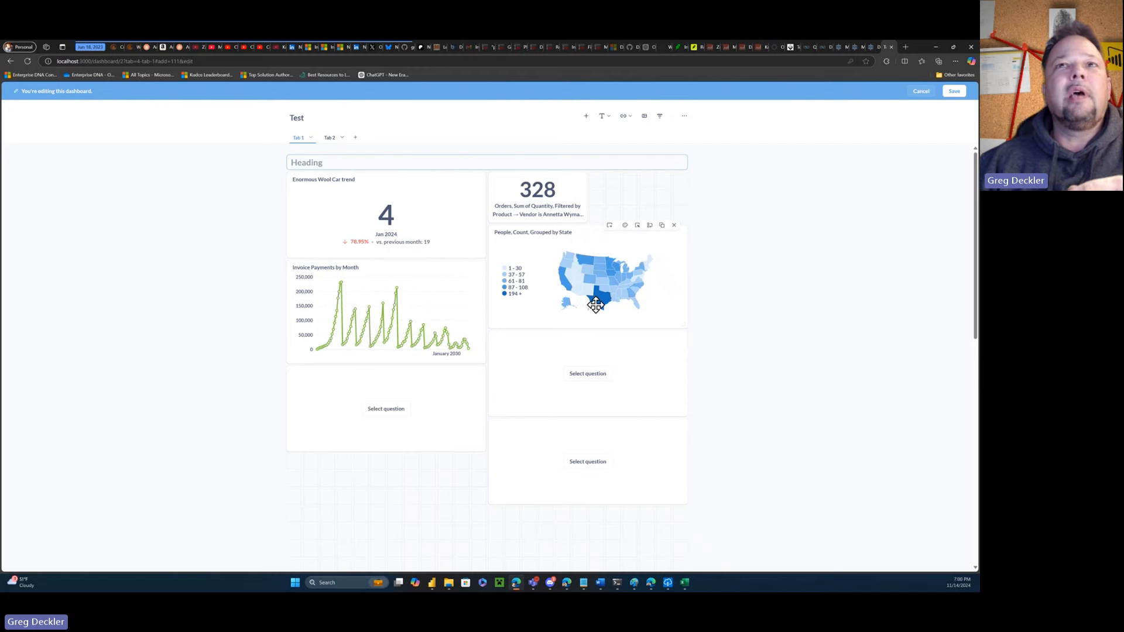
mouse_move(394, 317)
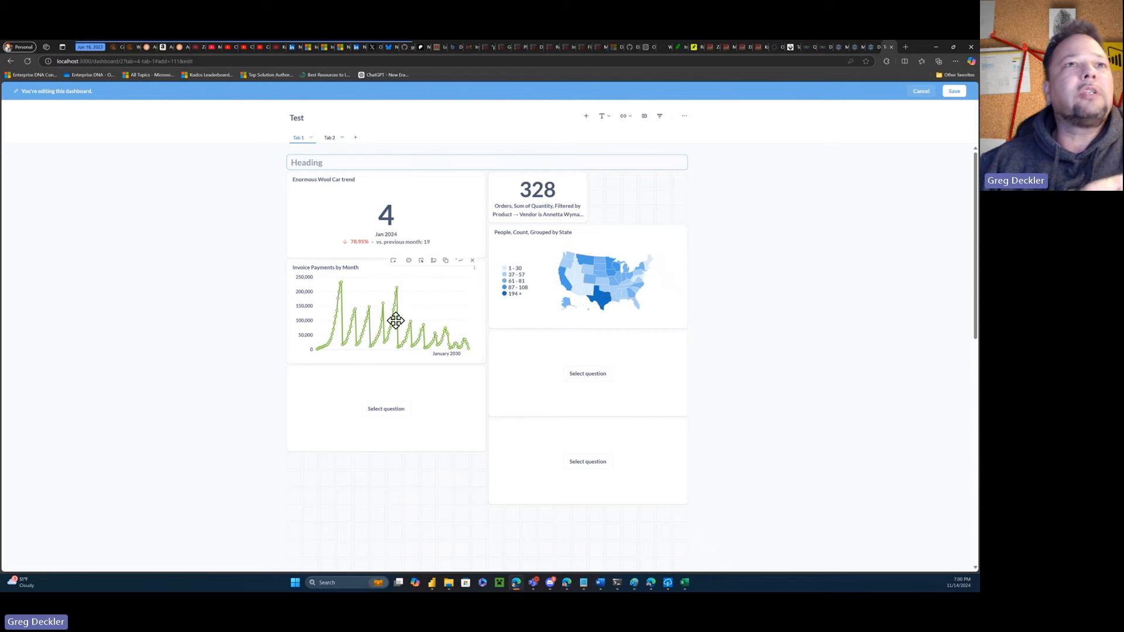
mouse_move(890, 146)
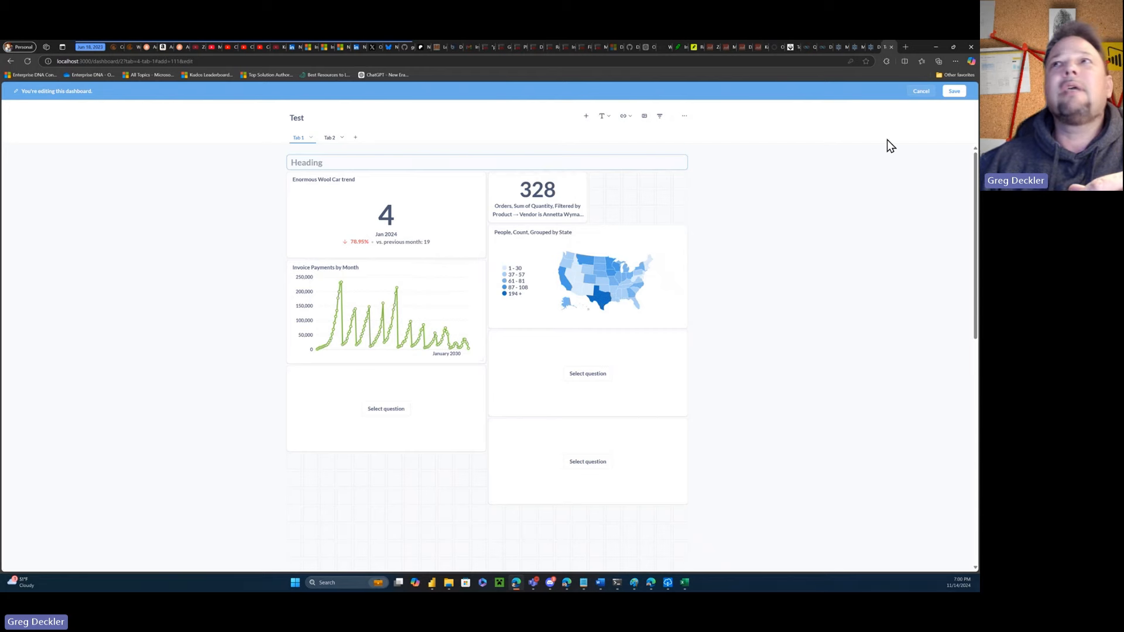
Exit edit mode and drill a May 2026 Invoice Payments point into a weekly breakdown.
left_click(954, 91)
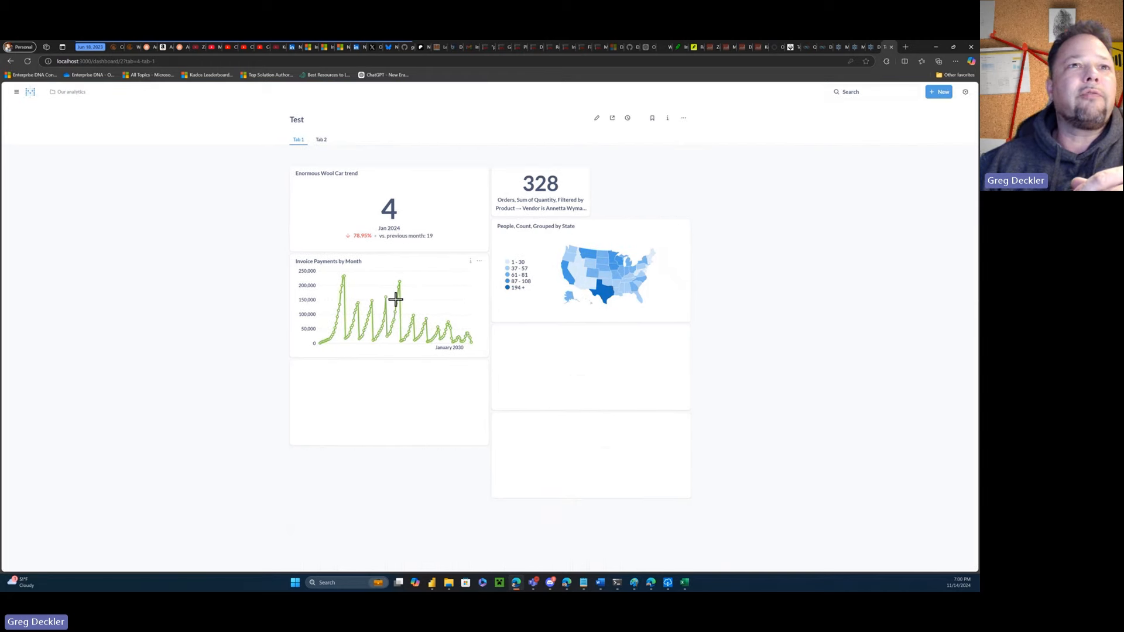
left_click(398, 301)
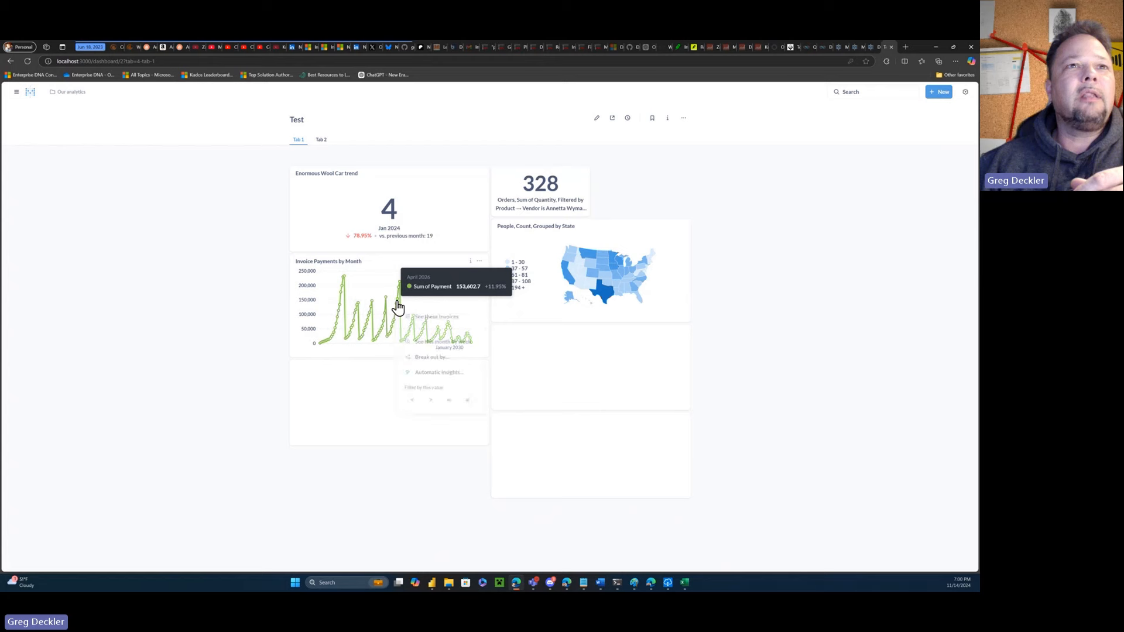
mouse_move(435, 316)
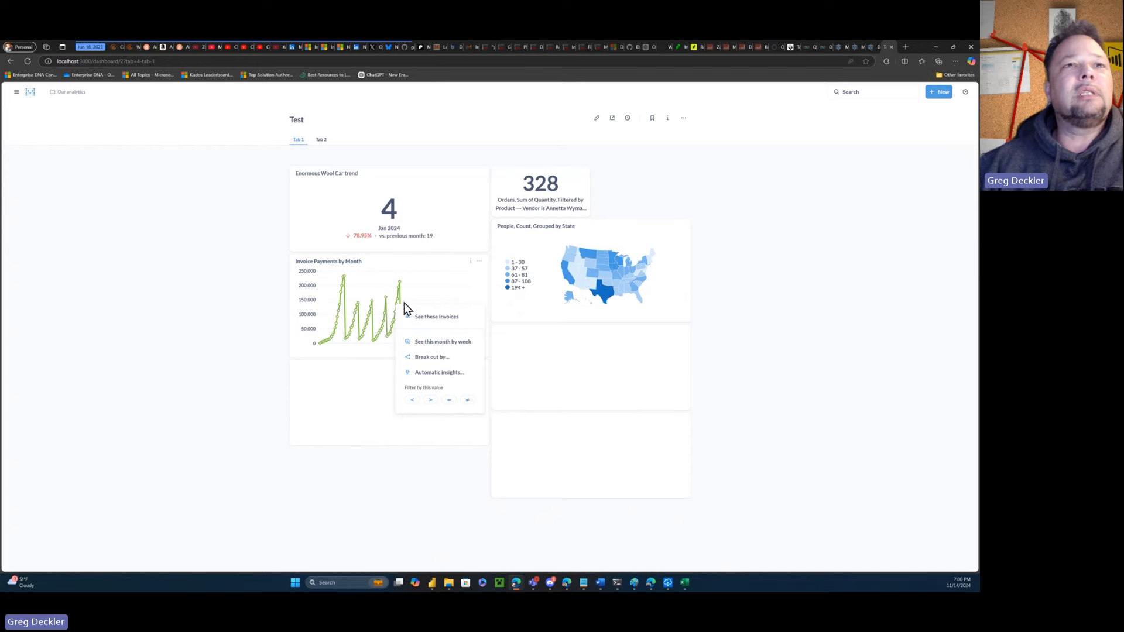
left_click(436, 316)
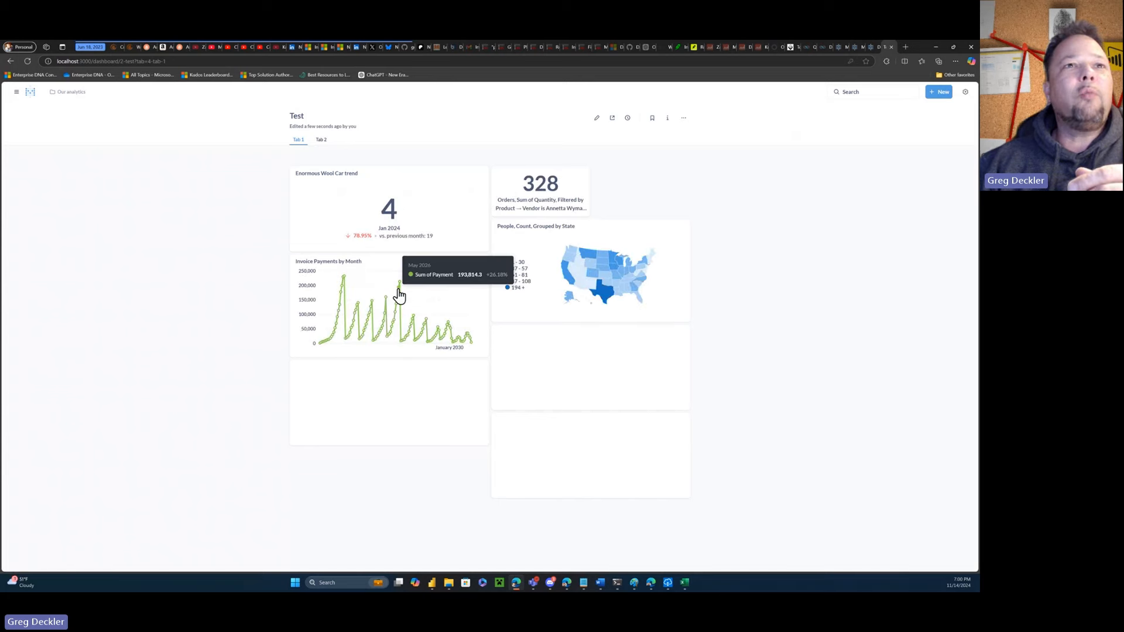
left_click(399, 293)
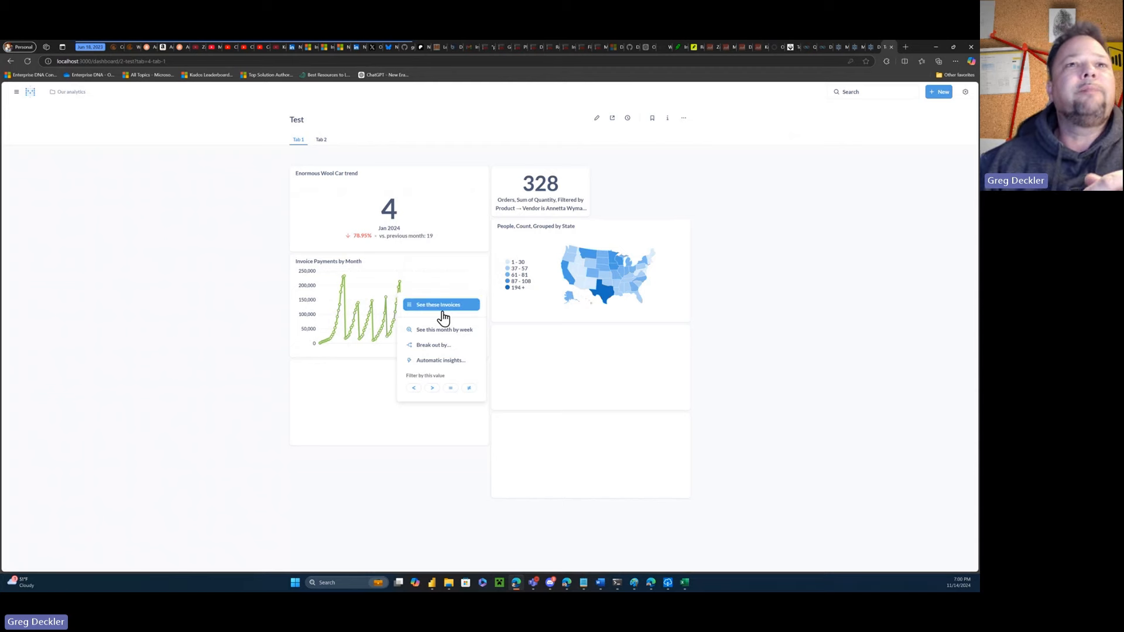
mouse_move(445, 333)
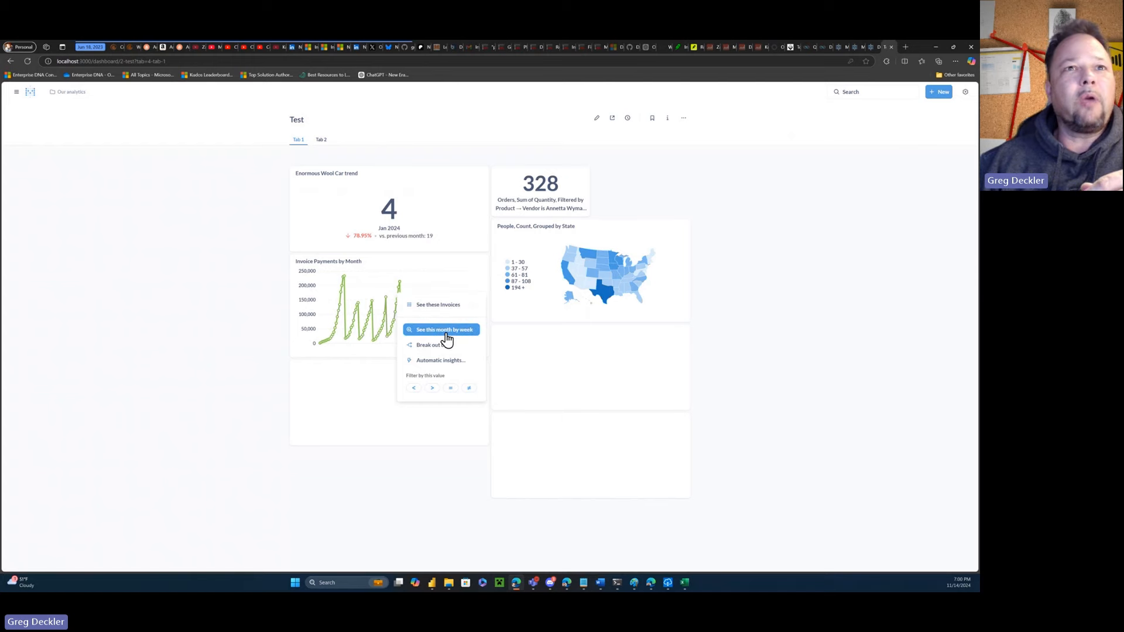
left_click(444, 330)
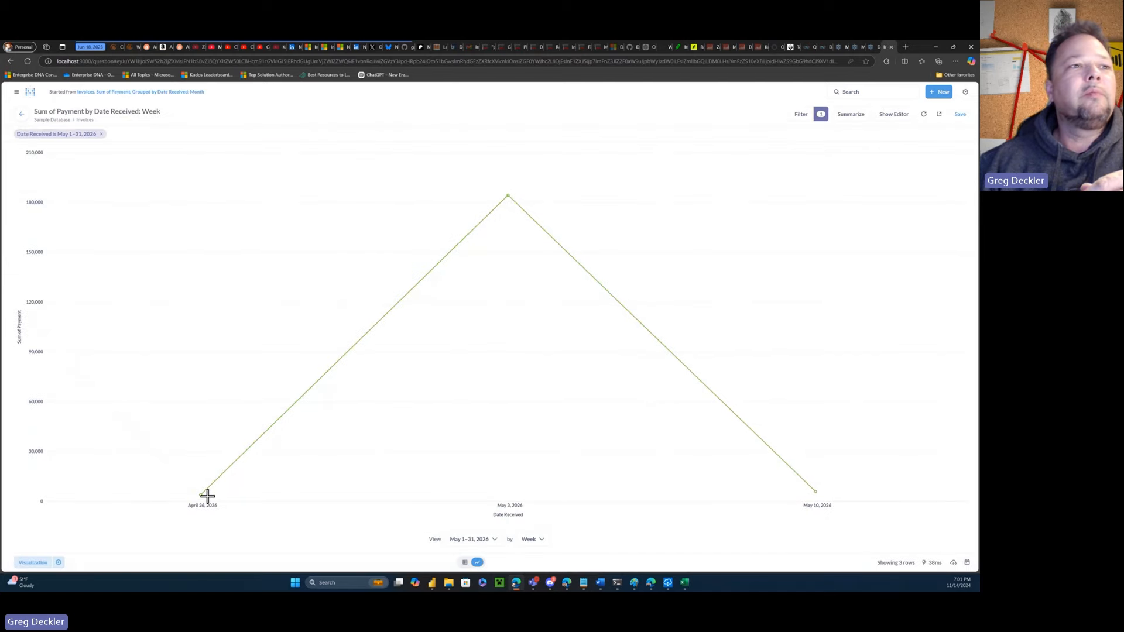
mouse_move(195, 205)
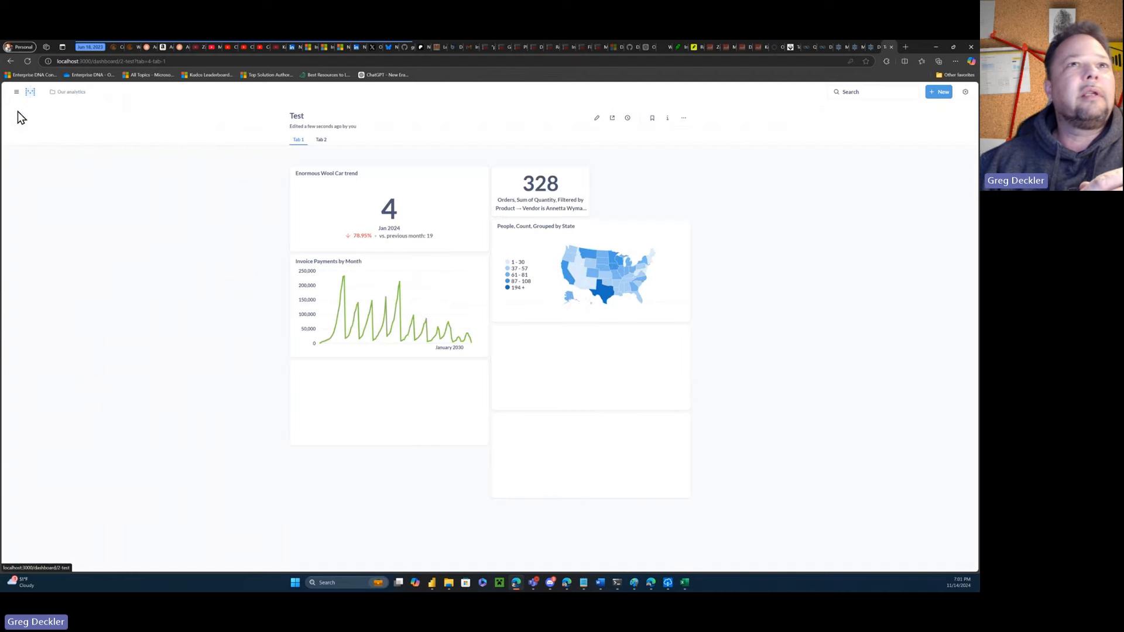
mouse_move(399, 303)
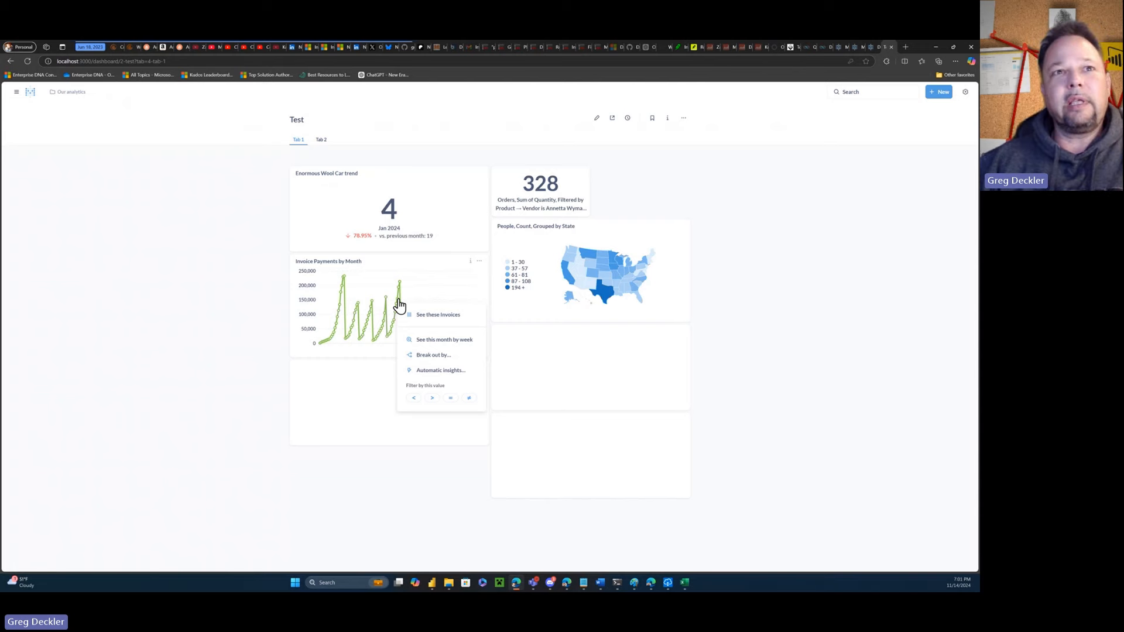
mouse_move(408, 306)
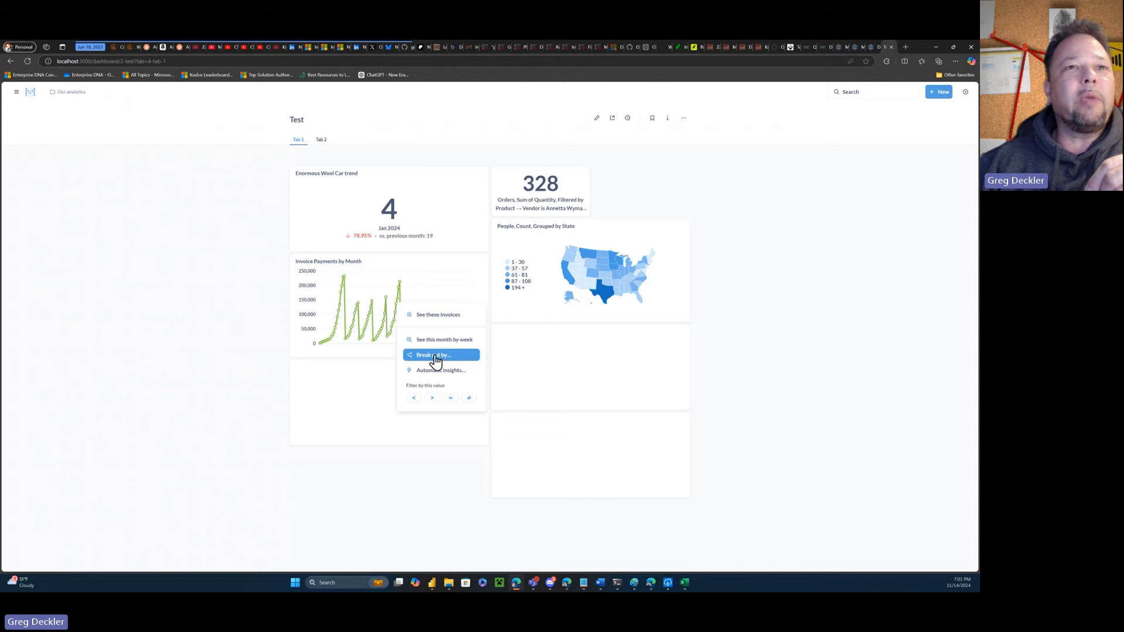
Break a month's invoice payments out by Location > Country on a world map.
left_click(433, 355)
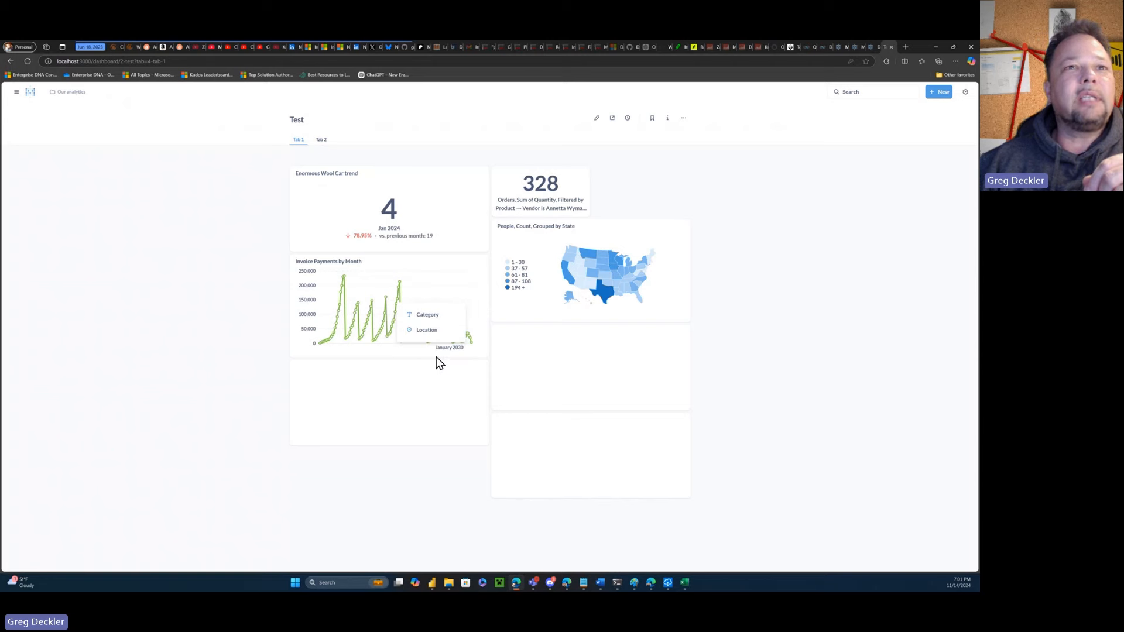
mouse_move(427, 329)
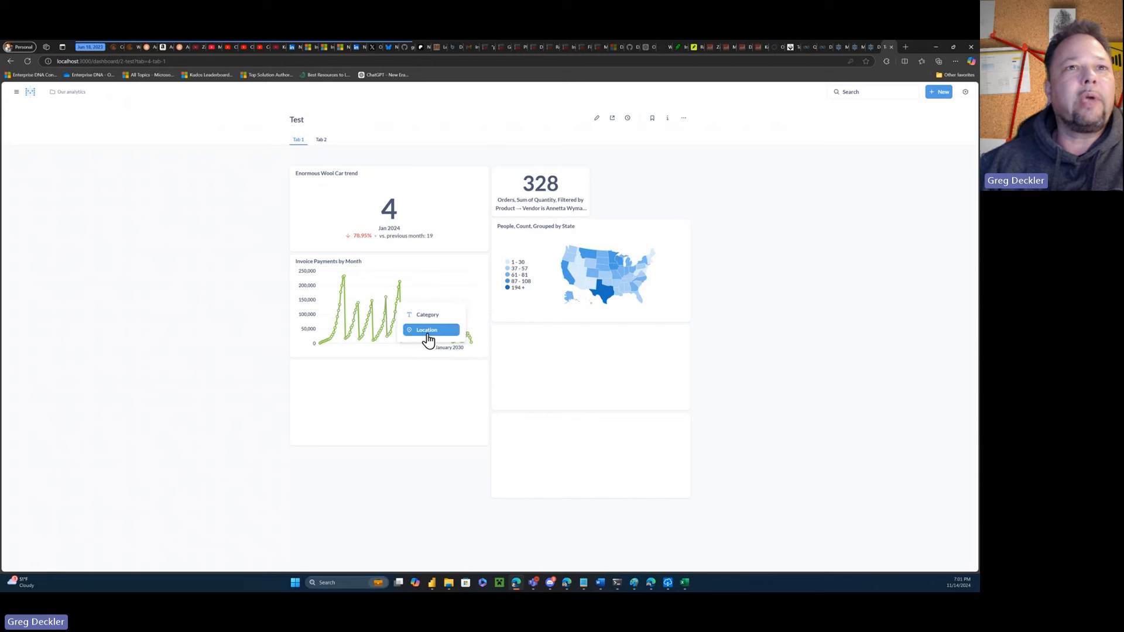
left_click(427, 329)
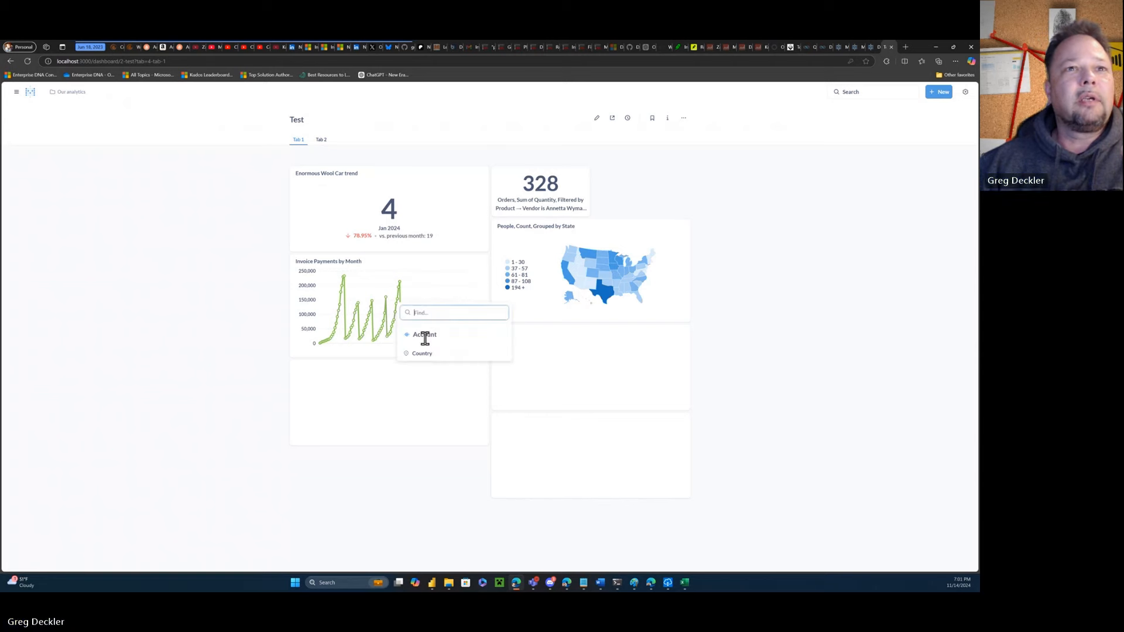
left_click(421, 353)
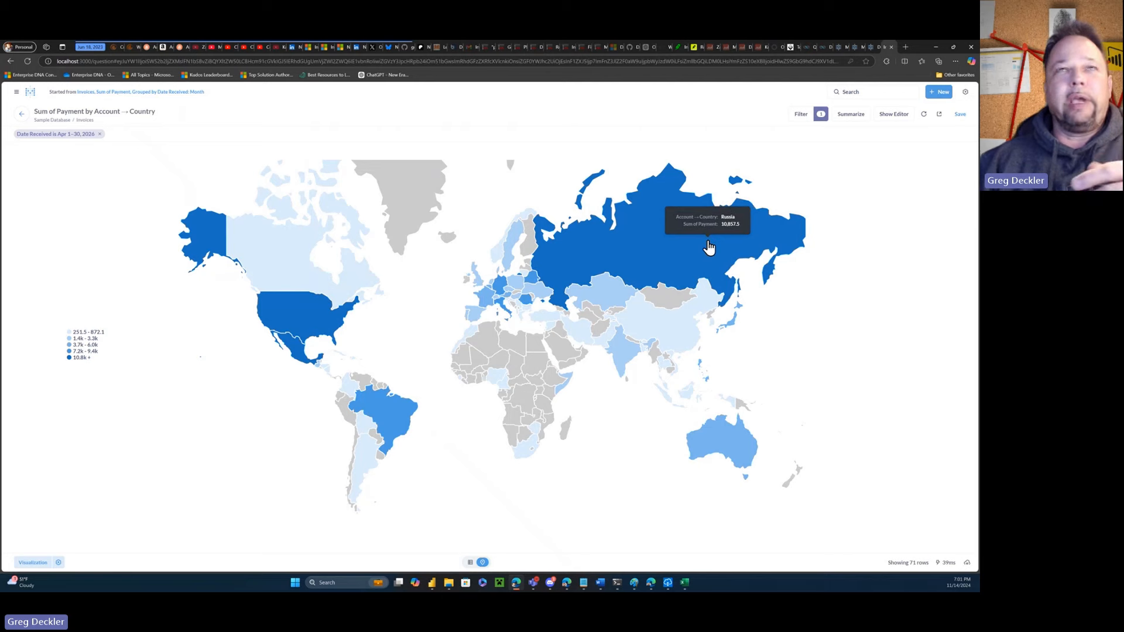
mouse_move(360, 352)
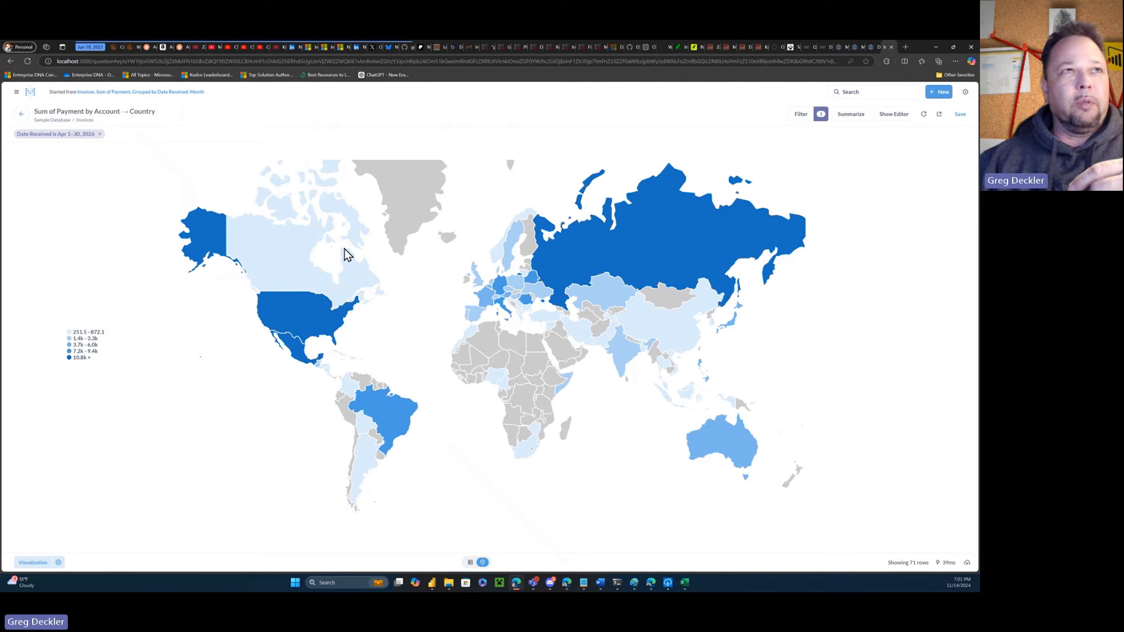
mouse_move(16, 121)
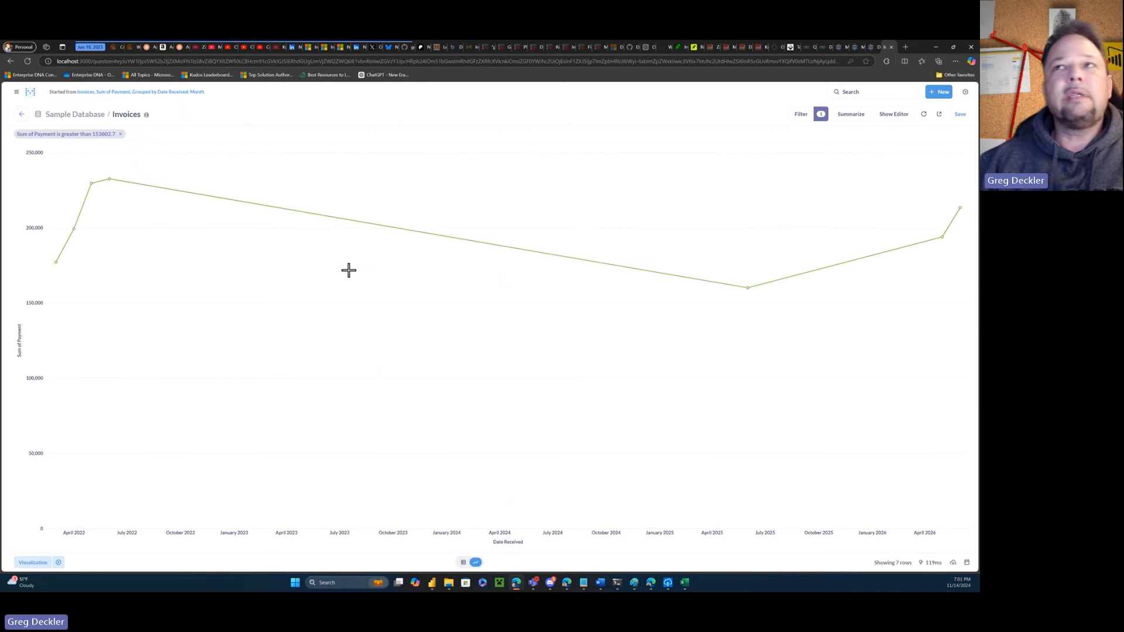
mouse_move(67, 138)
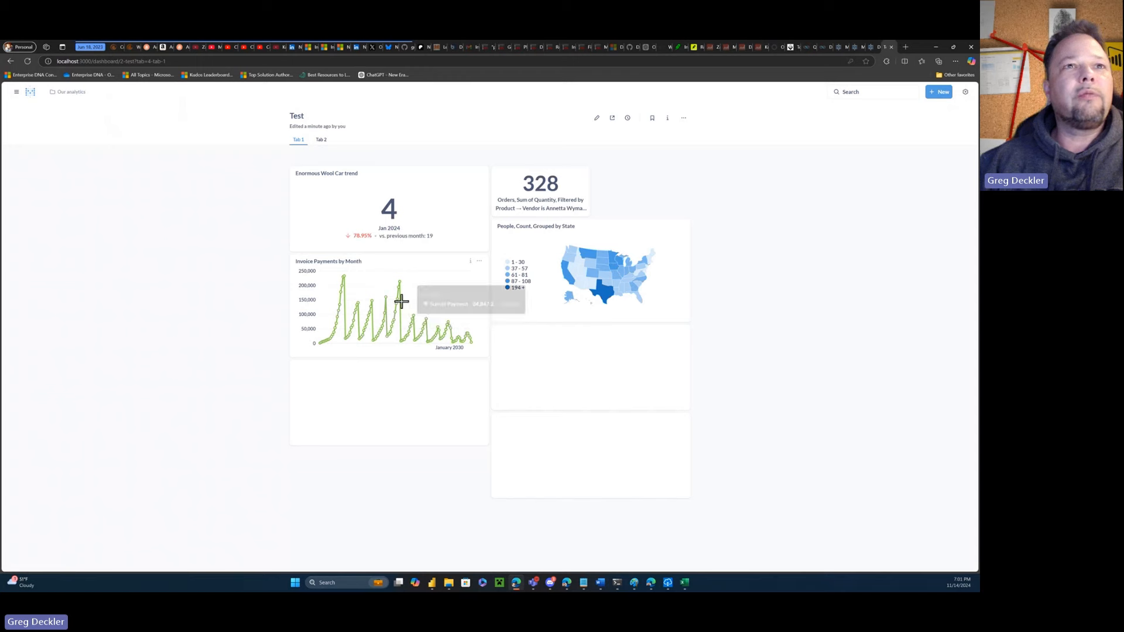
Generate an X-ray of March 2026 Sum of Payment through Automatic insights on a chart point.
left_click(399, 300)
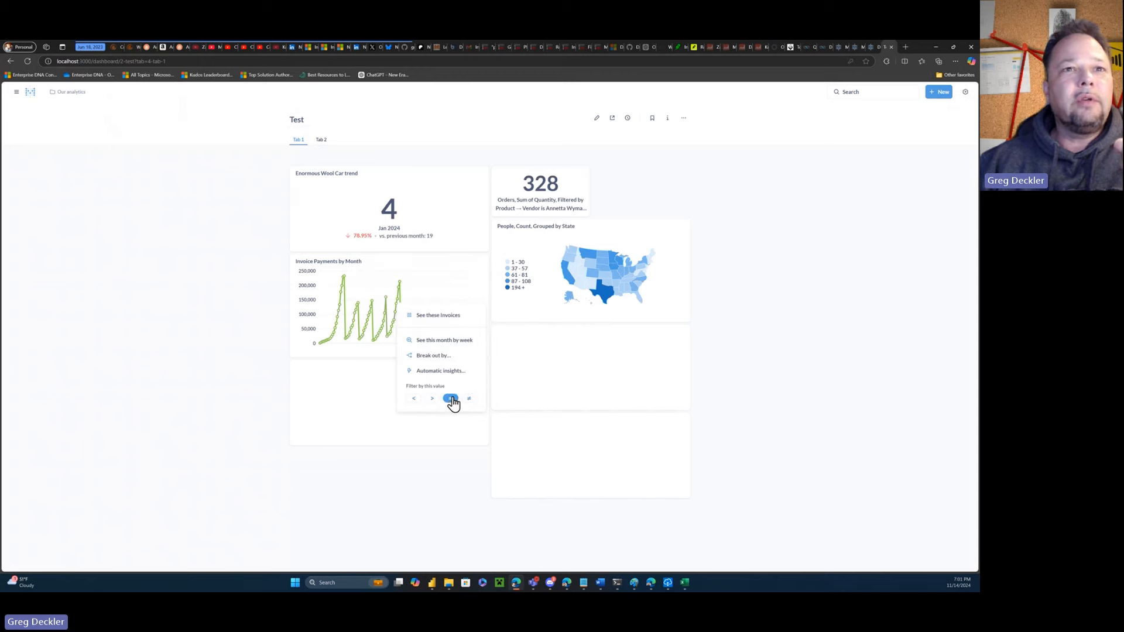
left_click(451, 399)
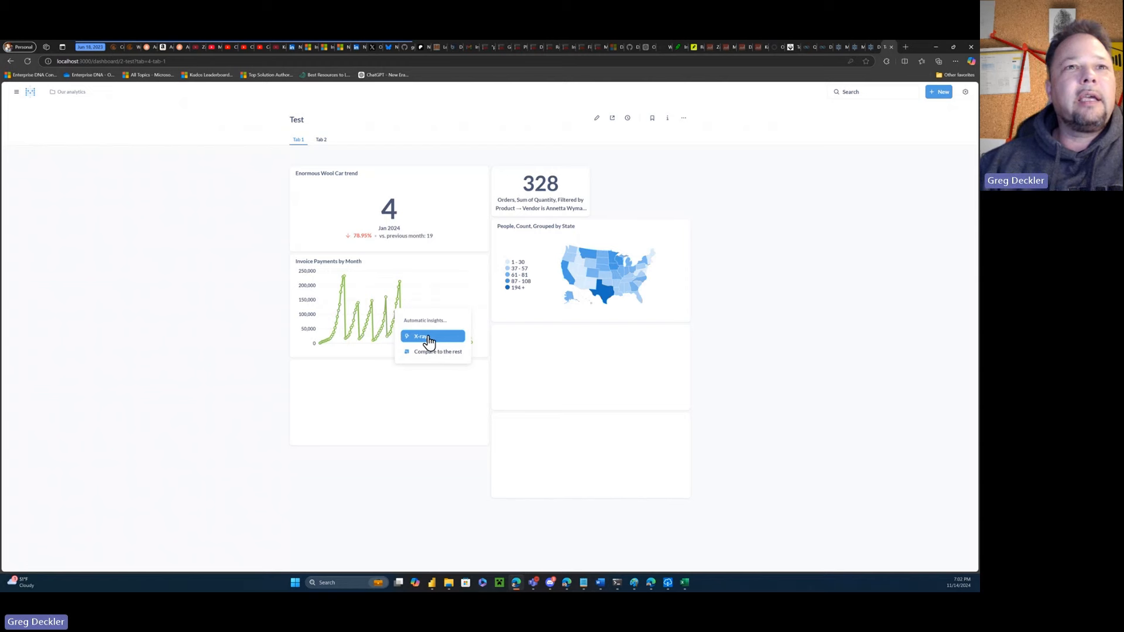
left_click(427, 336)
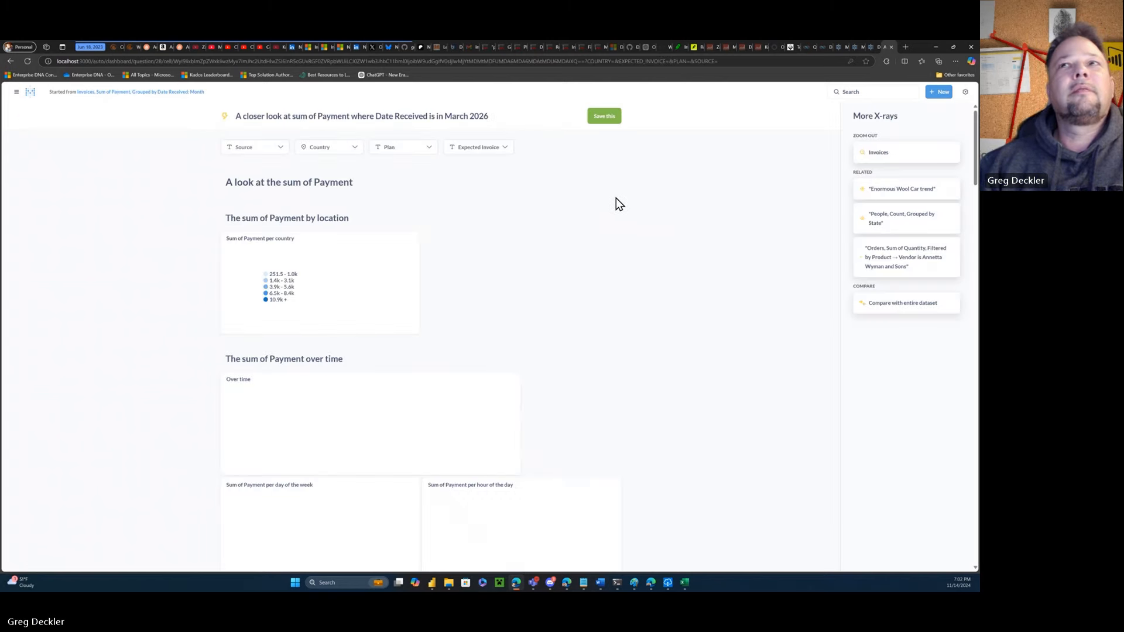
scroll("down", 3)
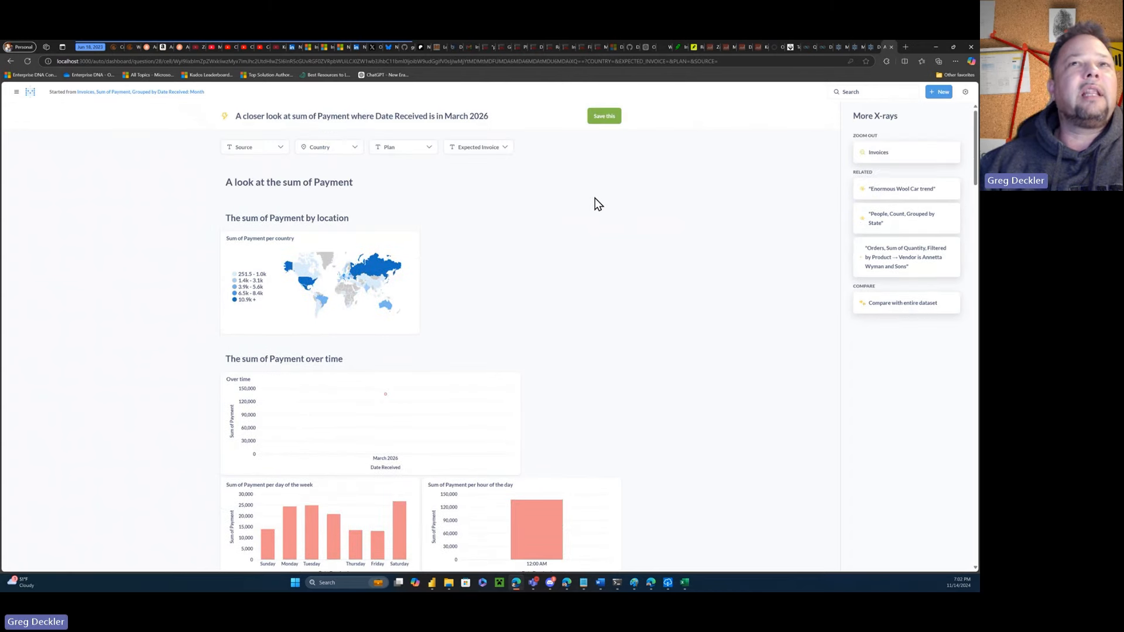
scroll("down", 3)
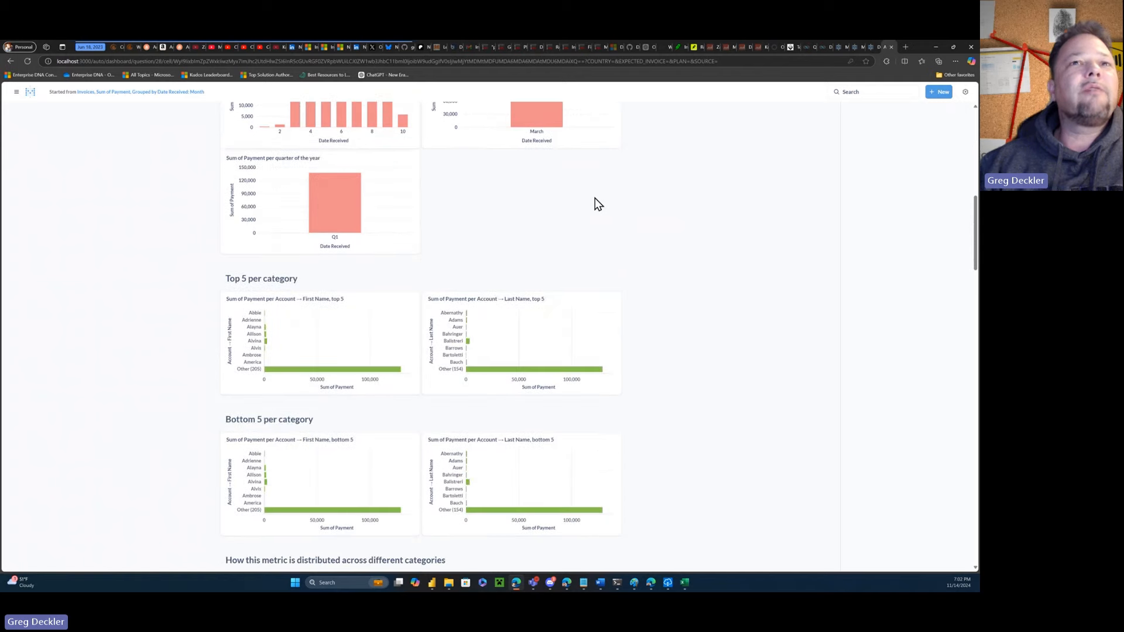
scroll("down", 3)
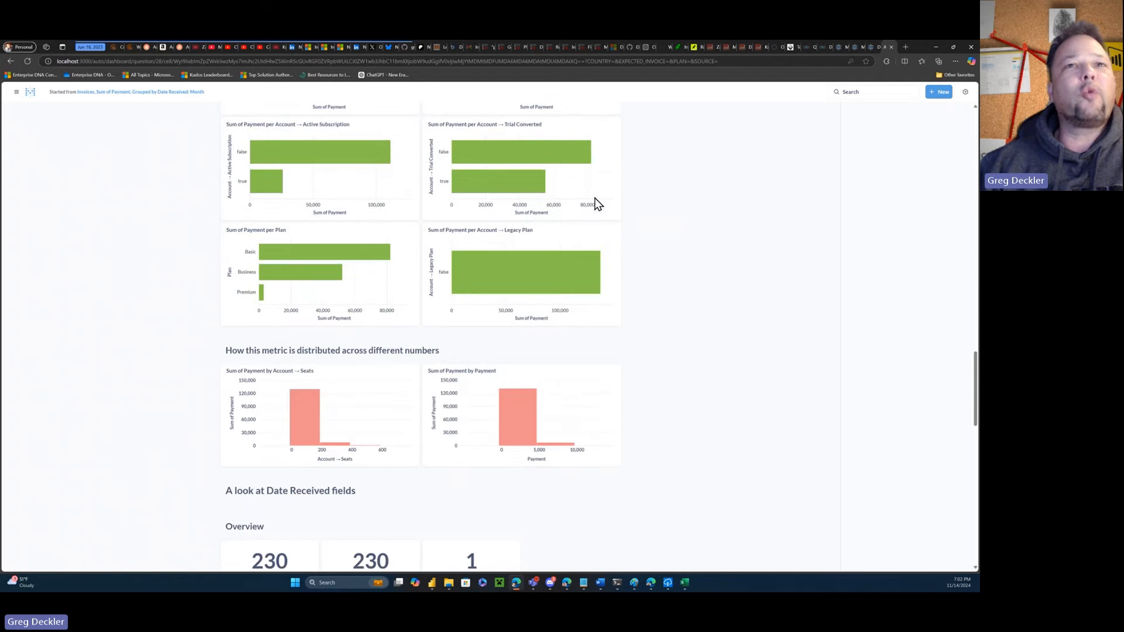
scroll("down", 3)
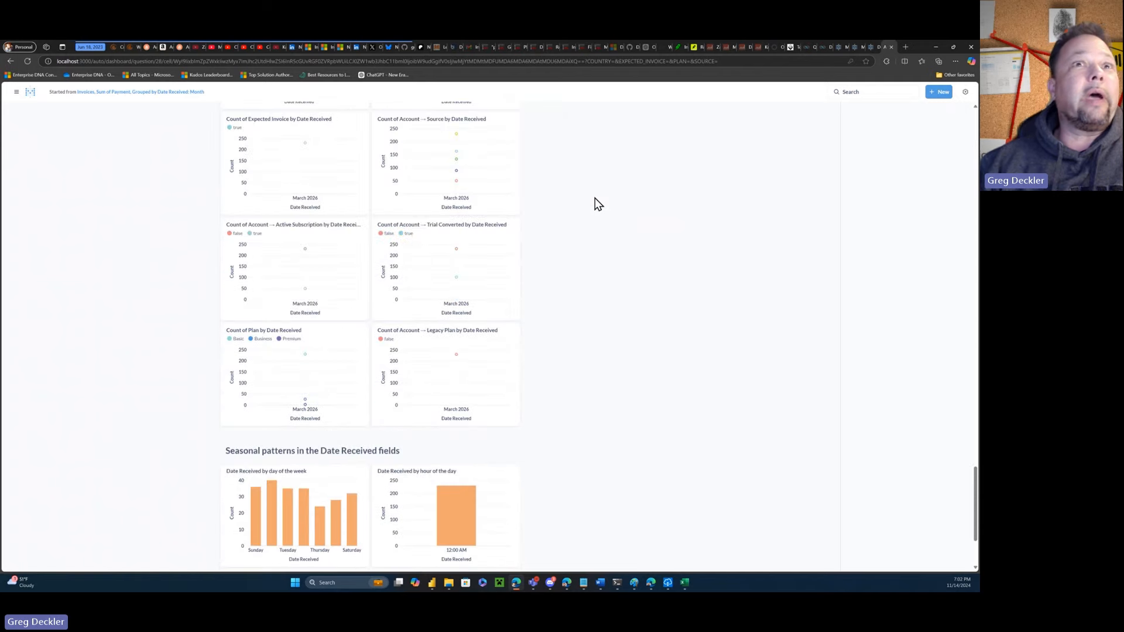
scroll("down", 3)
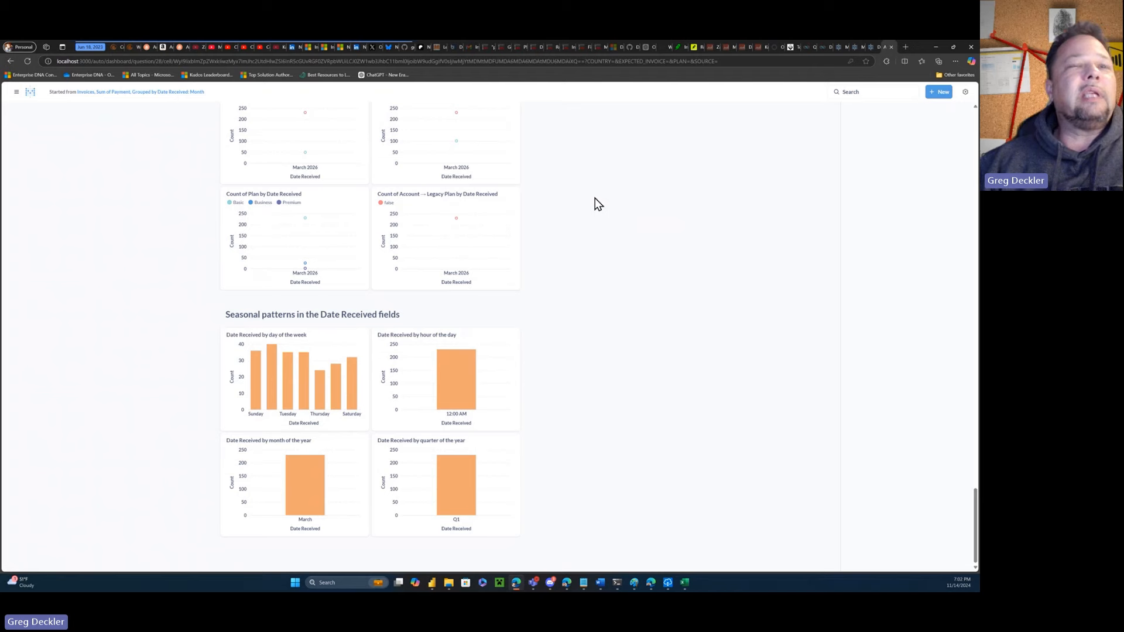
scroll("up", 3)
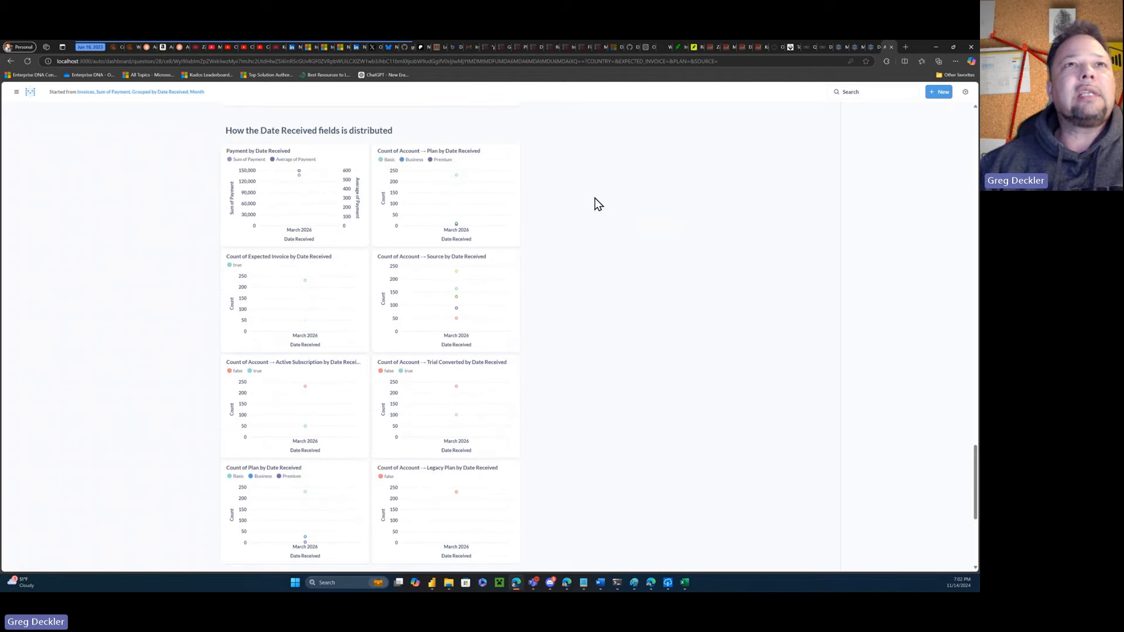
scroll("down", 3)
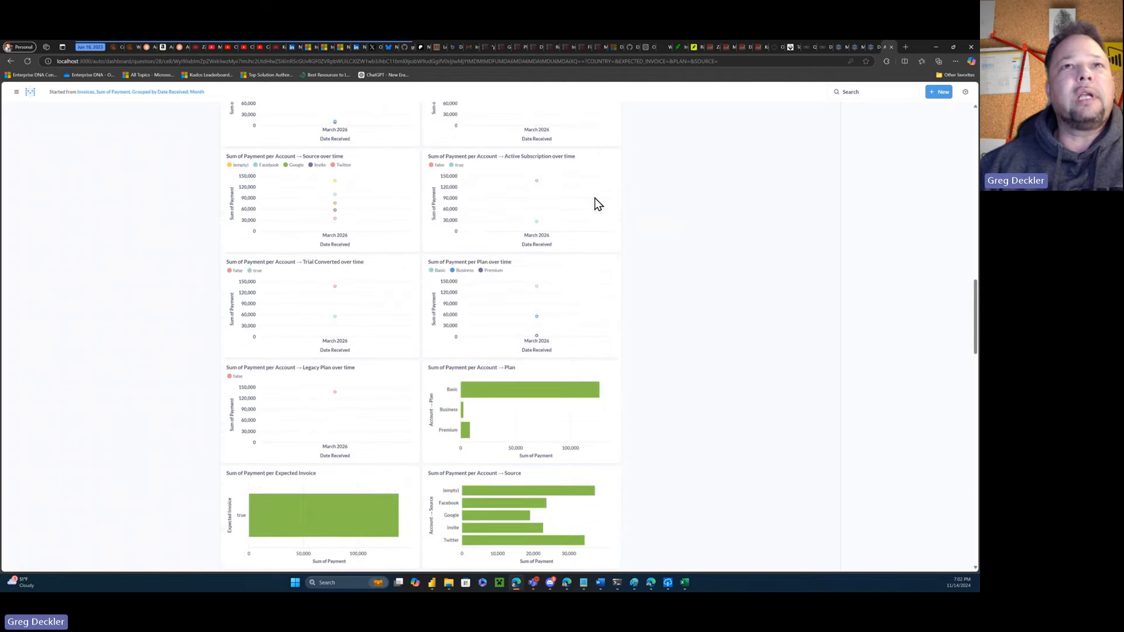
scroll("down", 3)
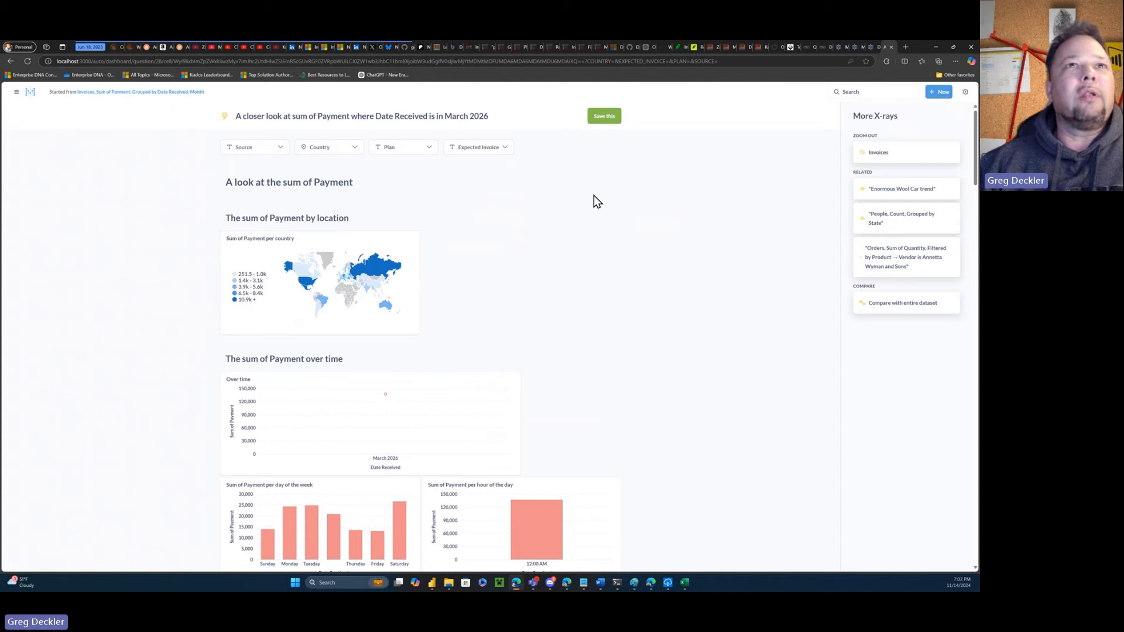
mouse_move(610, 207)
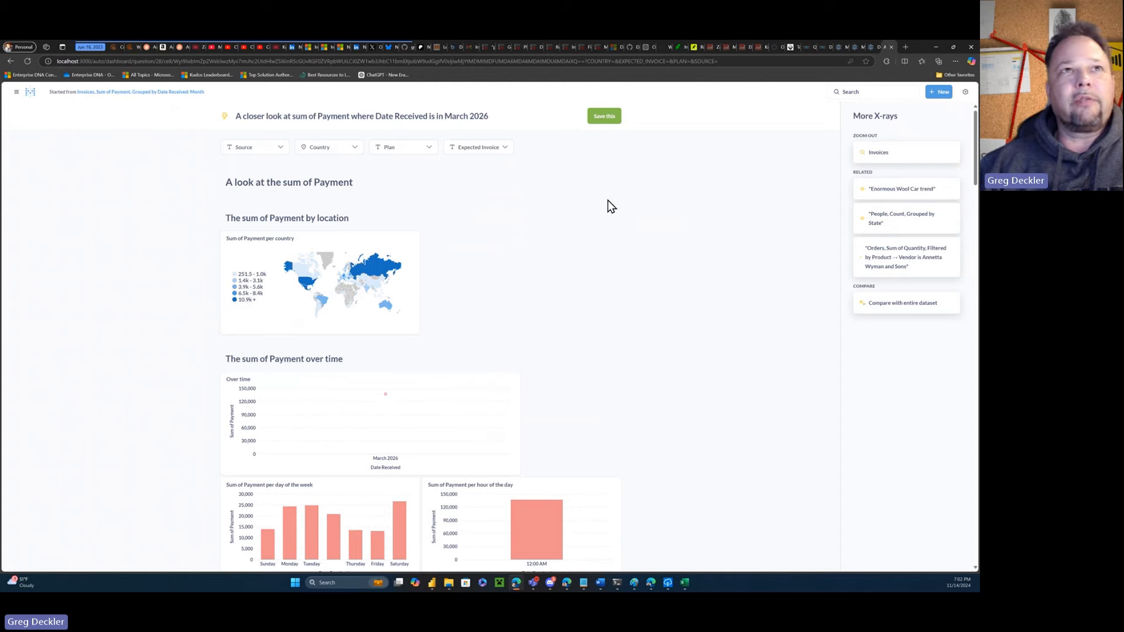
mouse_move(401, 175)
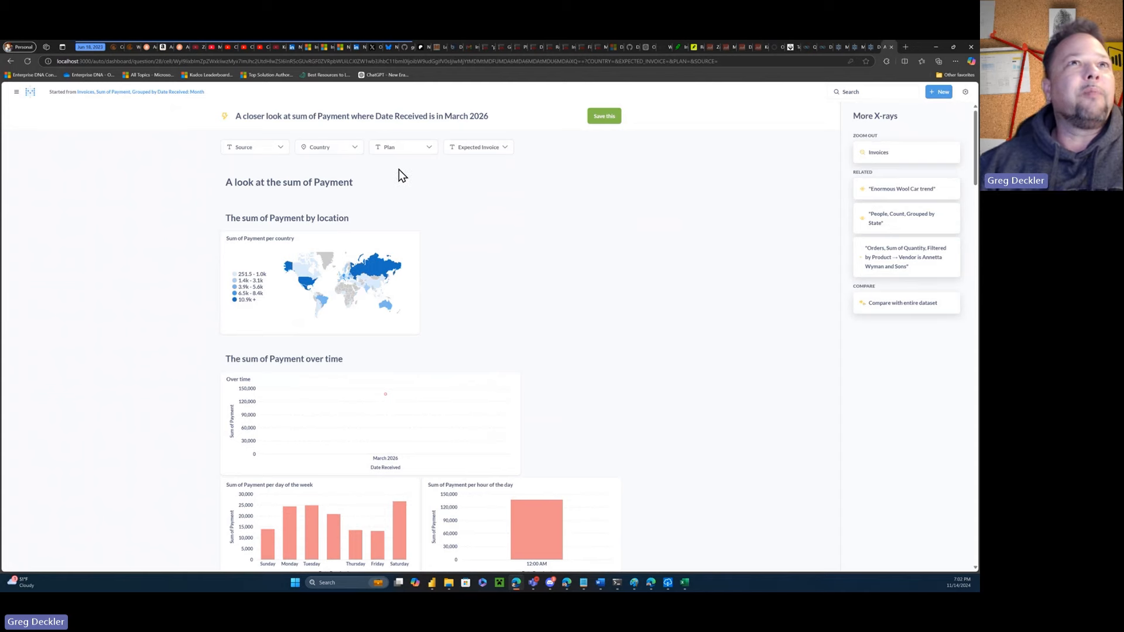
left_click(403, 147)
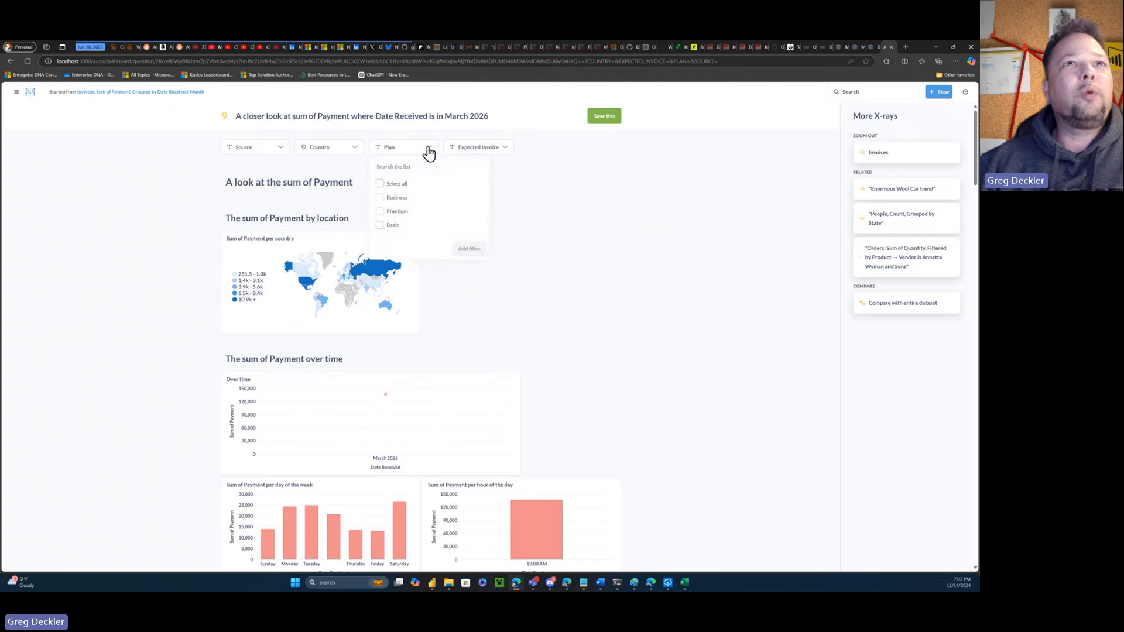
left_click(420, 247)
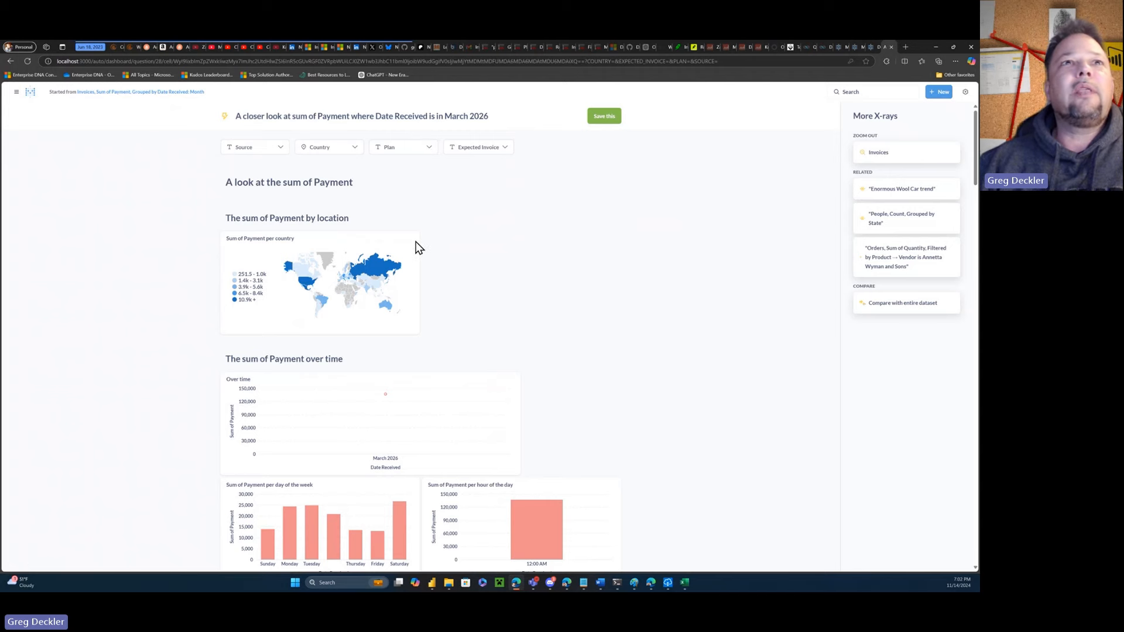
mouse_move(387, 375)
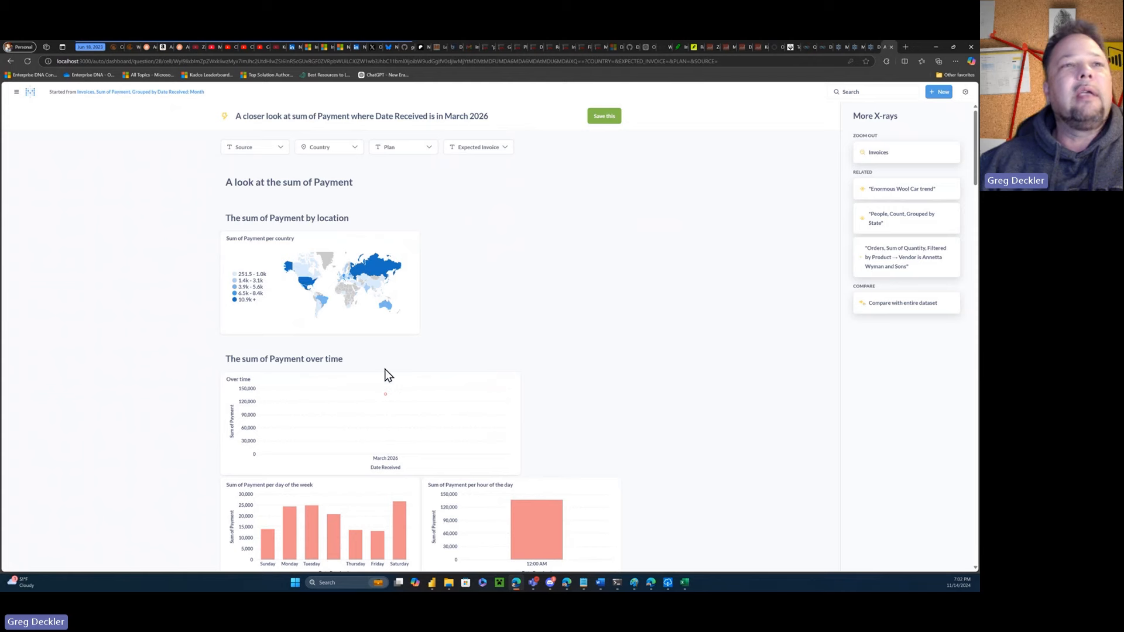
mouse_move(451, 221)
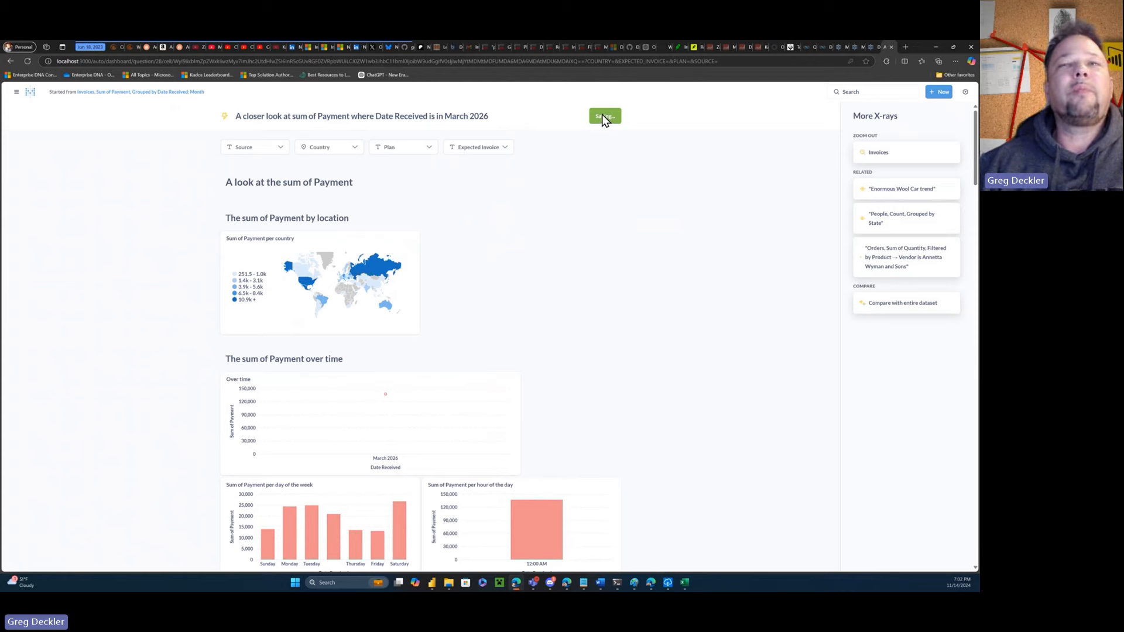
Save the X-ray as a dashboard, then browse its source question and Home.
left_click(604, 116)
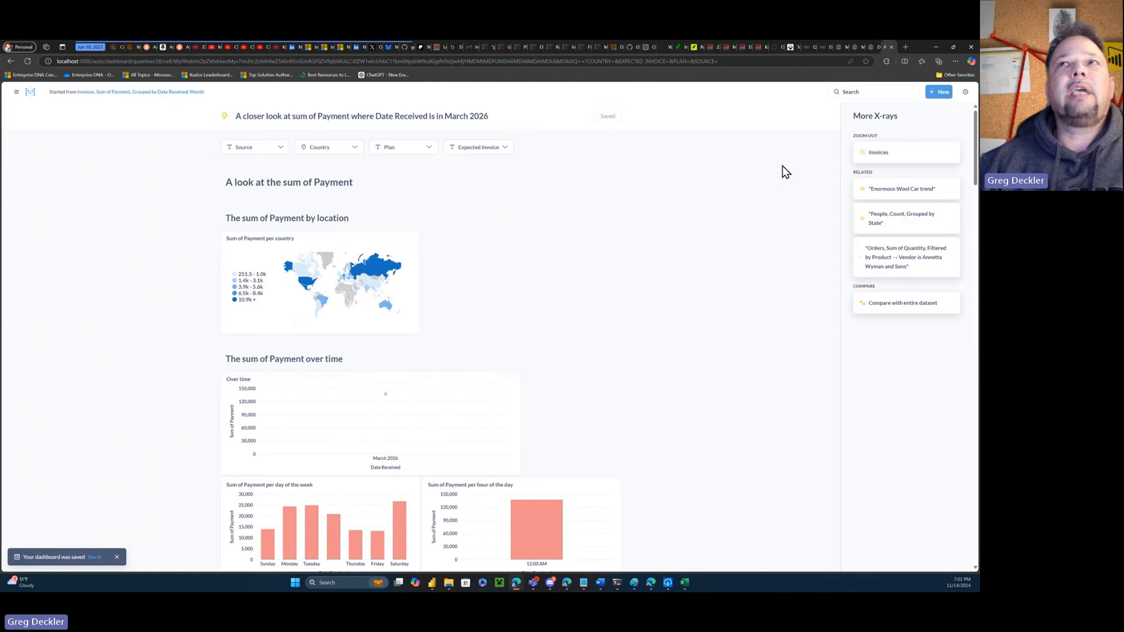
mouse_move(141, 92)
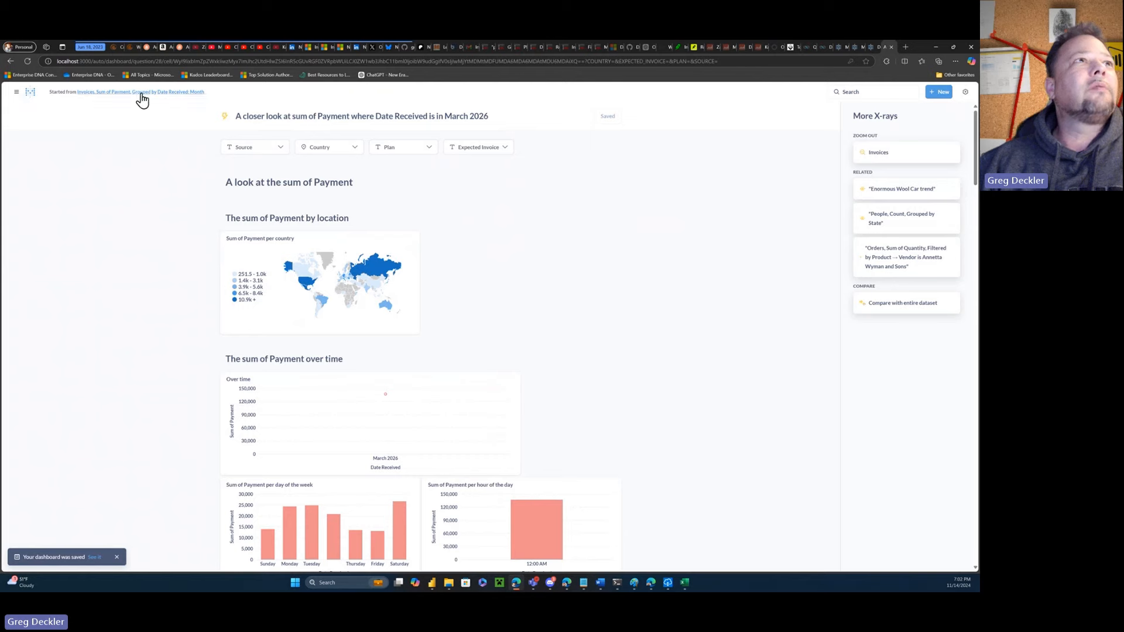
left_click(140, 92)
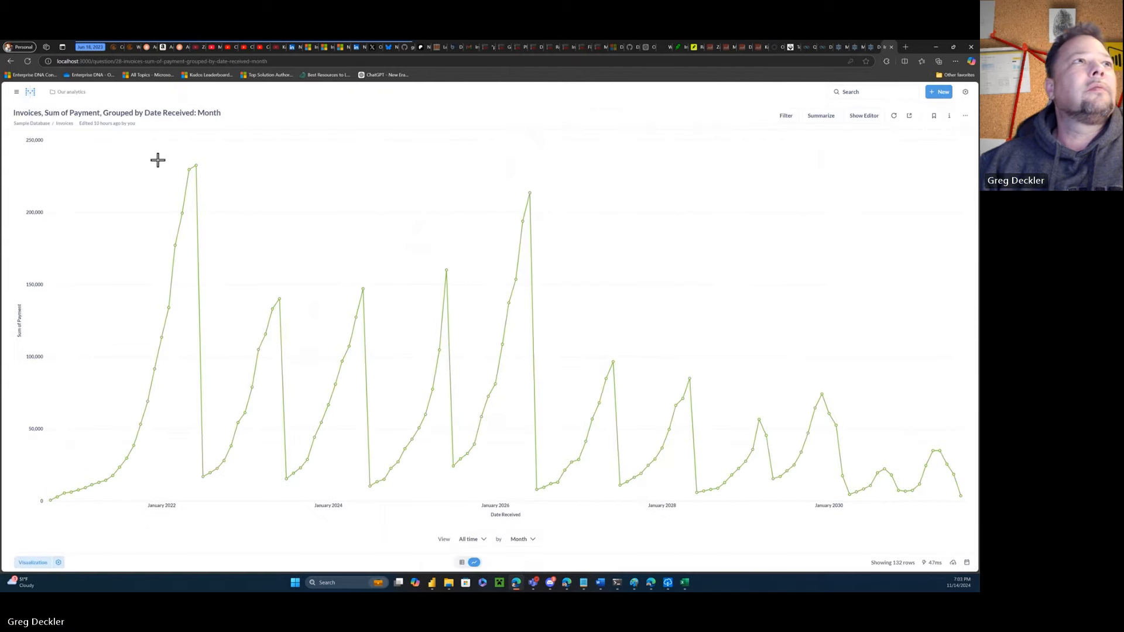
left_click(16, 91)
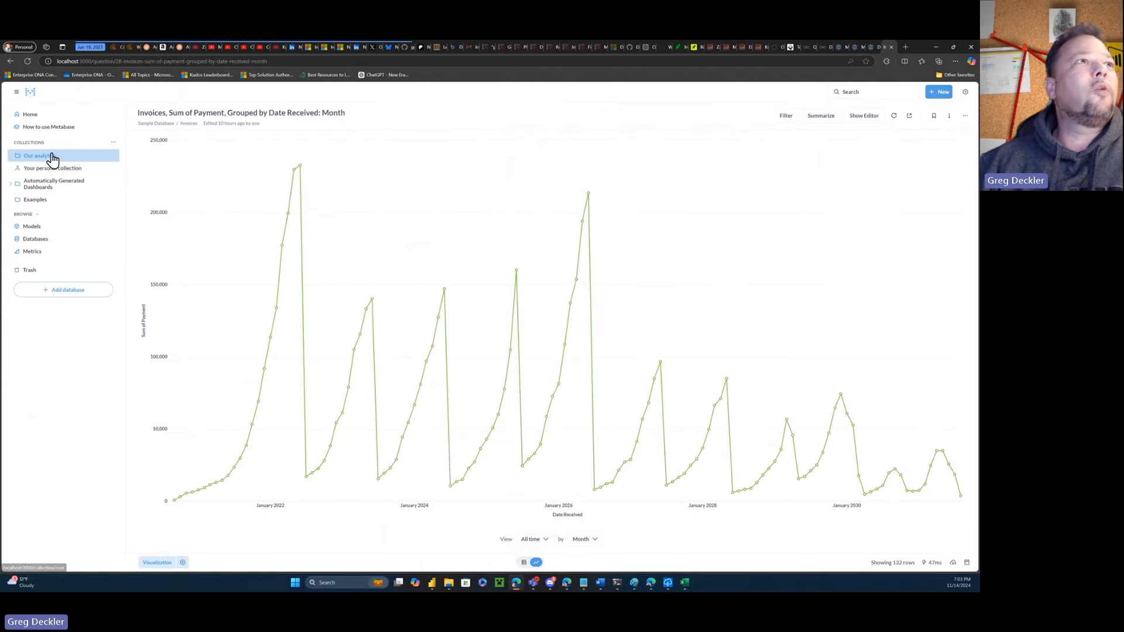
left_click(30, 92)
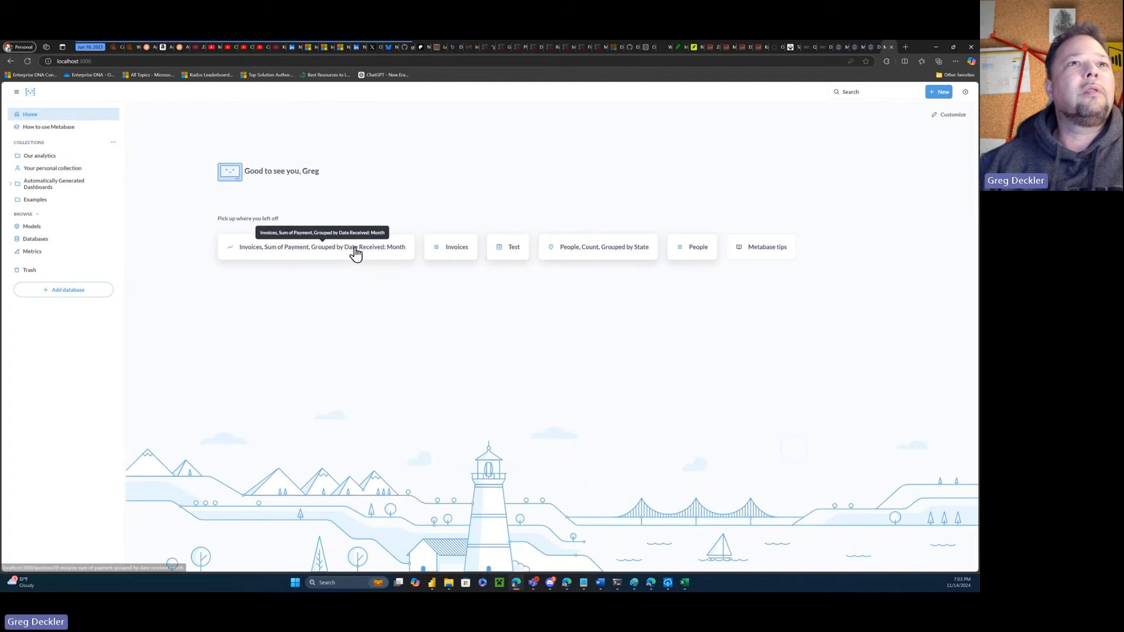
Open the Invoices table, go back, and open the saved dashboard's map card options.
left_click(321, 246)
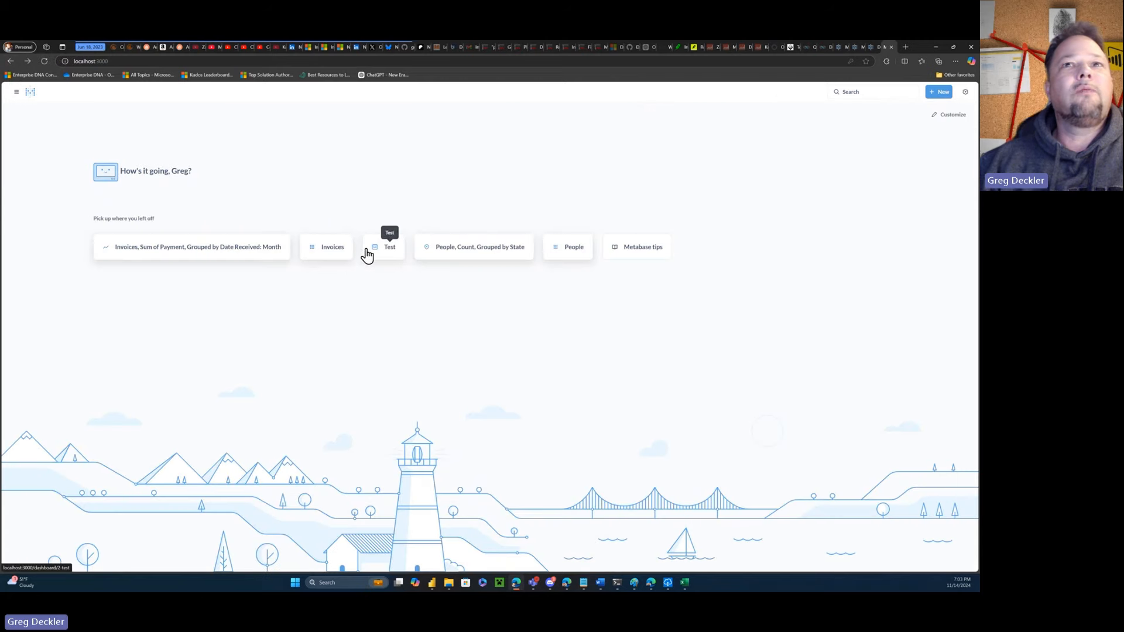
left_click(332, 247)
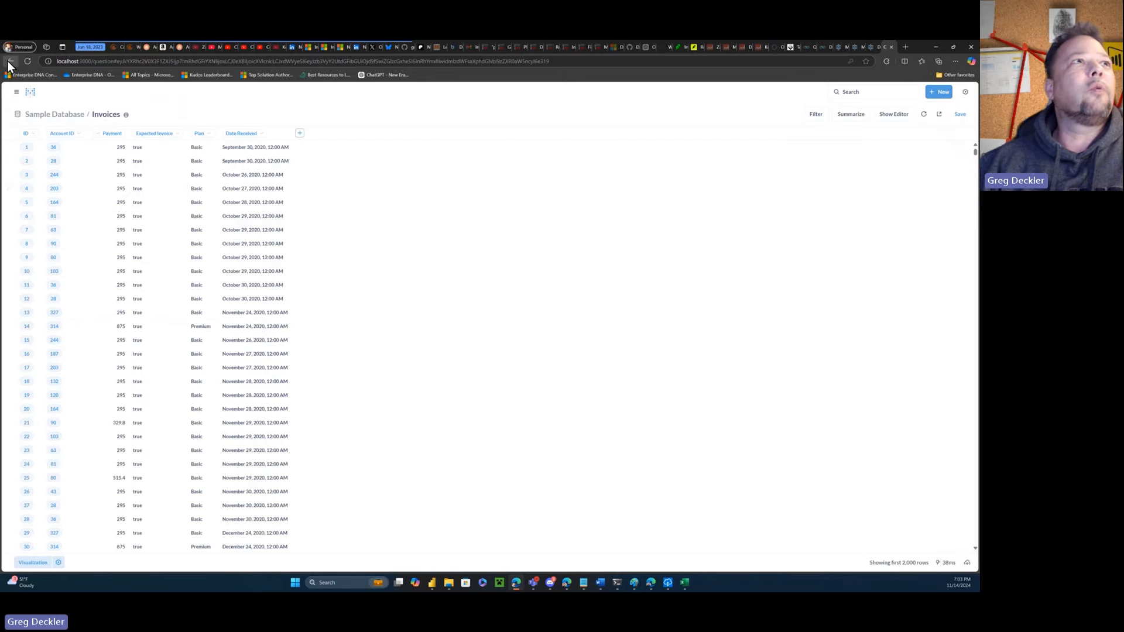
left_click(10, 61)
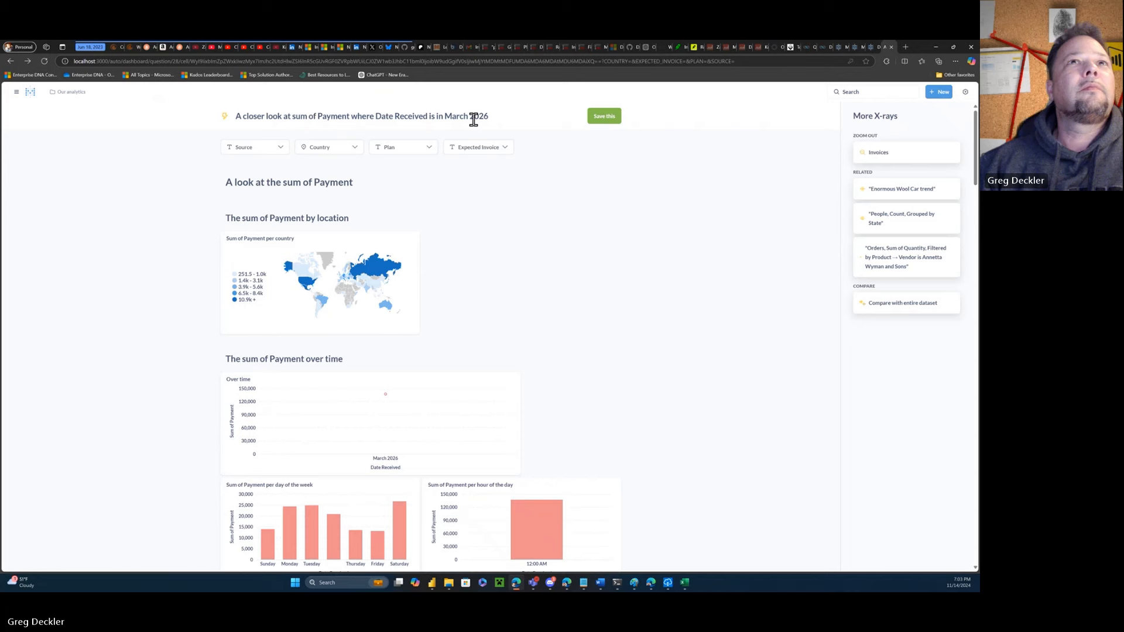
left_click(604, 116)
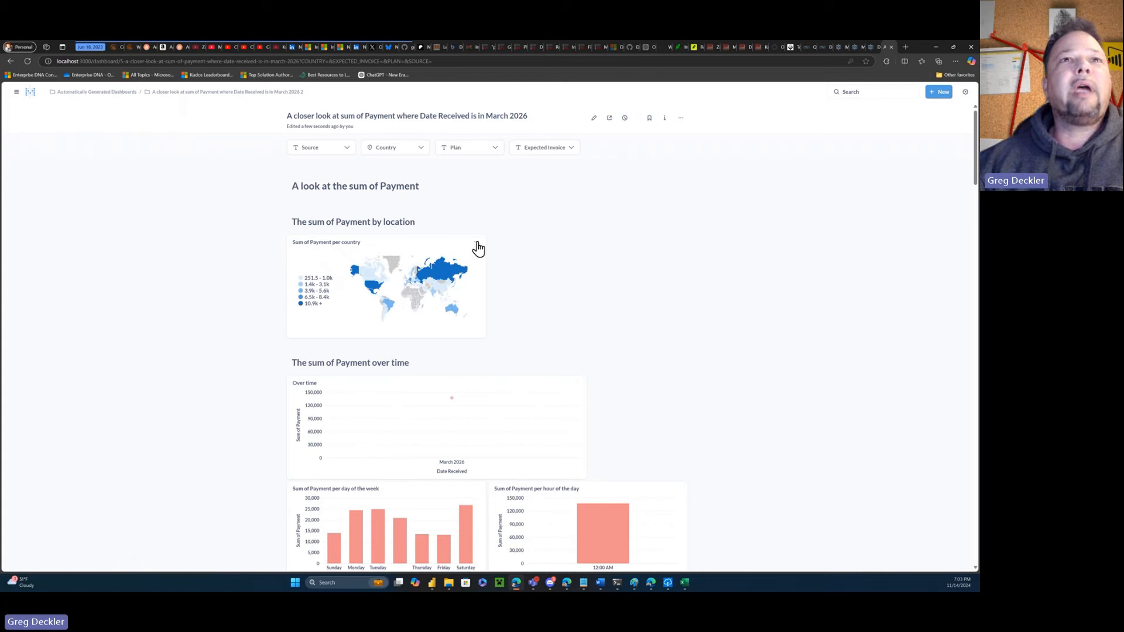
left_click(476, 242)
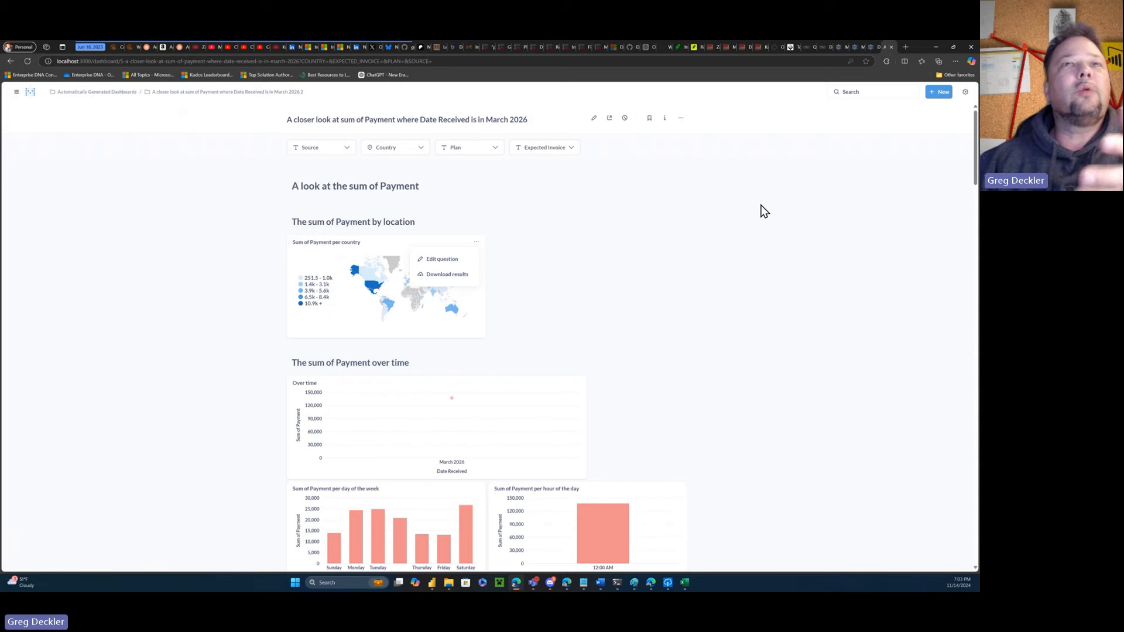
mouse_move(497, 268)
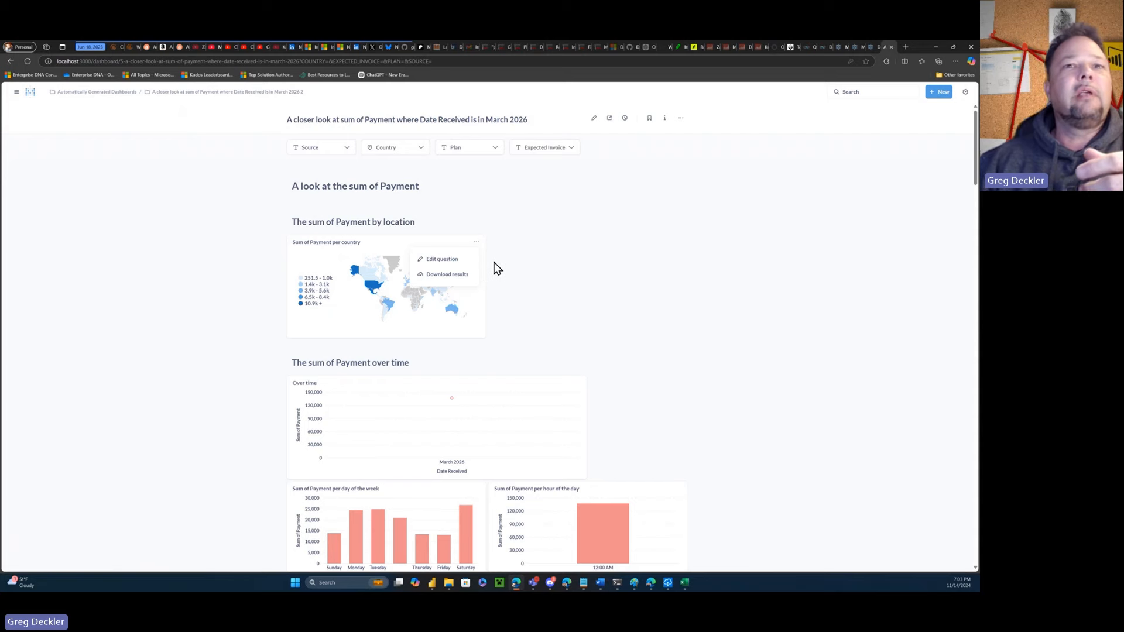
mouse_move(447, 274)
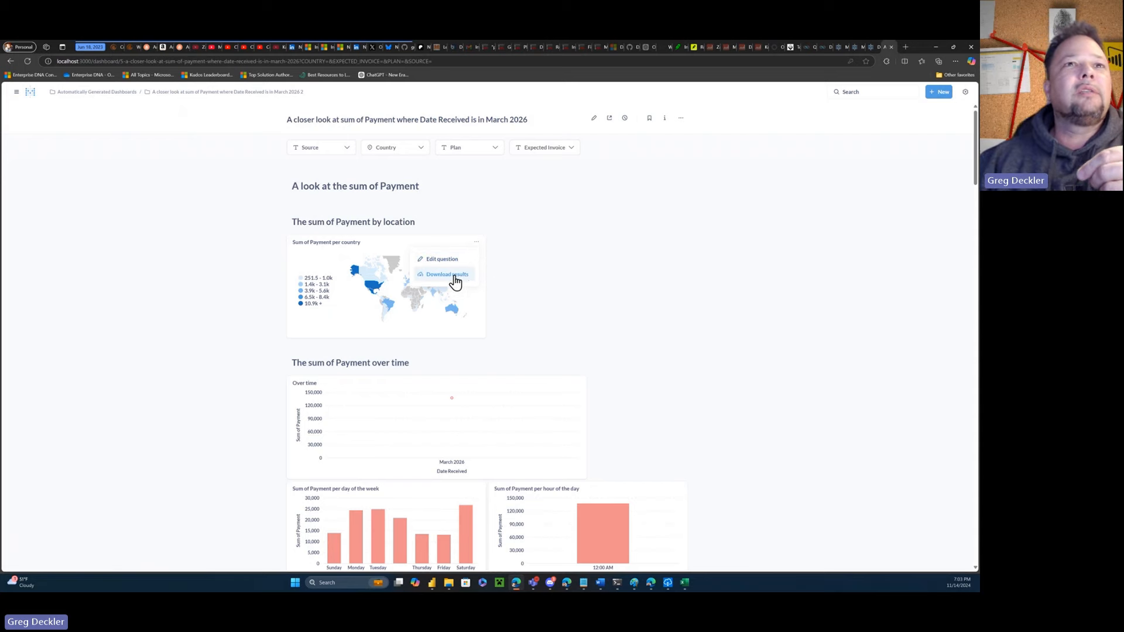
left_click(442, 259)
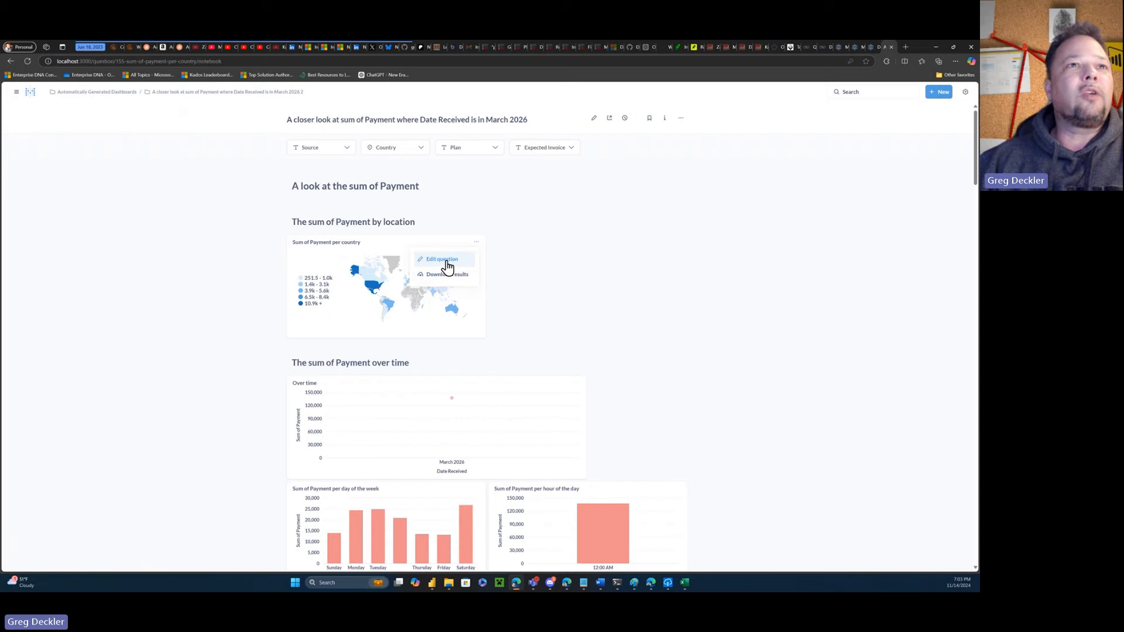
left_click(444, 259)
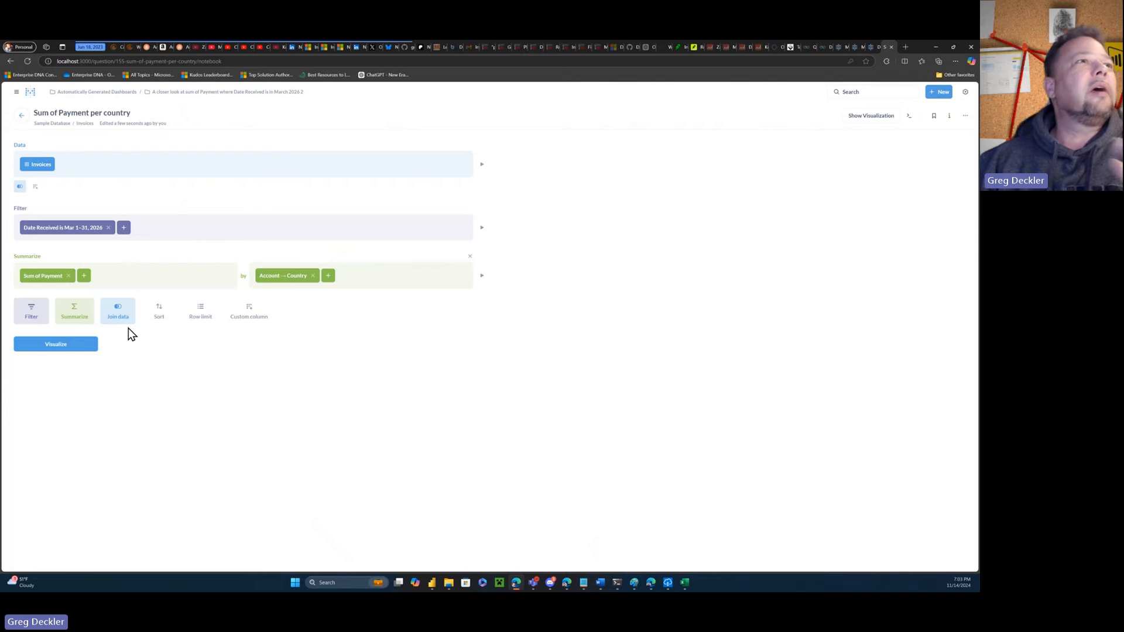
mouse_move(20, 116)
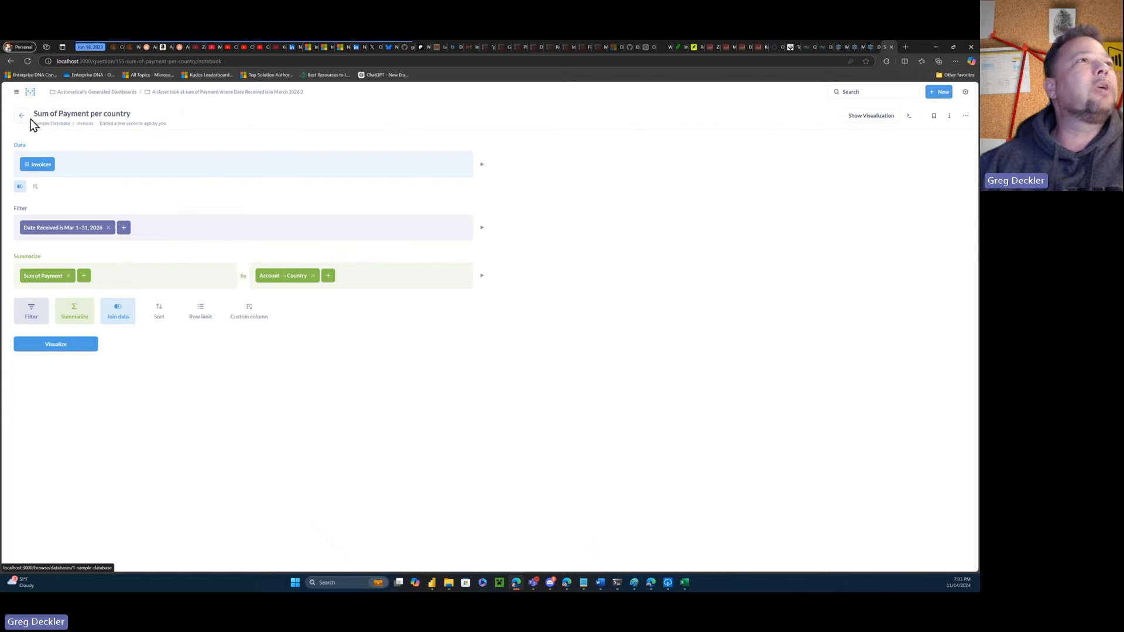
left_click(21, 115)
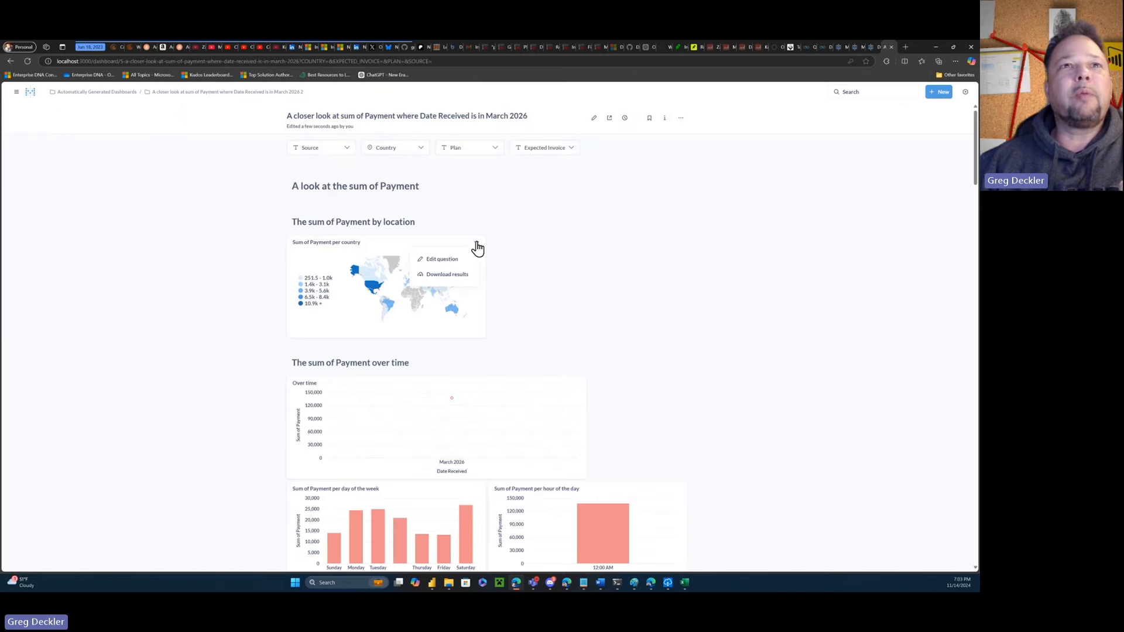
left_click(448, 274)
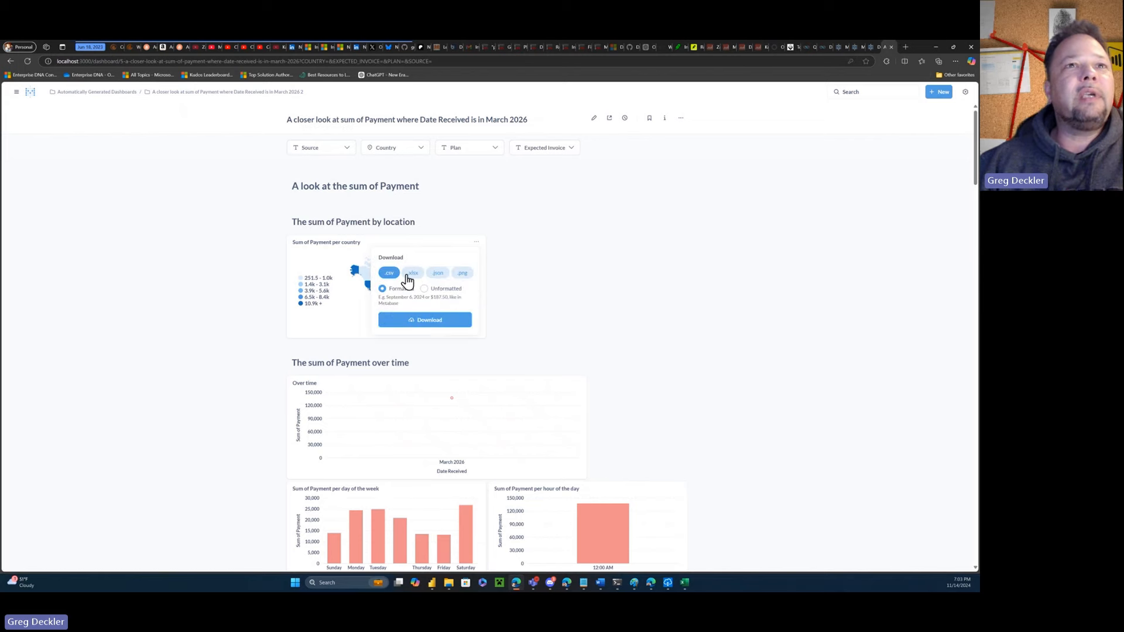
mouse_move(466, 278)
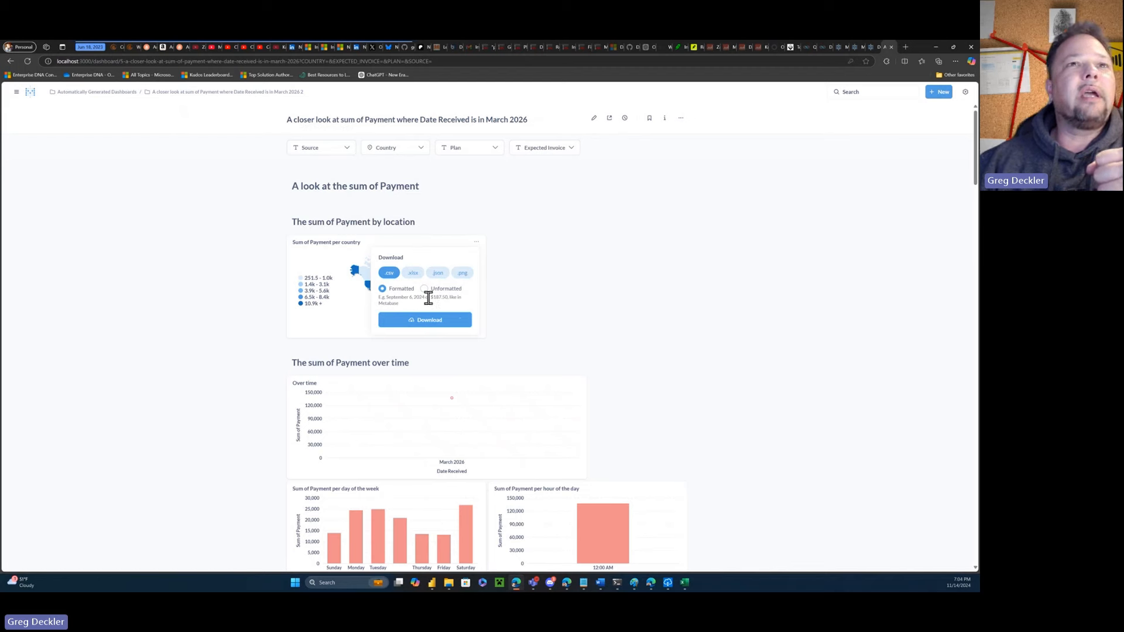
left_click(423, 288)
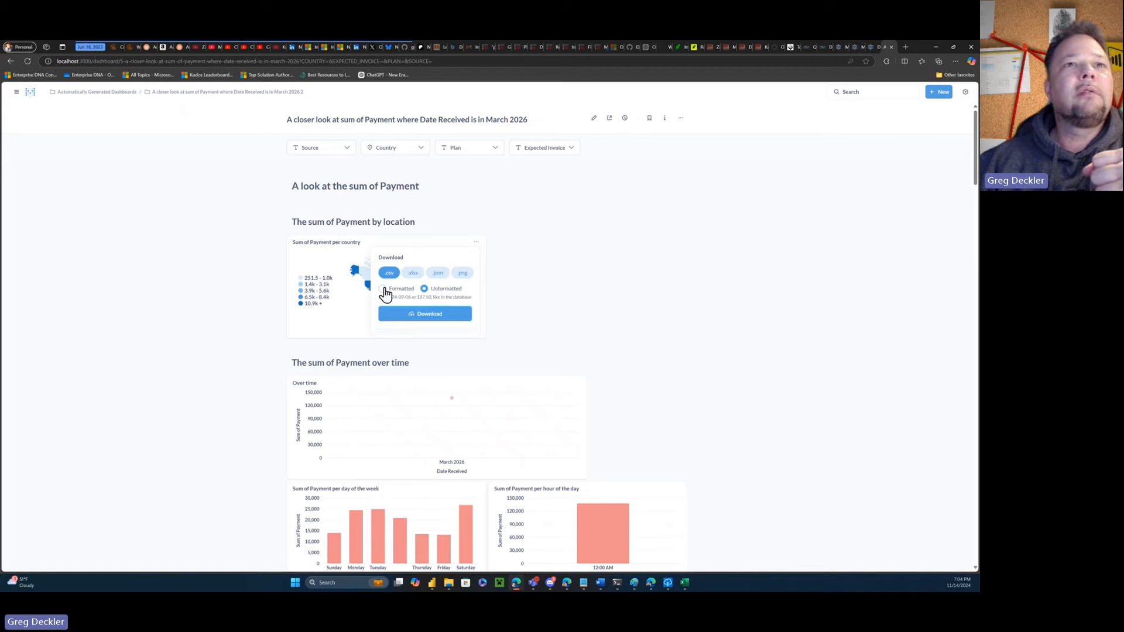
left_click(382, 288)
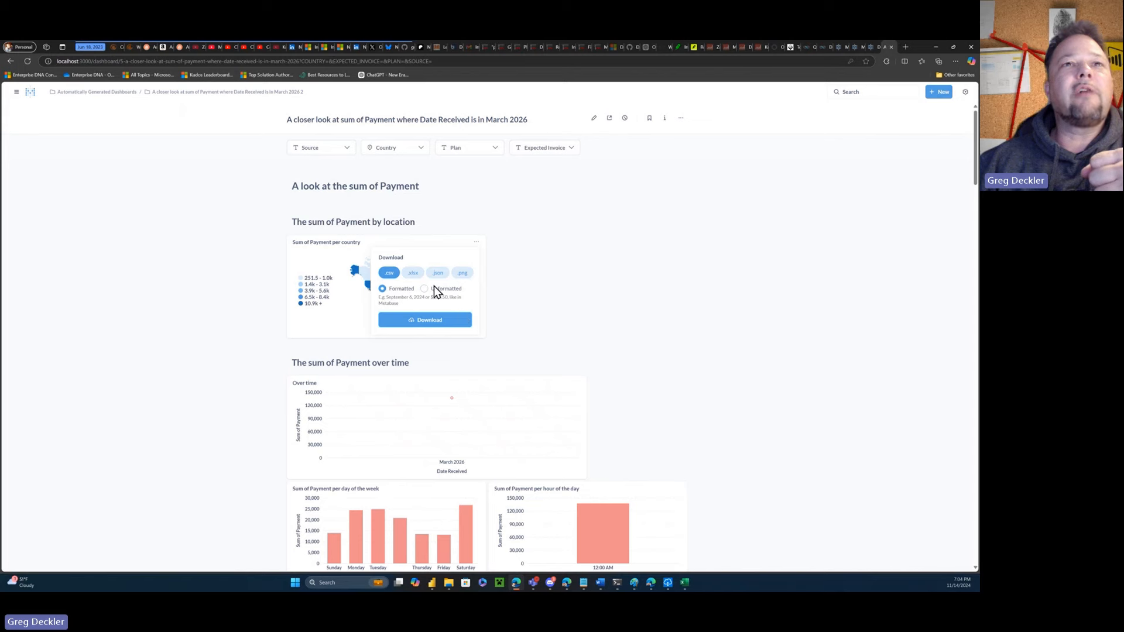
left_click(477, 250)
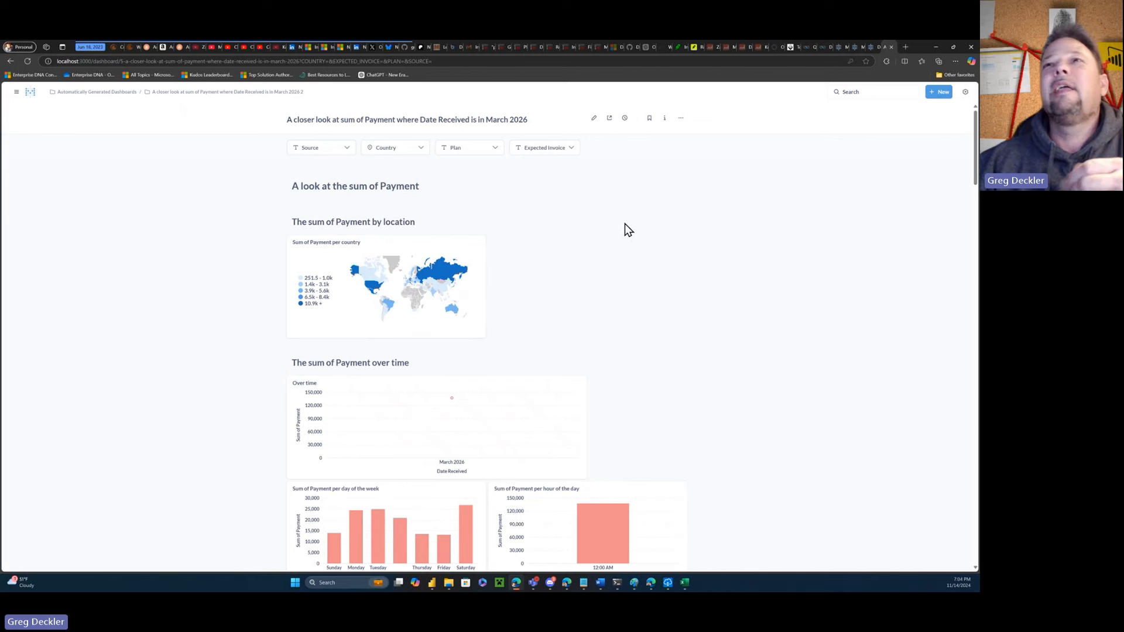
mouse_move(156, 138)
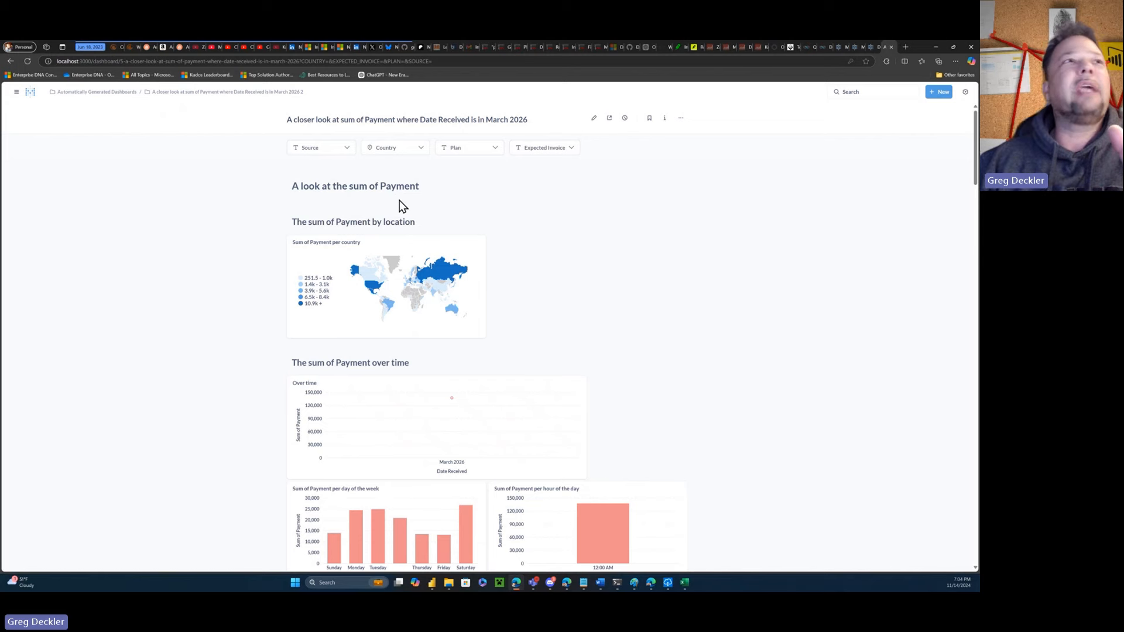
mouse_move(585, 264)
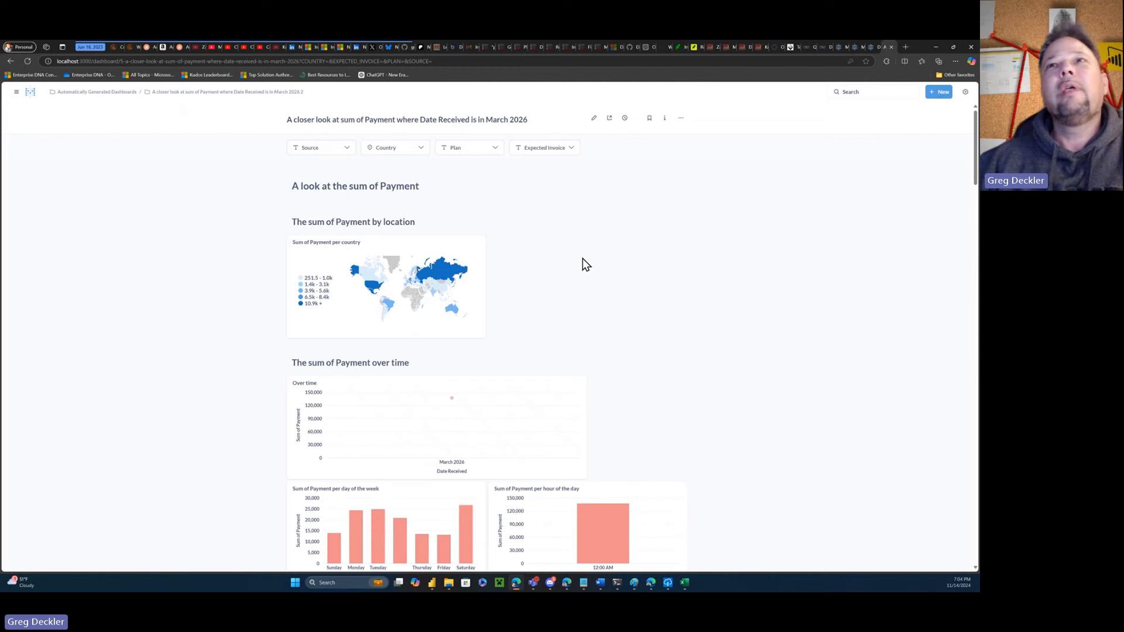
mouse_move(610, 253)
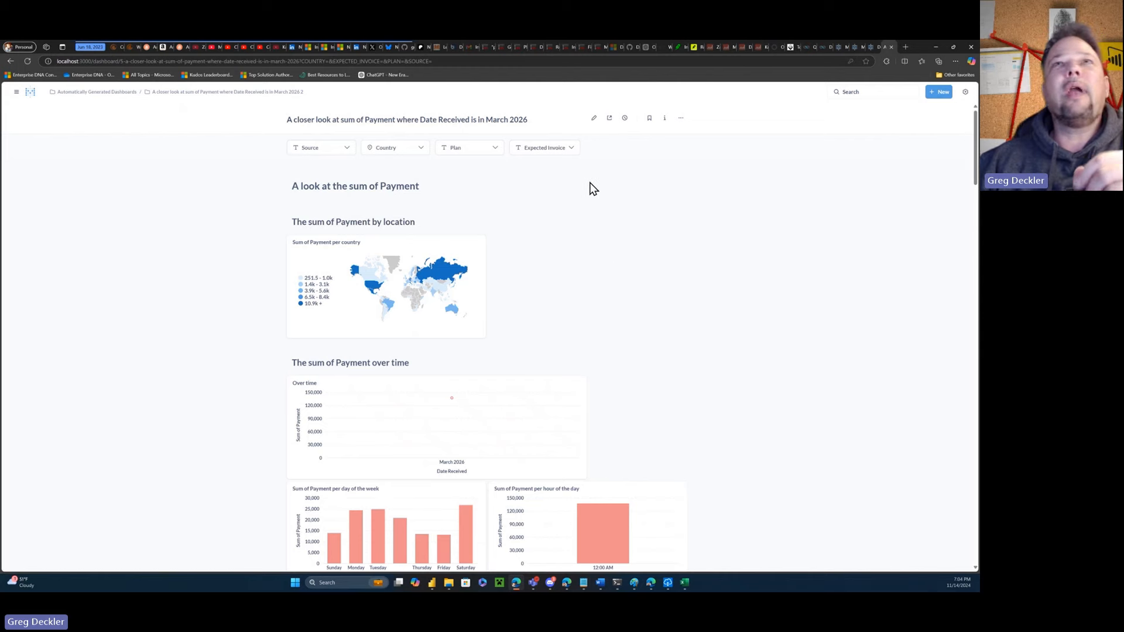
Return to Home and open Admin settings from the gear menu.
left_click(29, 114)
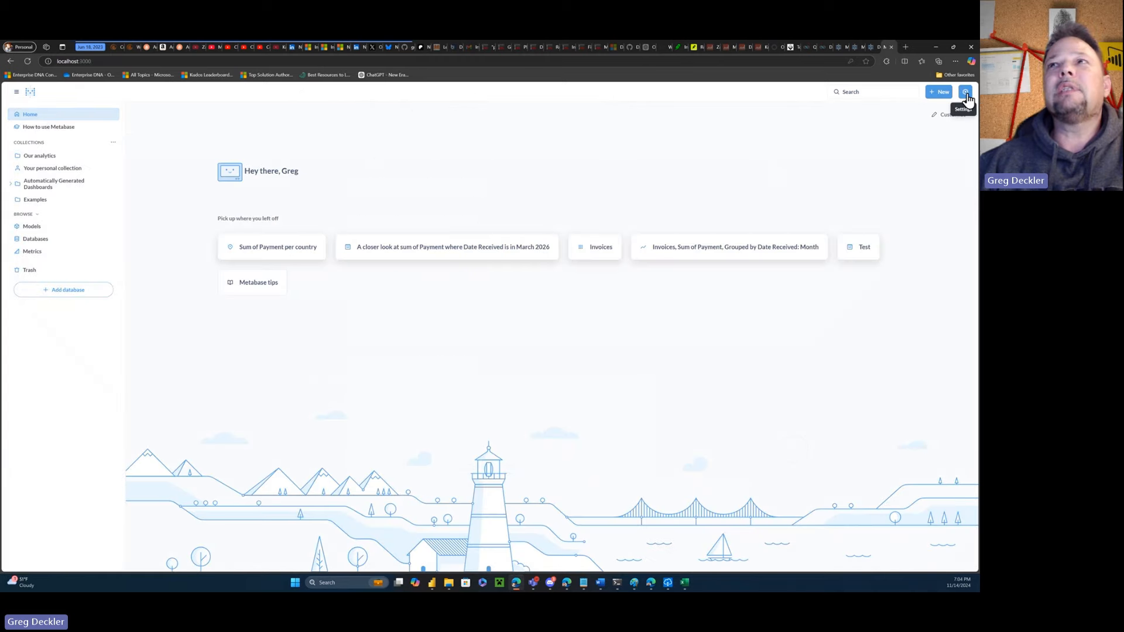
mouse_move(720, 181)
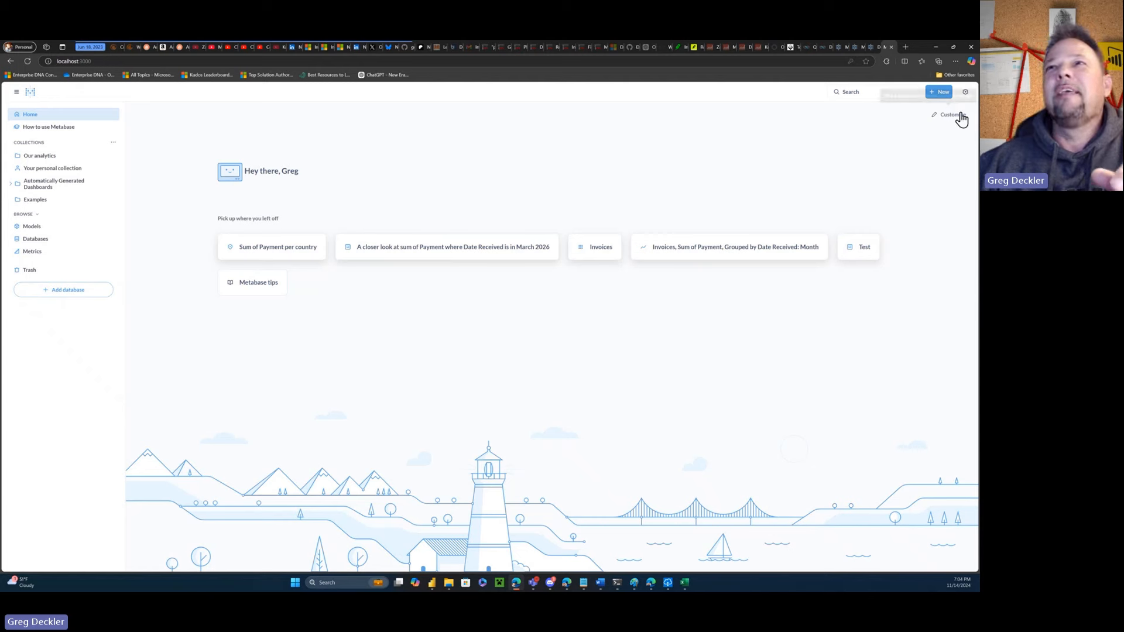
left_click(965, 92)
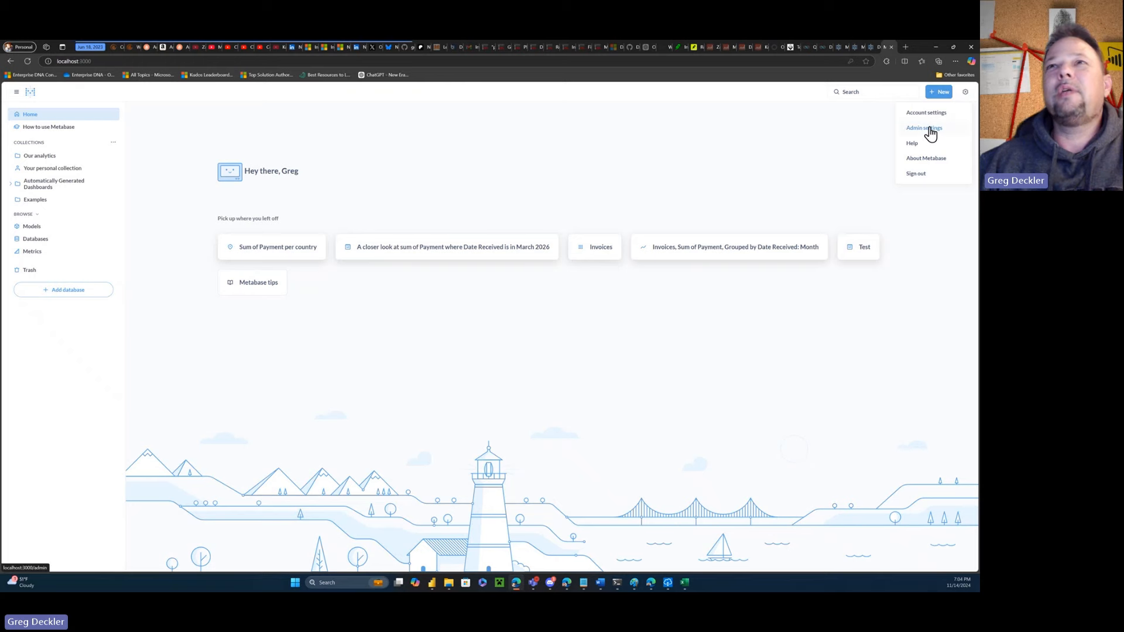
left_click(924, 127)
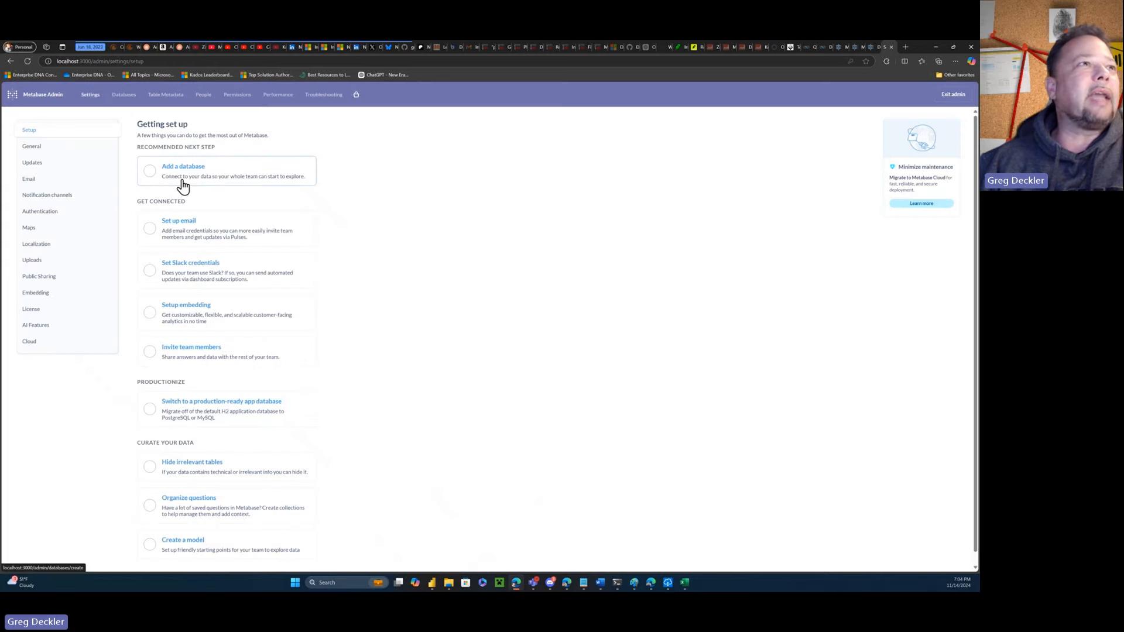
mouse_move(208, 187)
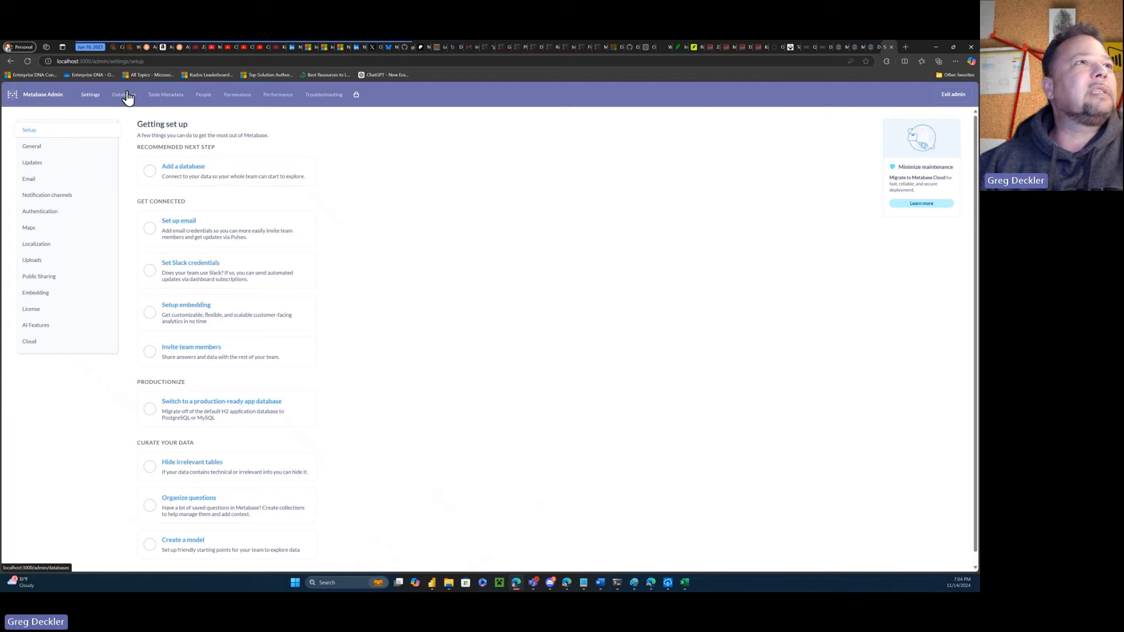
left_click(165, 94)
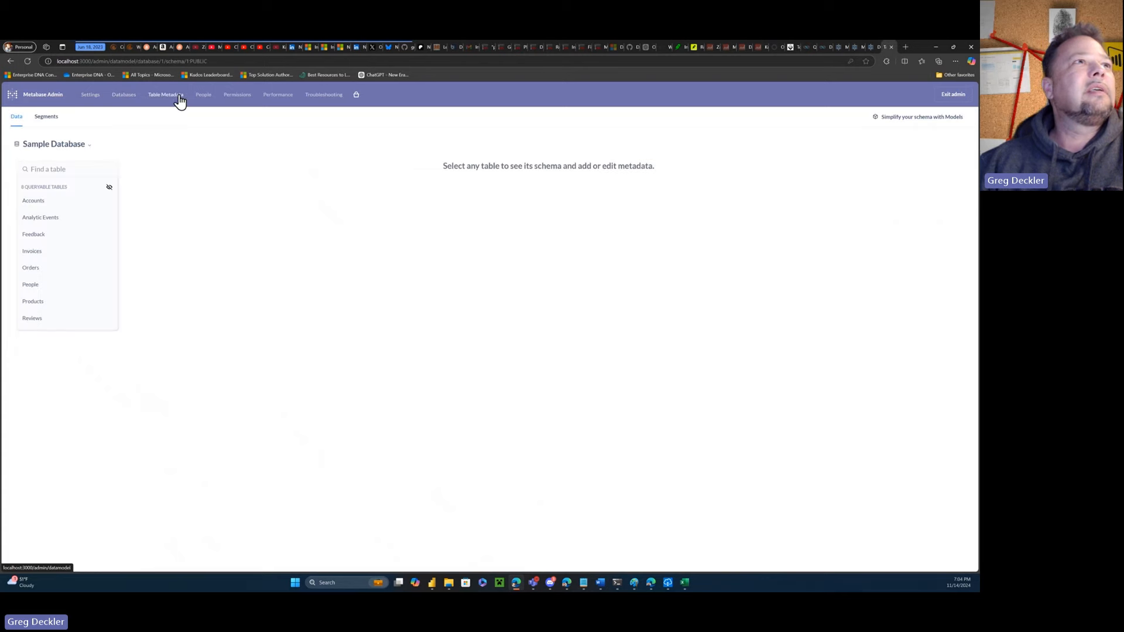
mouse_move(51, 237)
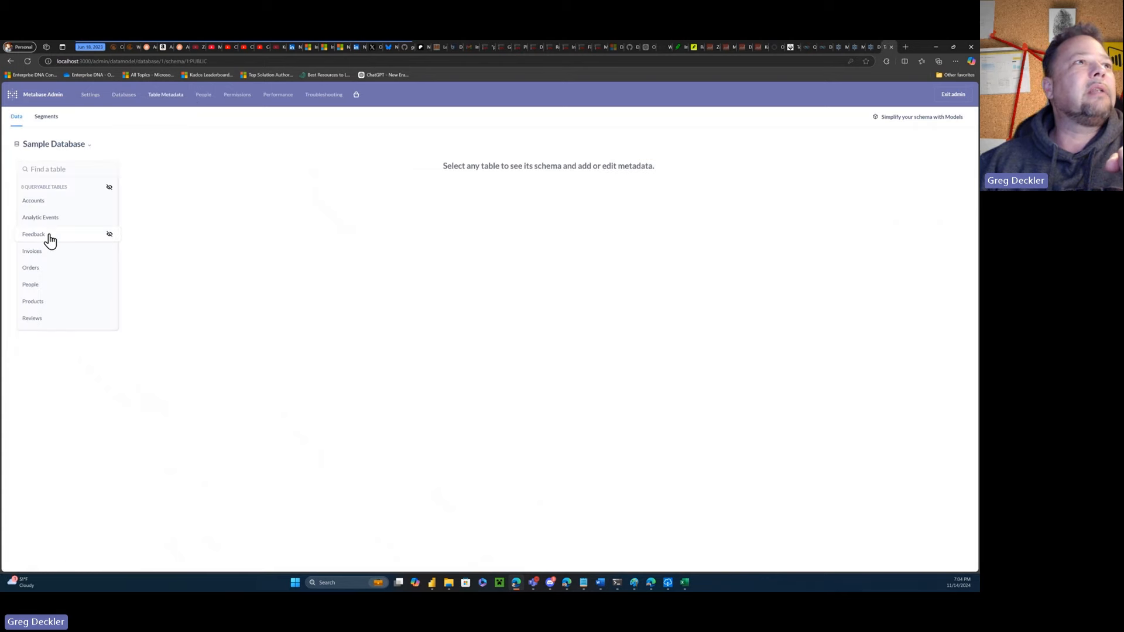
left_click(204, 94)
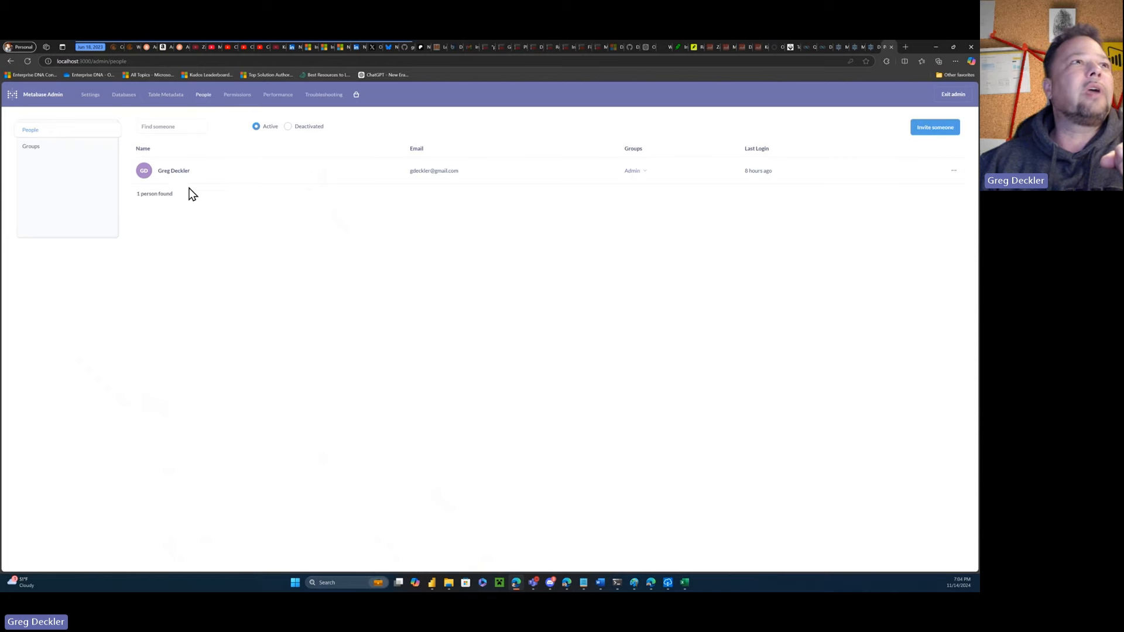
left_click(236, 94)
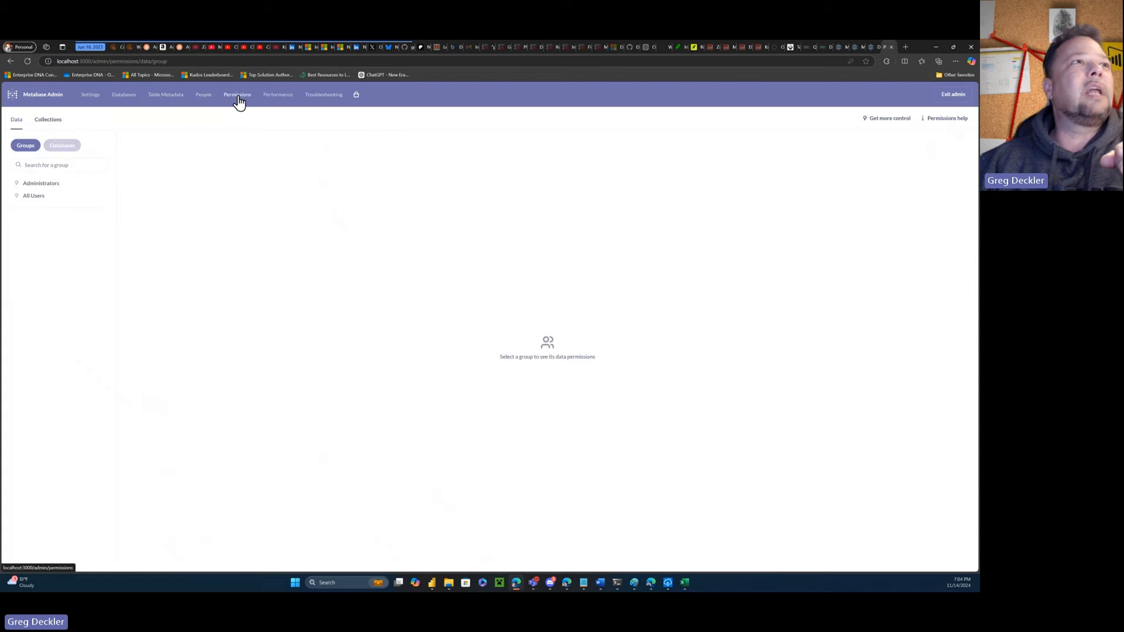
left_click(277, 94)
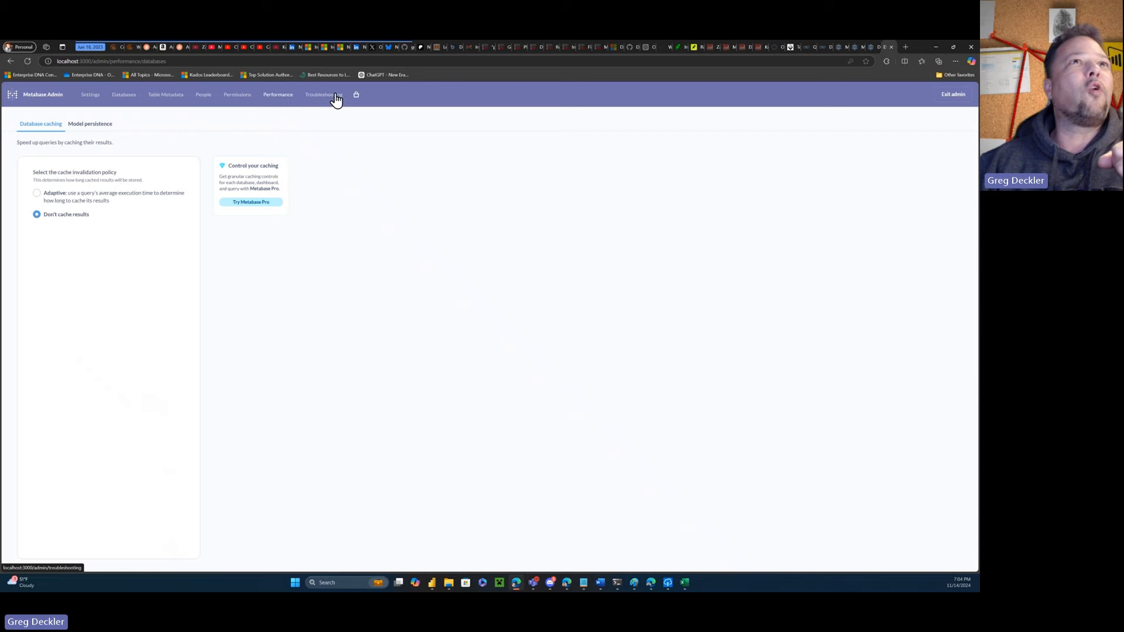
left_click(323, 94)
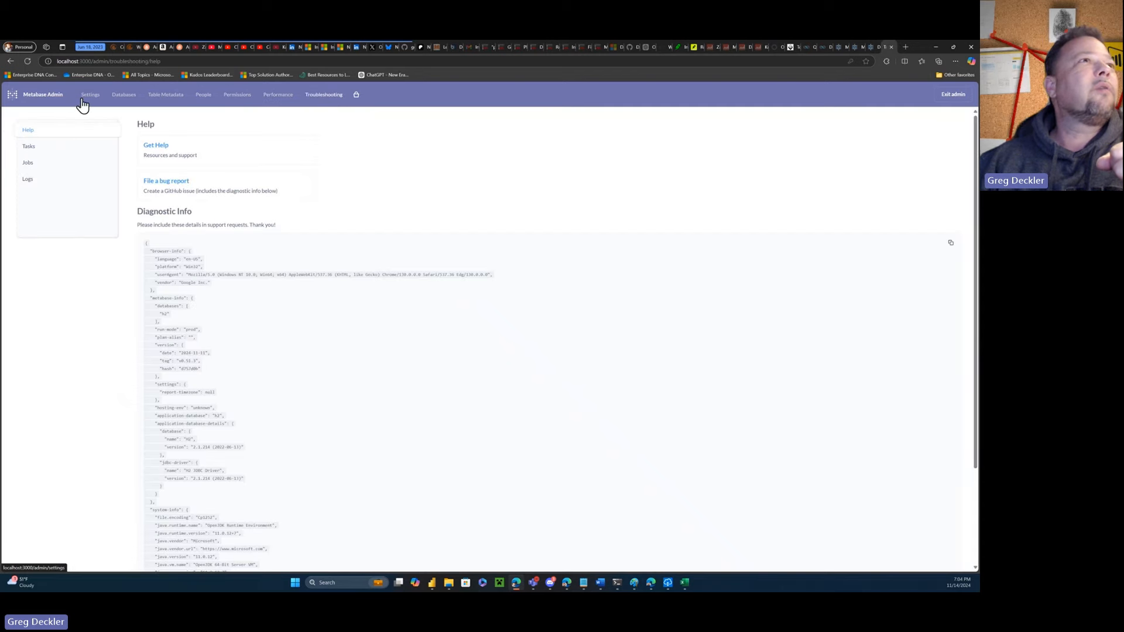
left_click(89, 93)
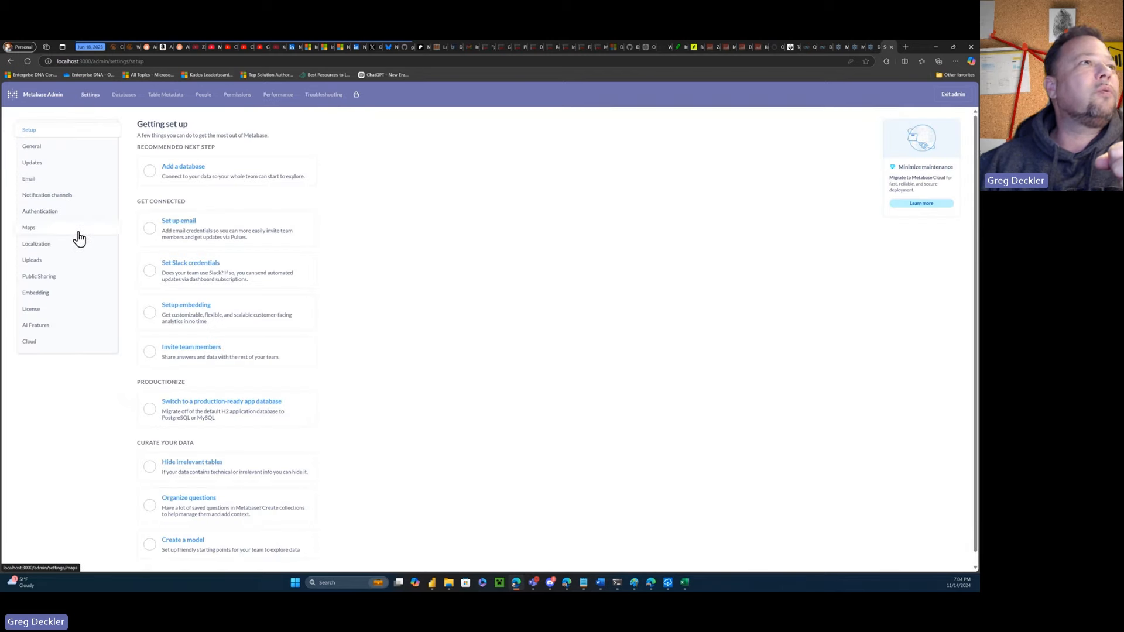
Review the Maps and Public Sharing admin settings pages.
left_click(29, 228)
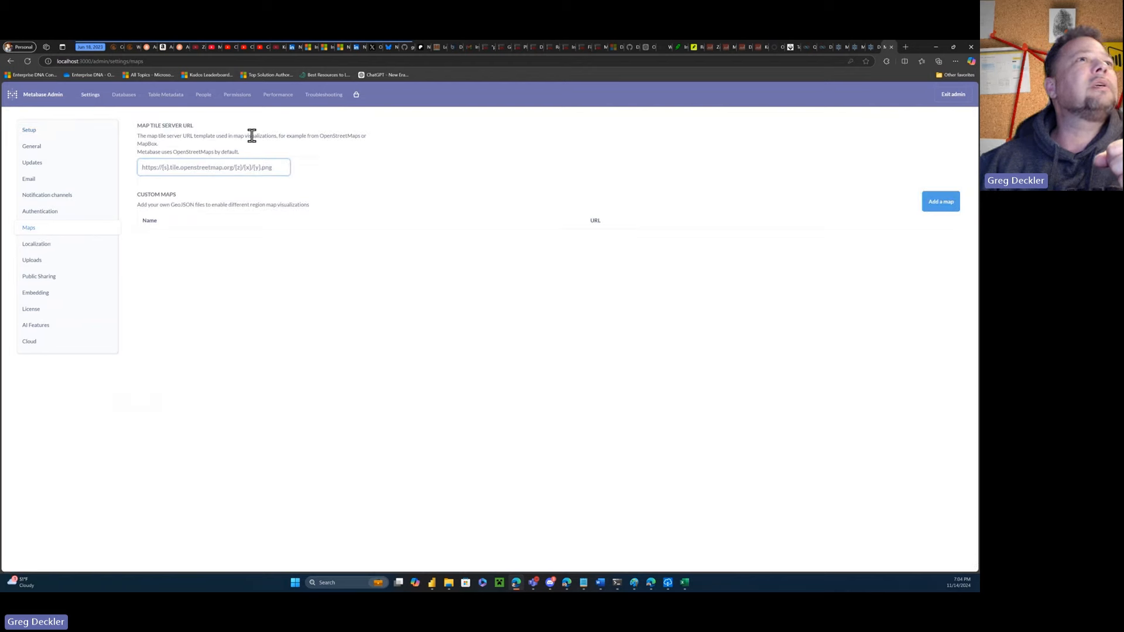
mouse_move(36, 243)
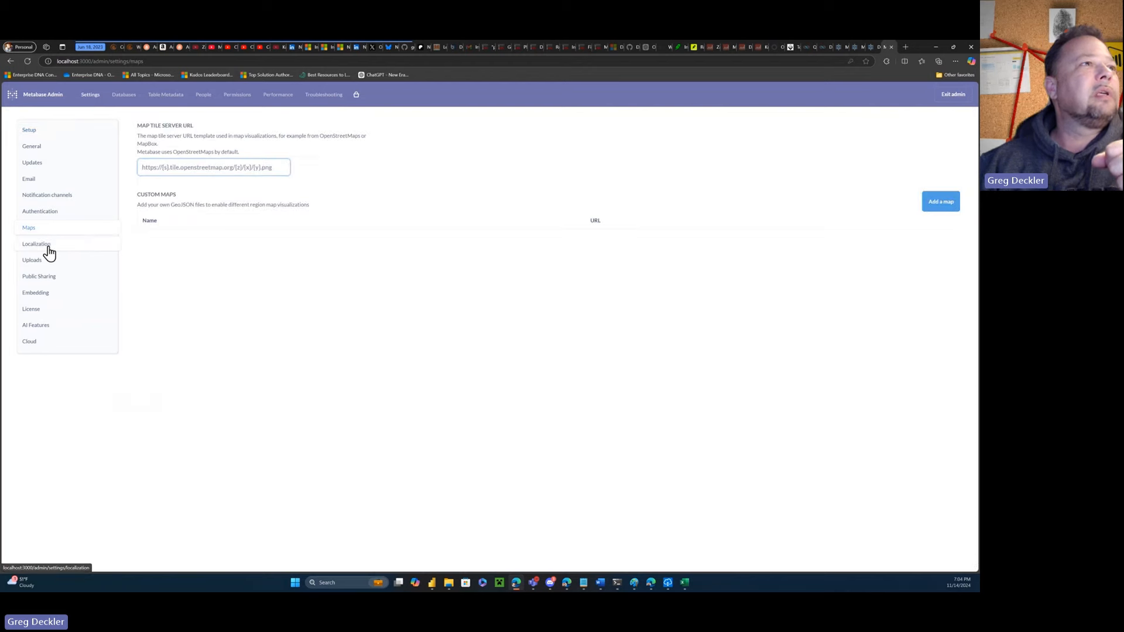
left_click(39, 276)
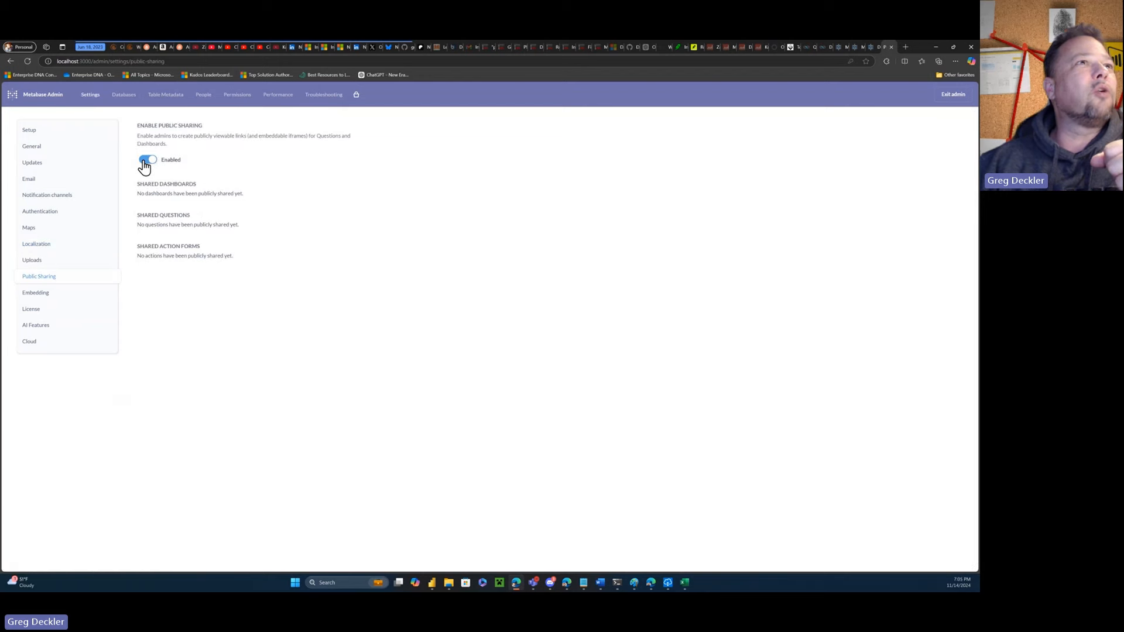
left_click(147, 159)
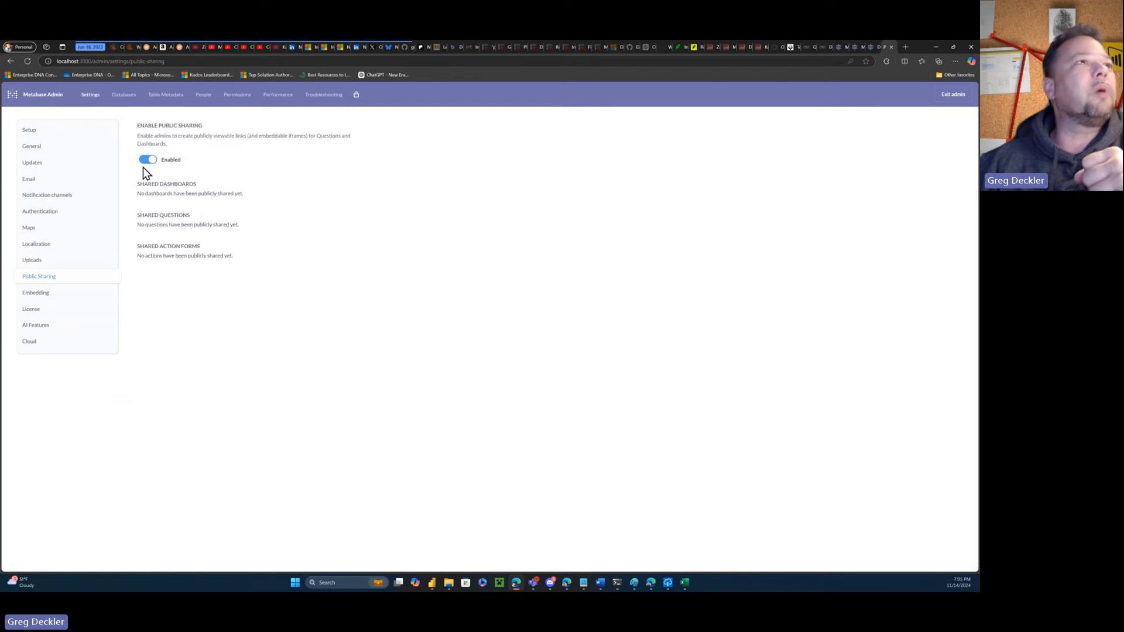
Browse the Email, Updates and AI Features settings, ending on Embedding.
left_click(29, 178)
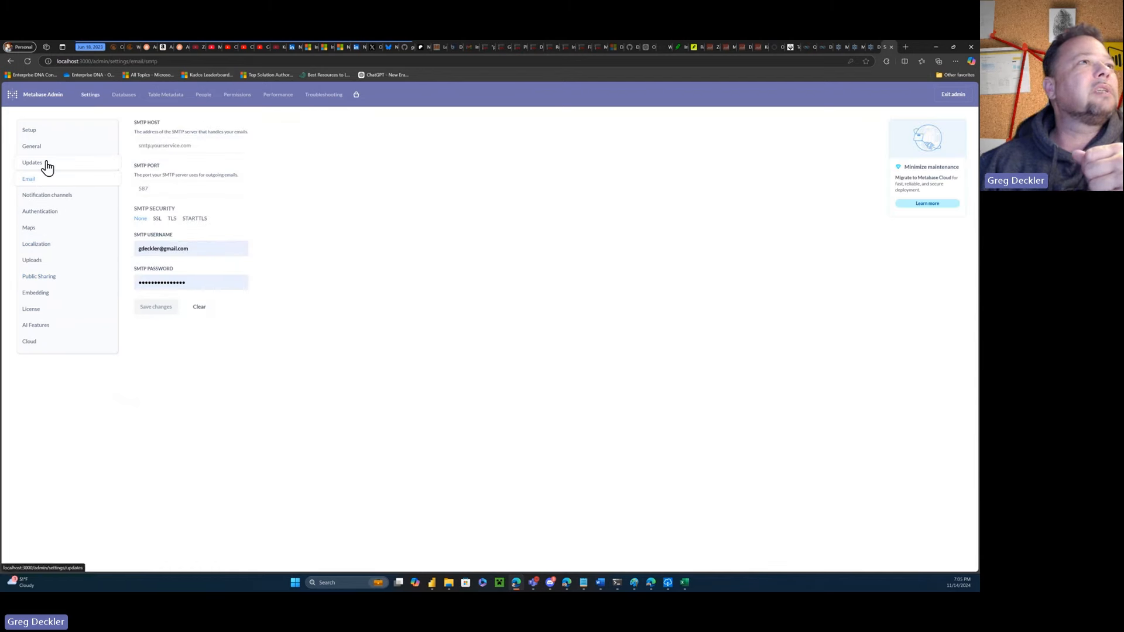
left_click(32, 163)
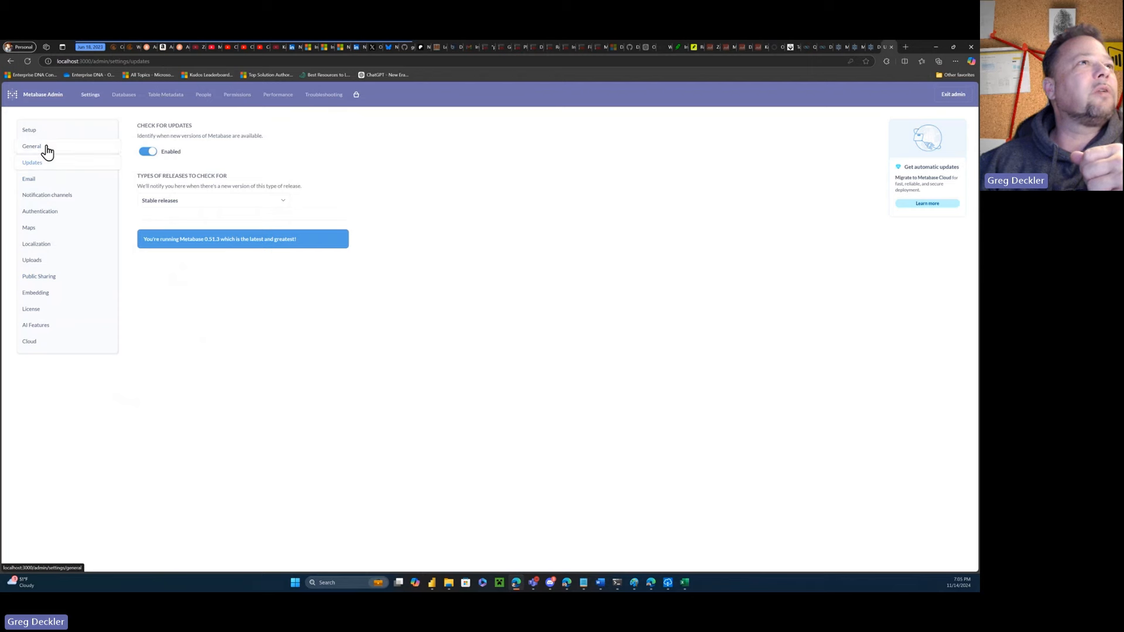
left_click(36, 325)
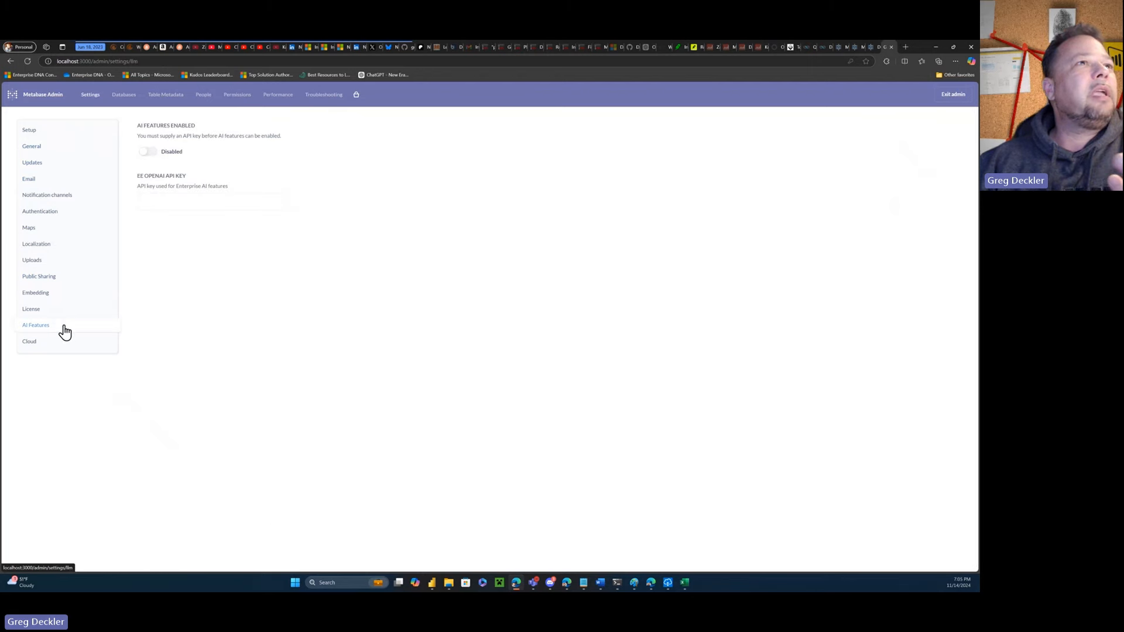
mouse_move(172, 168)
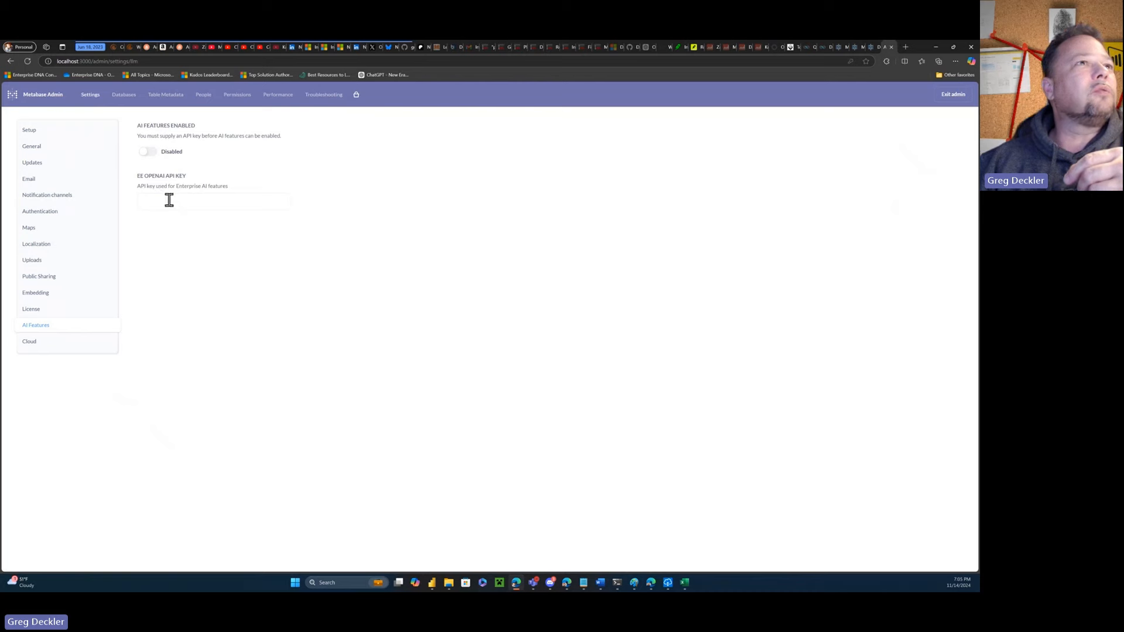
mouse_move(180, 317)
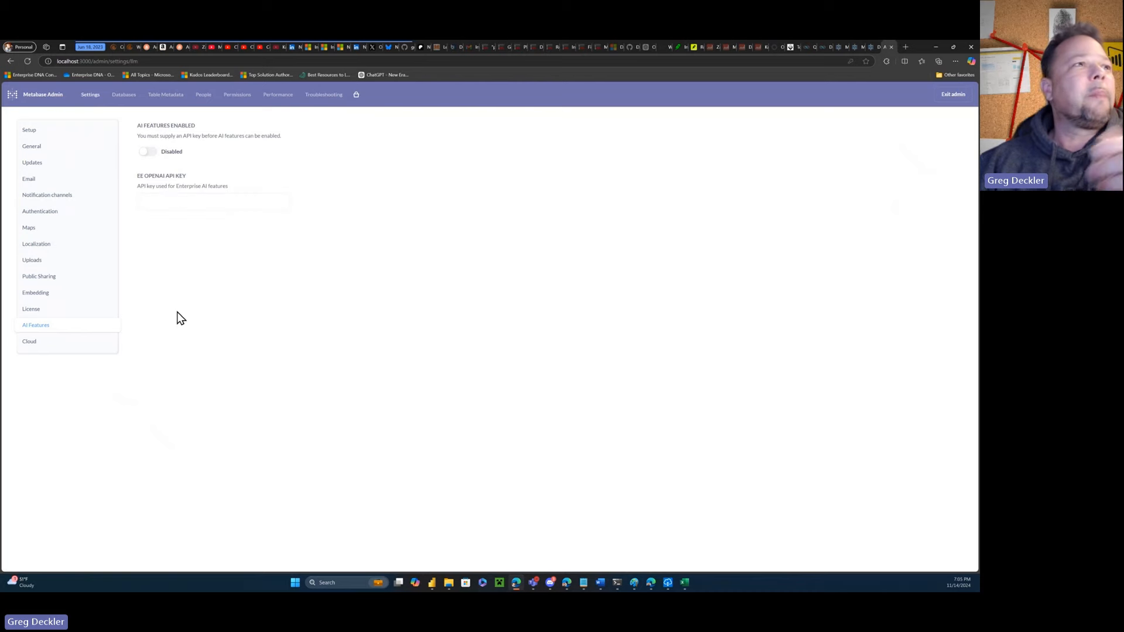
mouse_move(31, 309)
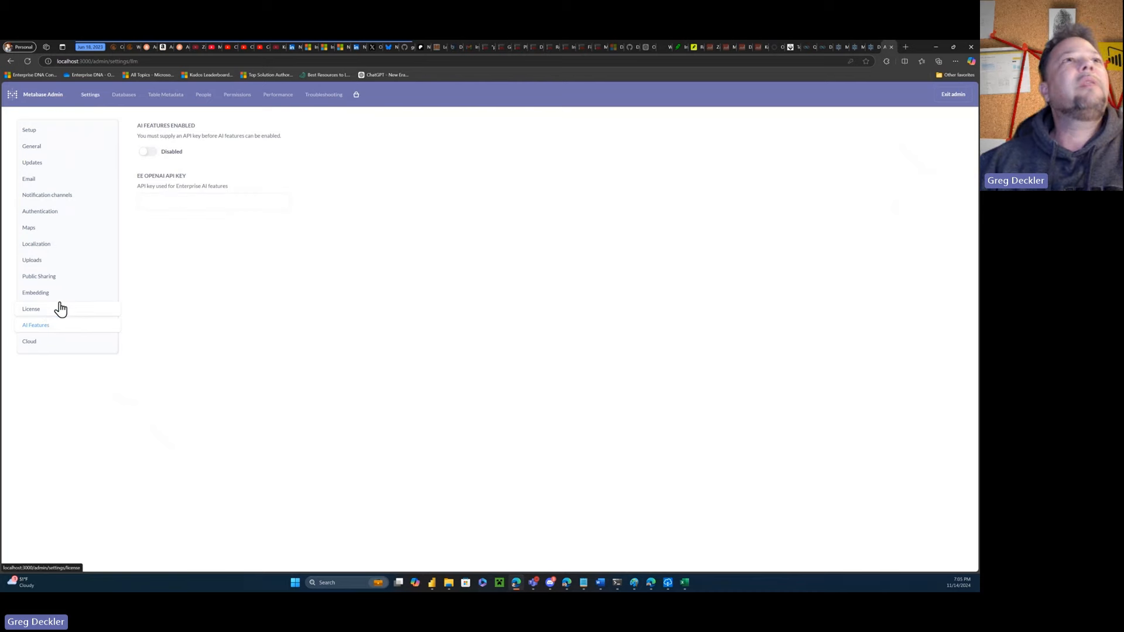
left_click(36, 293)
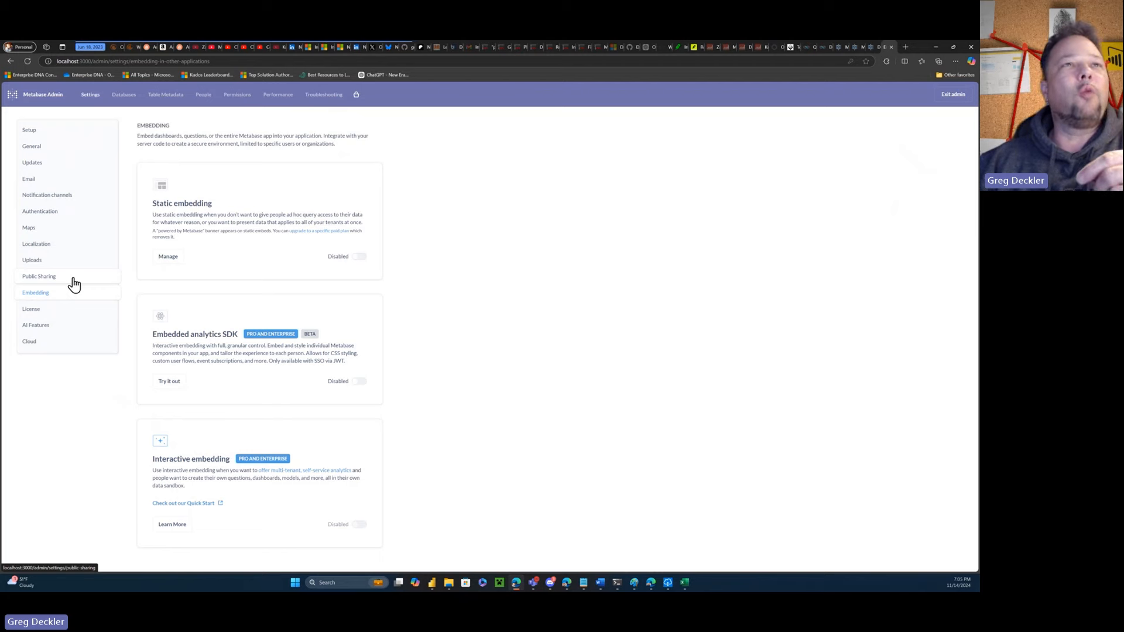
mouse_move(446, 263)
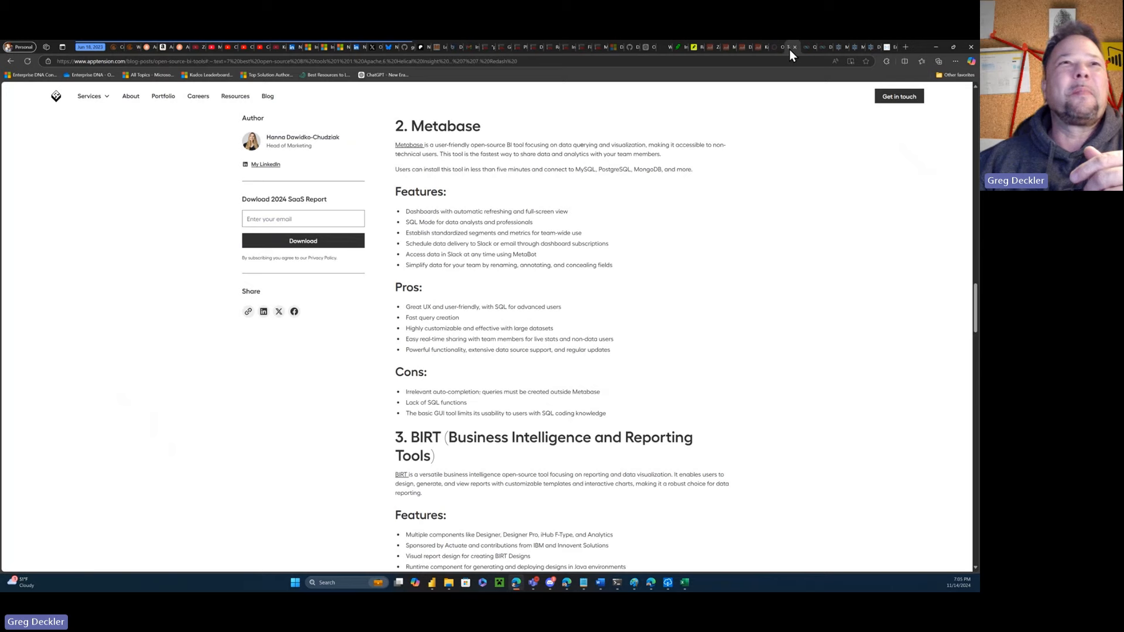
mouse_move(844, 55)
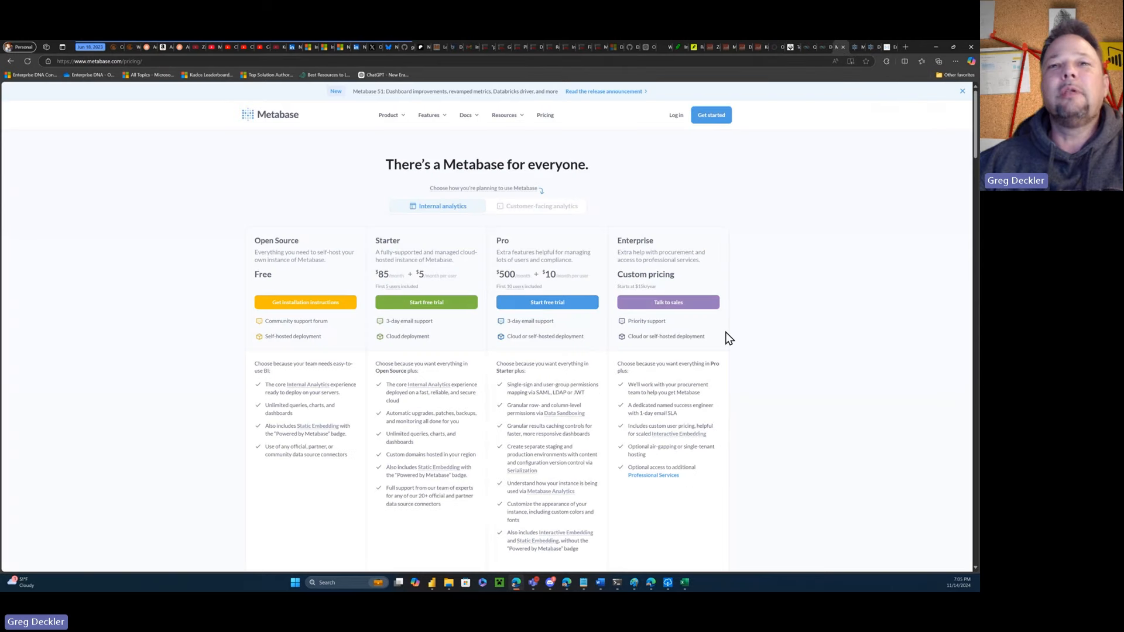
mouse_move(755, 229)
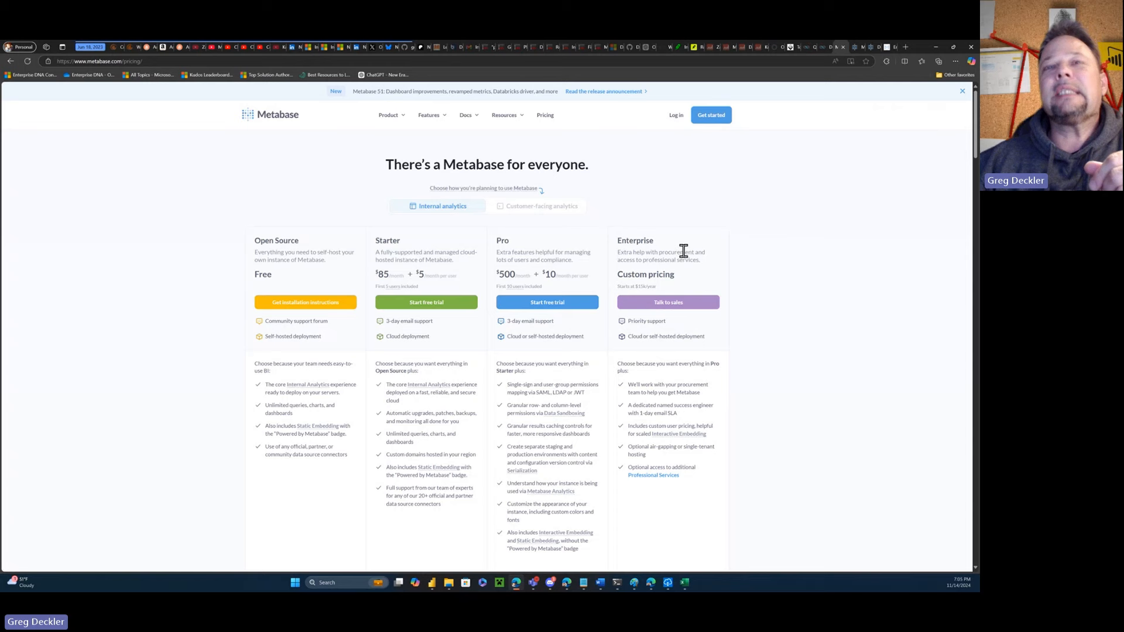
mouse_move(606, 296)
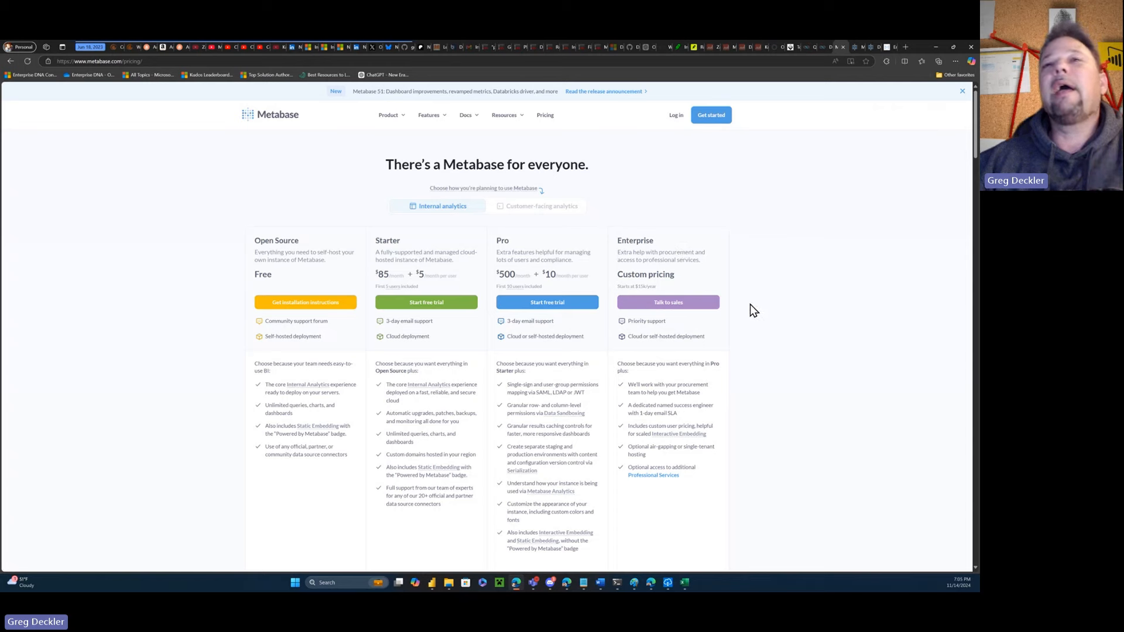
mouse_move(882, 134)
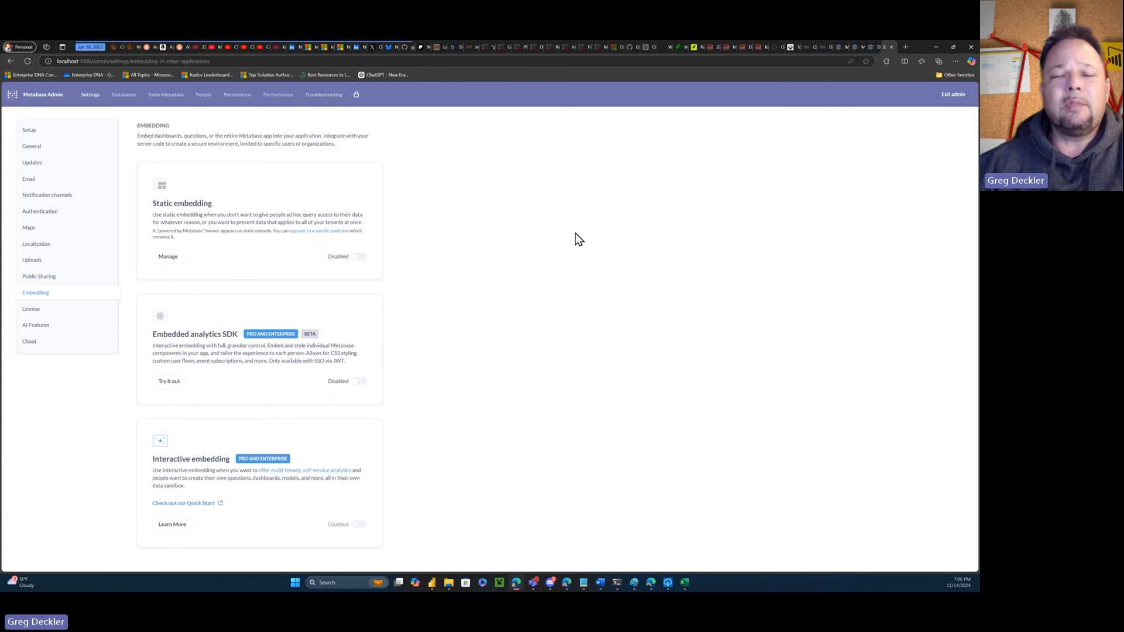
mouse_move(633, 232)
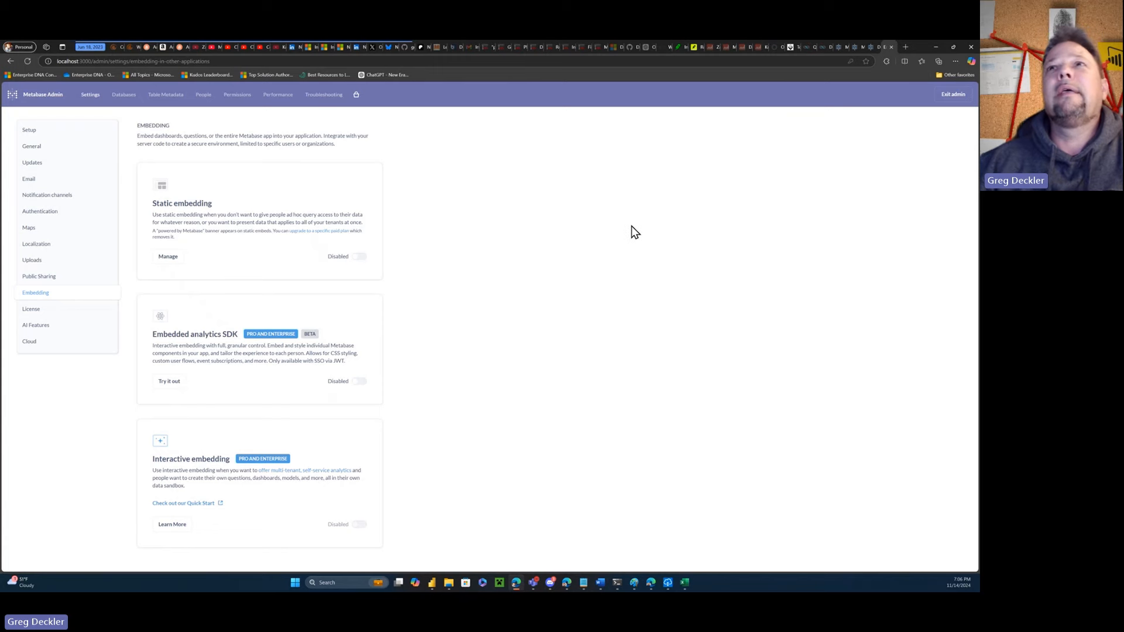
mouse_move(652, 208)
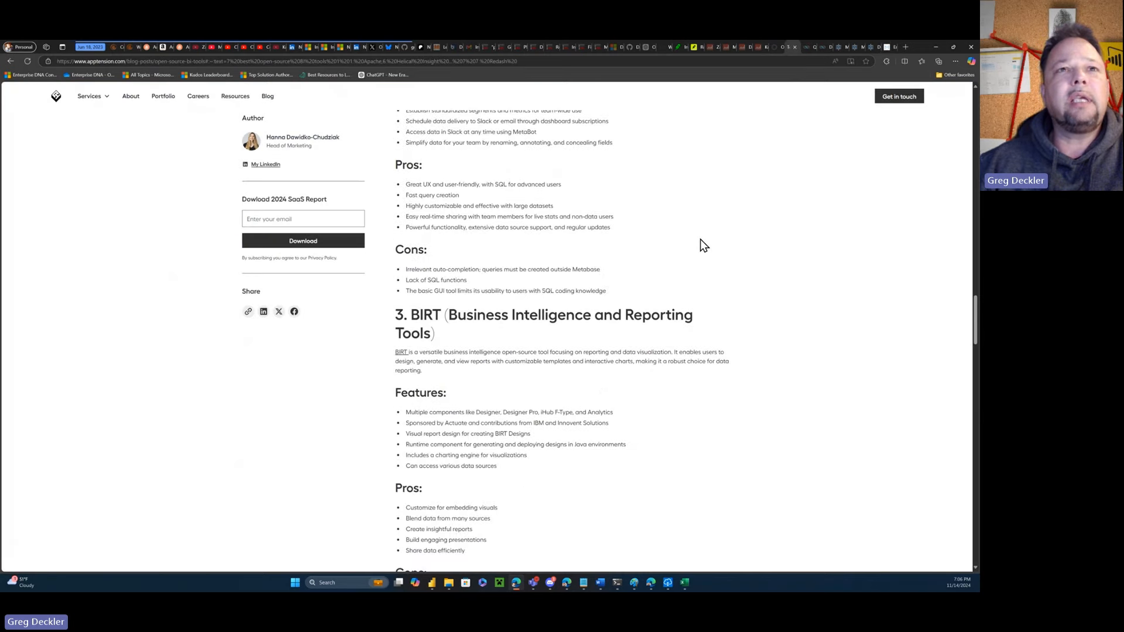
Scroll the BI tools article past BIRT and Pentaho to Jaspersoft.
scroll("down", 3)
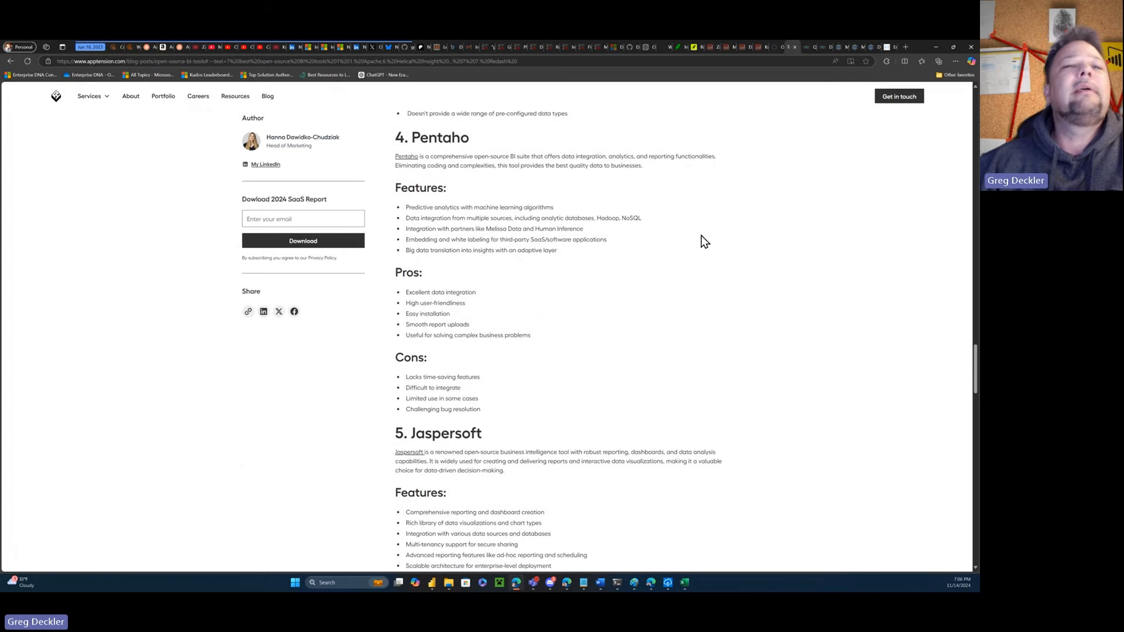
scroll("down", 3)
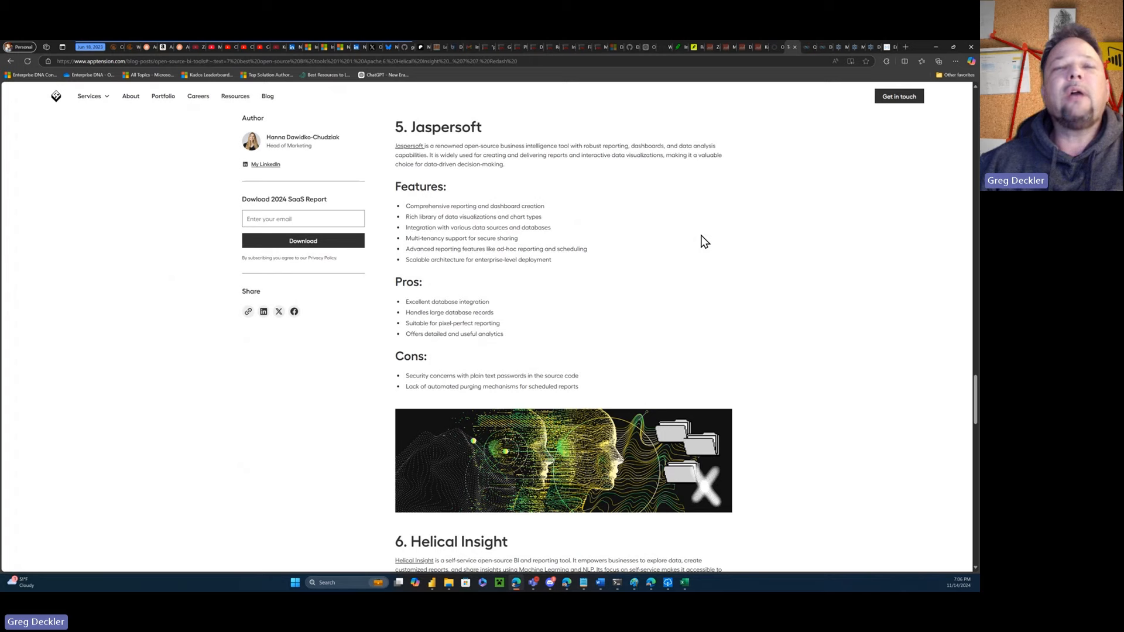